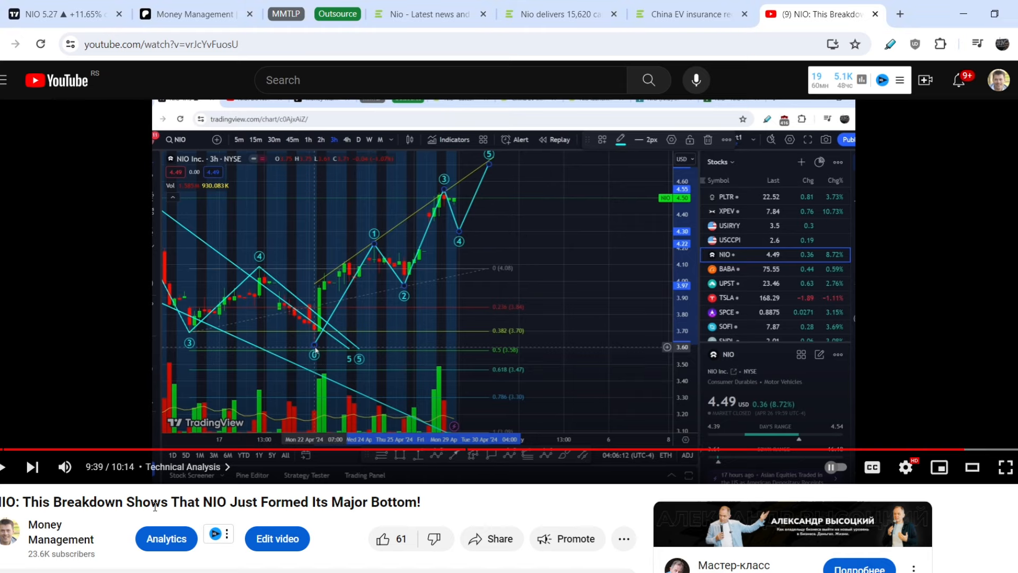
Drag the hourly NIO Elliott wave handles 3, 4 and 5 onto the late-April highs and pullback.
{"action": "scroll", "scroll_direction": "down", "scroll_amount": 3}
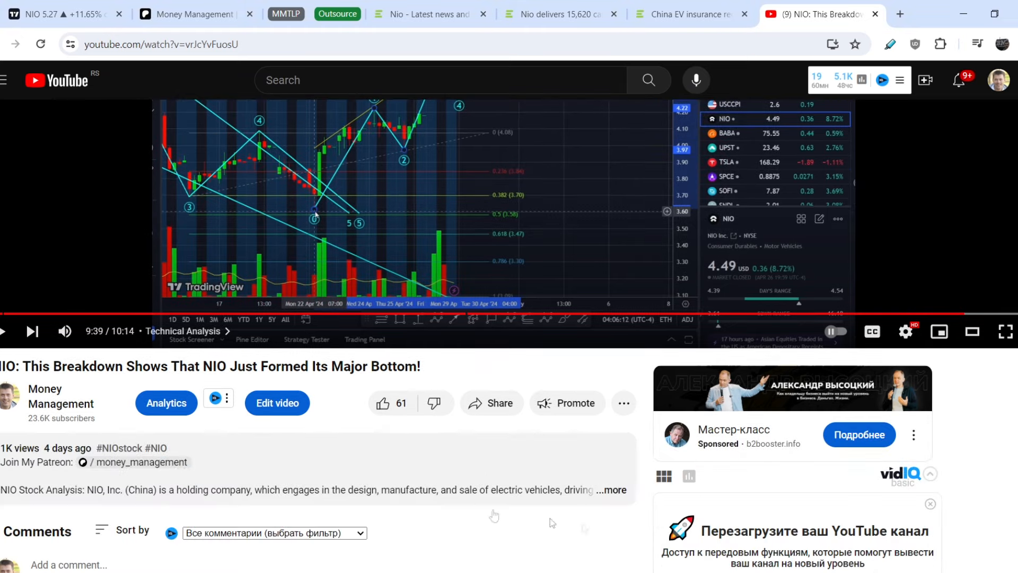
{"action": "left_click", "coordinate": [610, 490]}
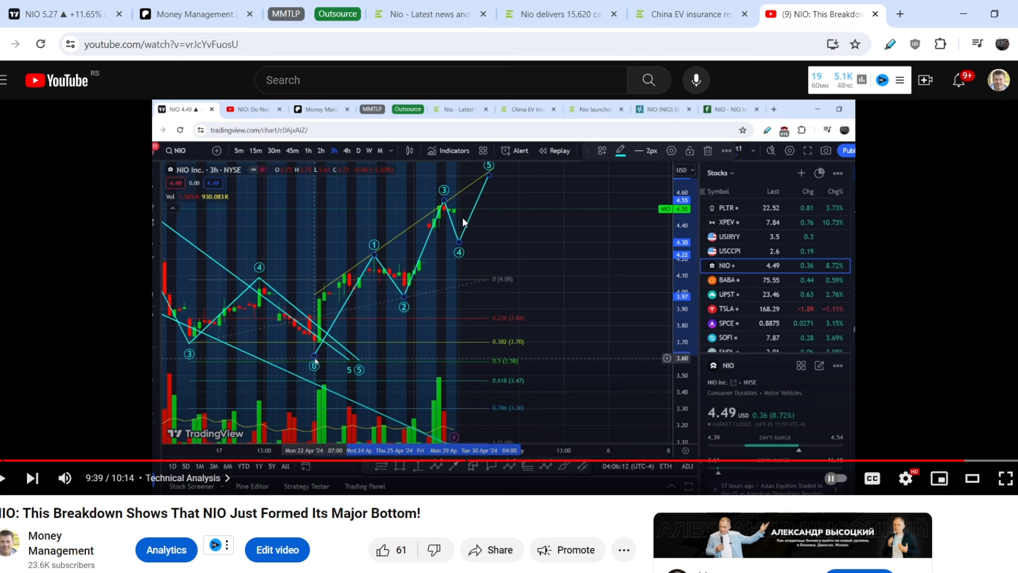
{"action": "mouse_move", "coordinate": [455, 211]}
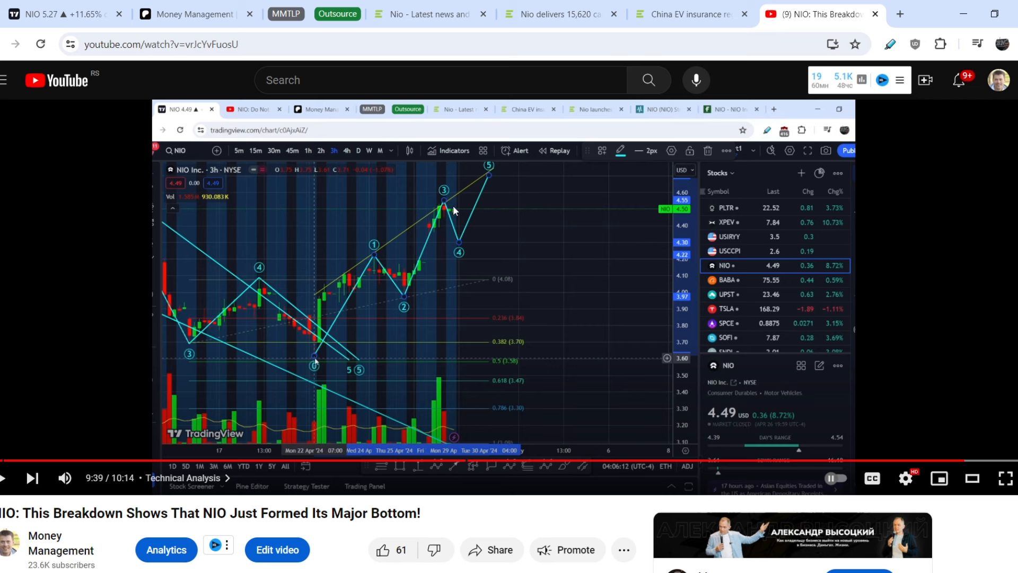
{"action": "mouse_move", "coordinate": [436, 210]}
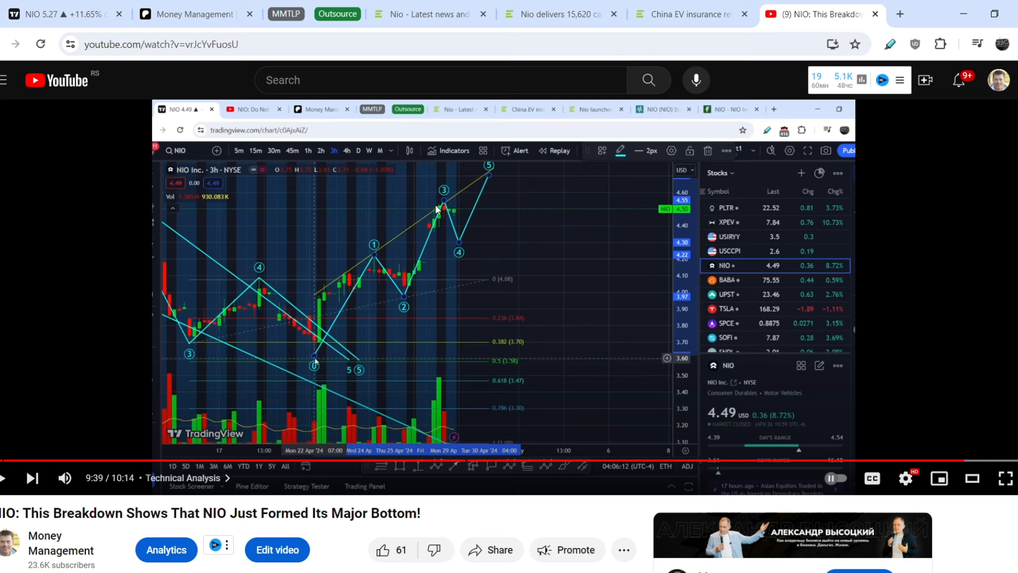
{"action": "mouse_move", "coordinate": [446, 203]}
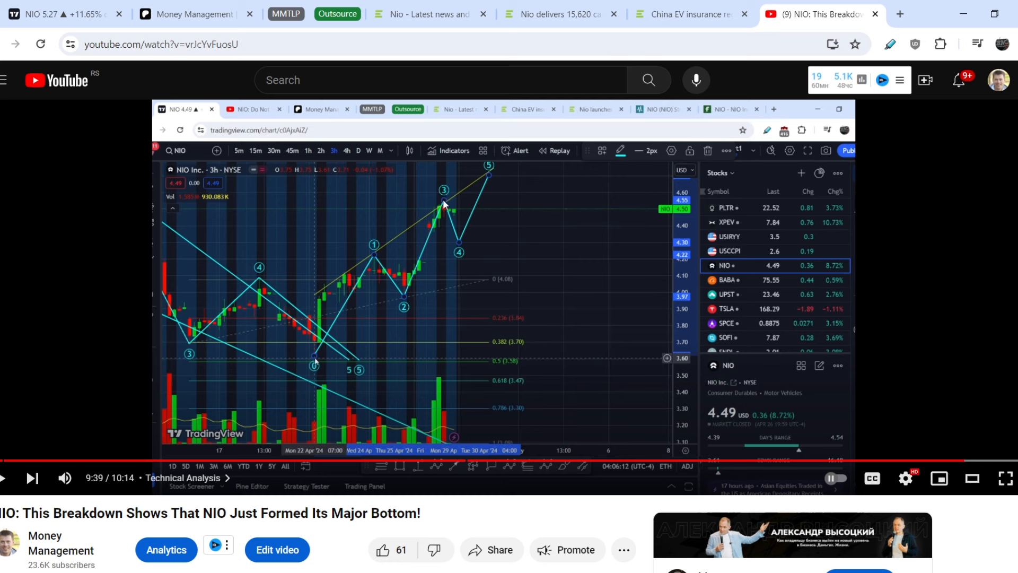
{"action": "mouse_move", "coordinate": [459, 246]}
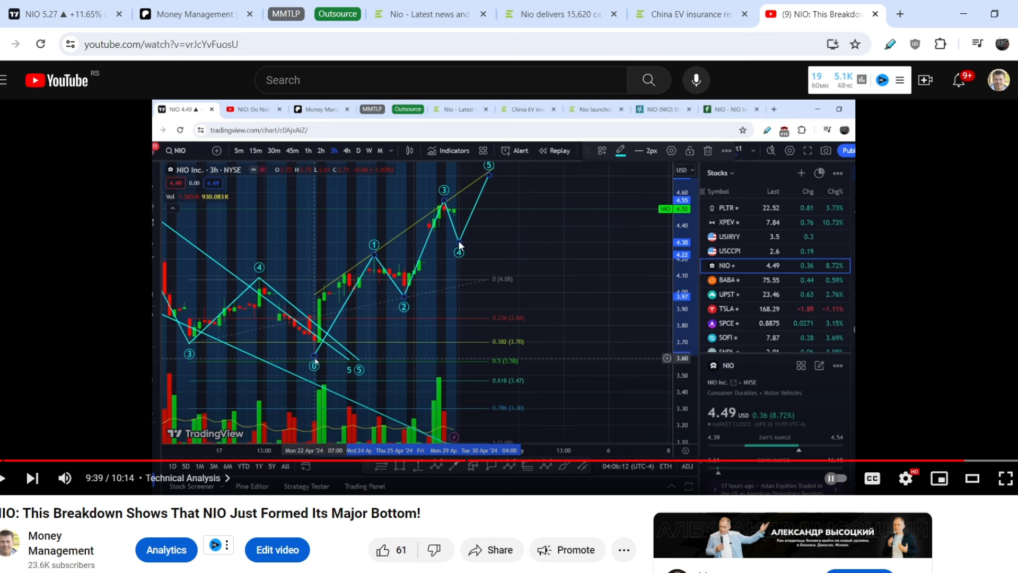
{"action": "mouse_move", "coordinate": [451, 240]}
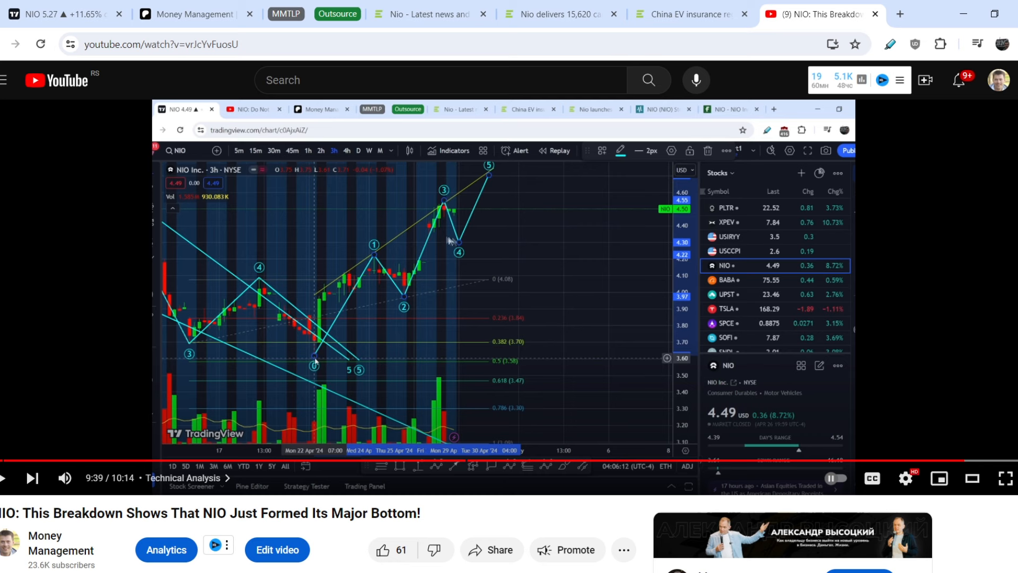
{"action": "mouse_move", "coordinate": [489, 179]}
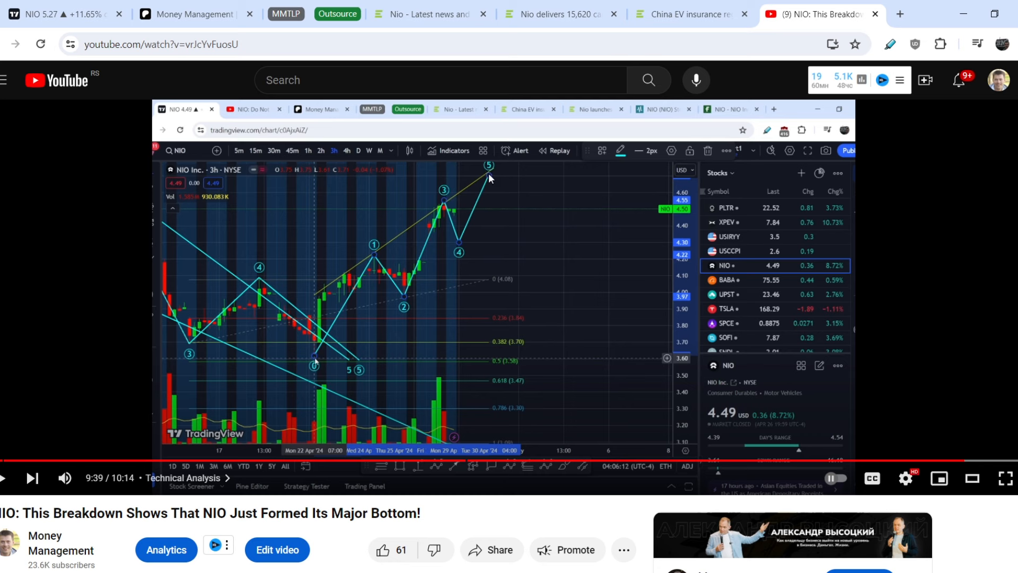
{"action": "mouse_move", "coordinate": [445, 207]}
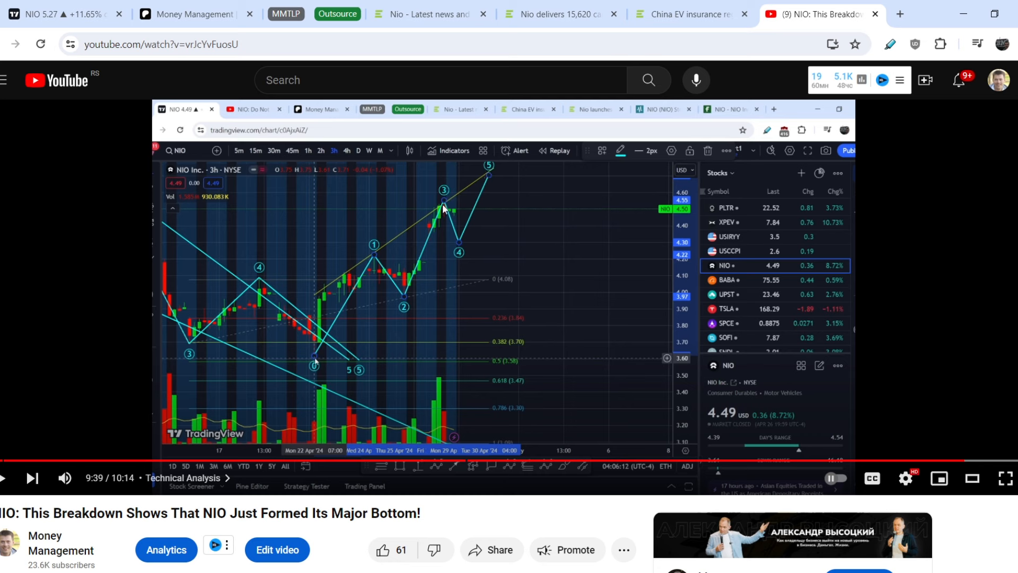
{"action": "mouse_move", "coordinate": [432, 217]}
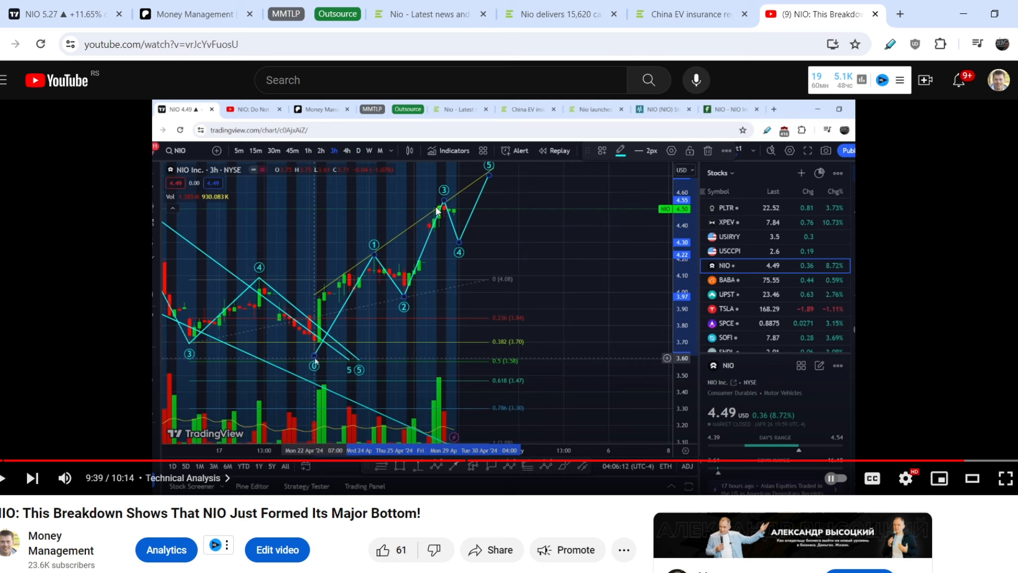
{"action": "mouse_move", "coordinate": [516, 184]}
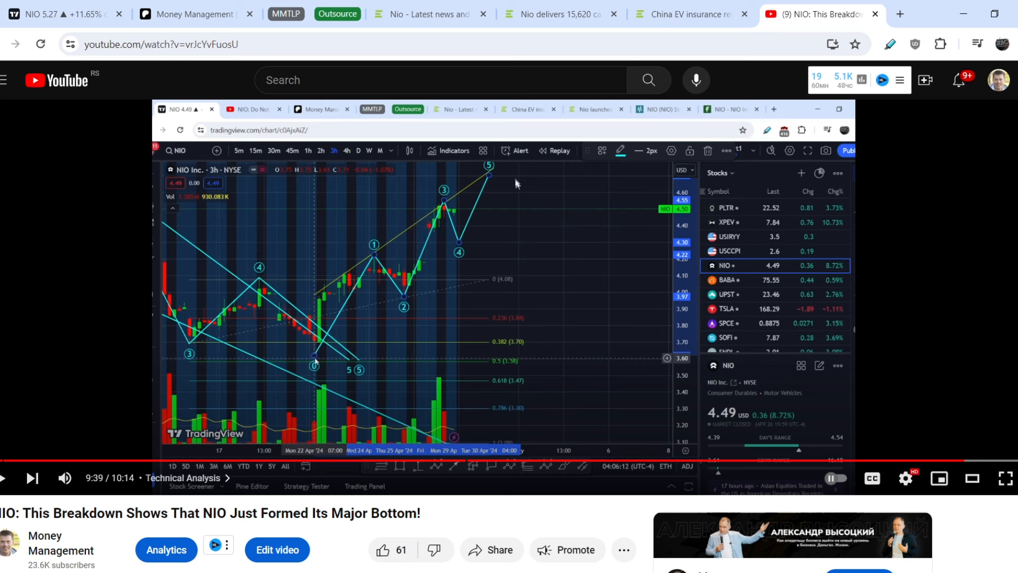
{"action": "mouse_move", "coordinate": [515, 220]}
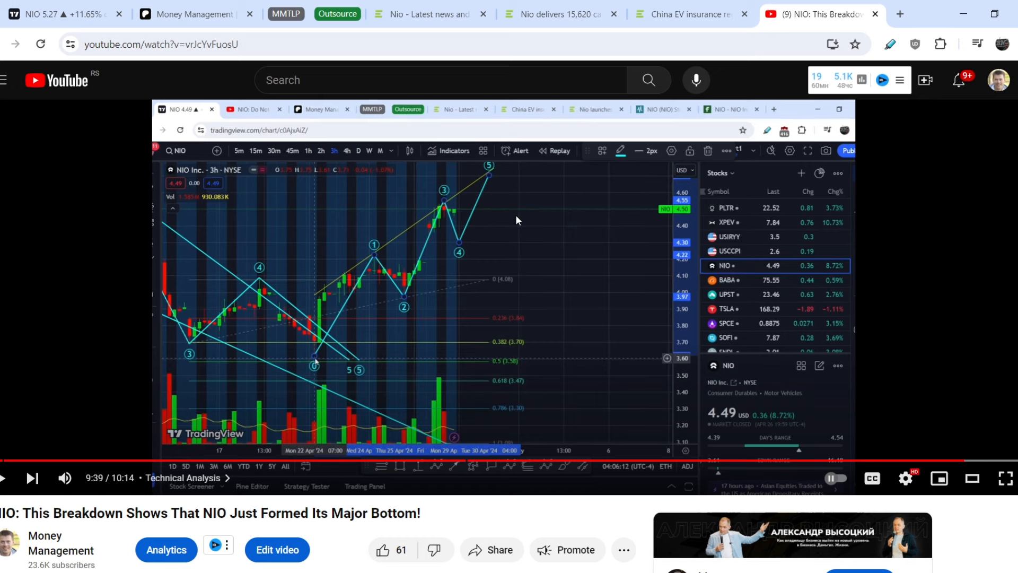
{"action": "mouse_move", "coordinate": [623, 110]}
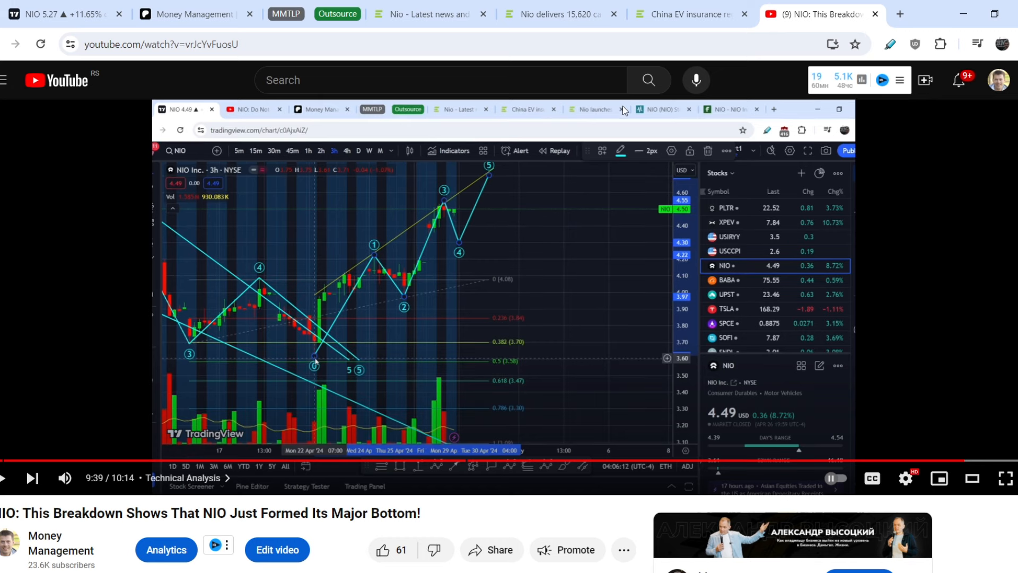
{"action": "mouse_move", "coordinate": [576, 263]}
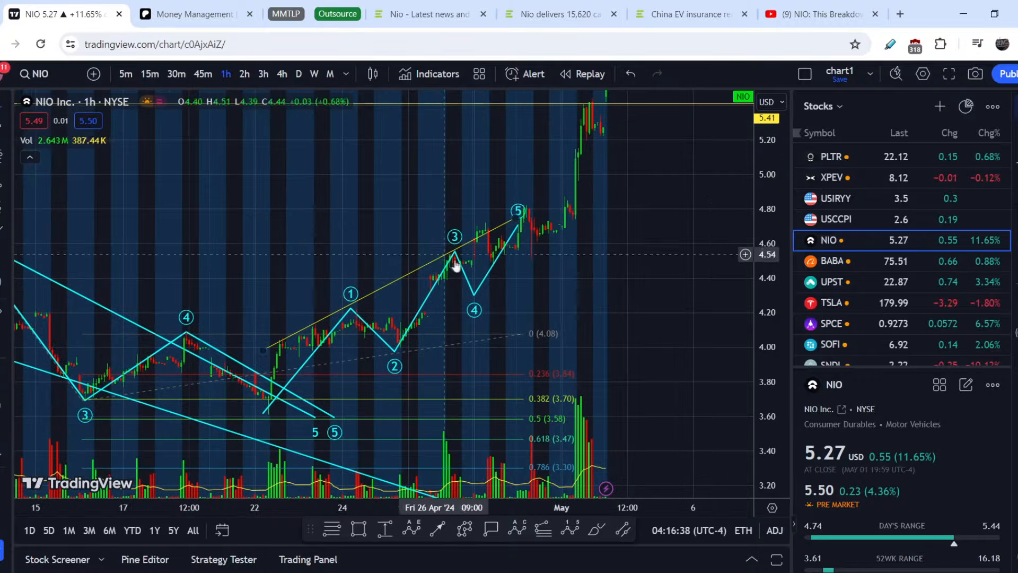
{"action": "mouse_move", "coordinate": [492, 275]}
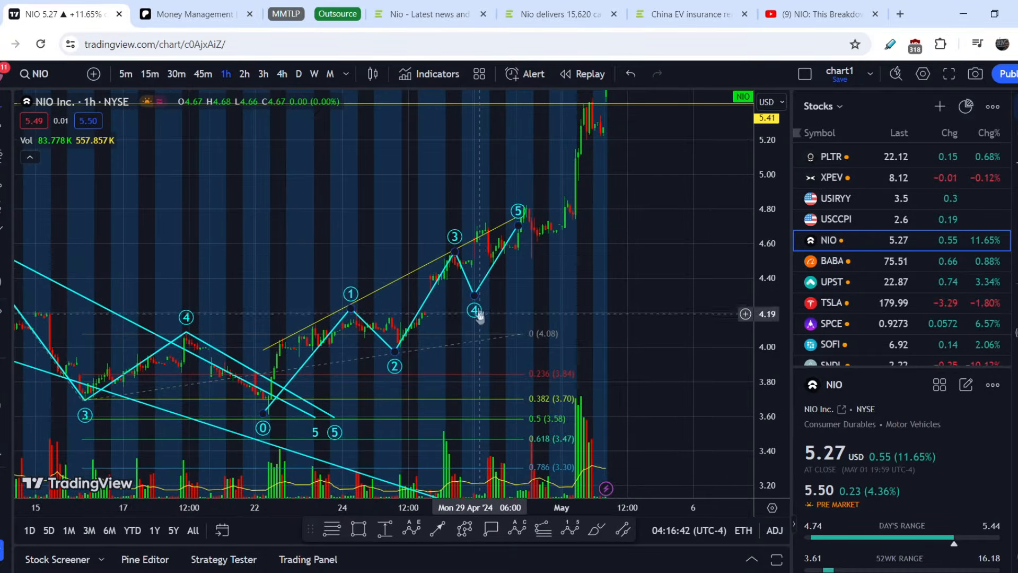
{"action": "mouse_move", "coordinate": [473, 300]}
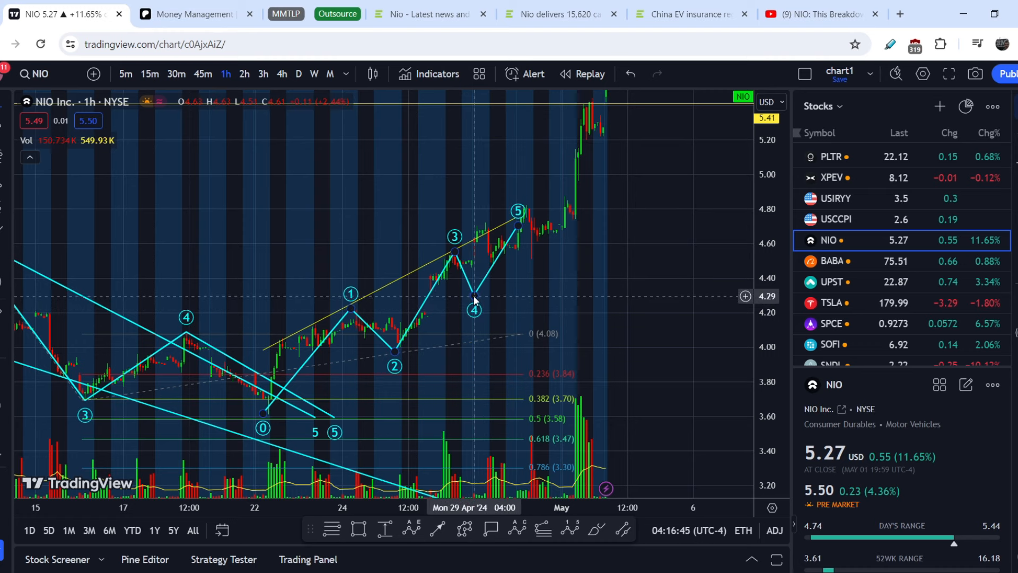
{"action": "mouse_move", "coordinate": [469, 275]}
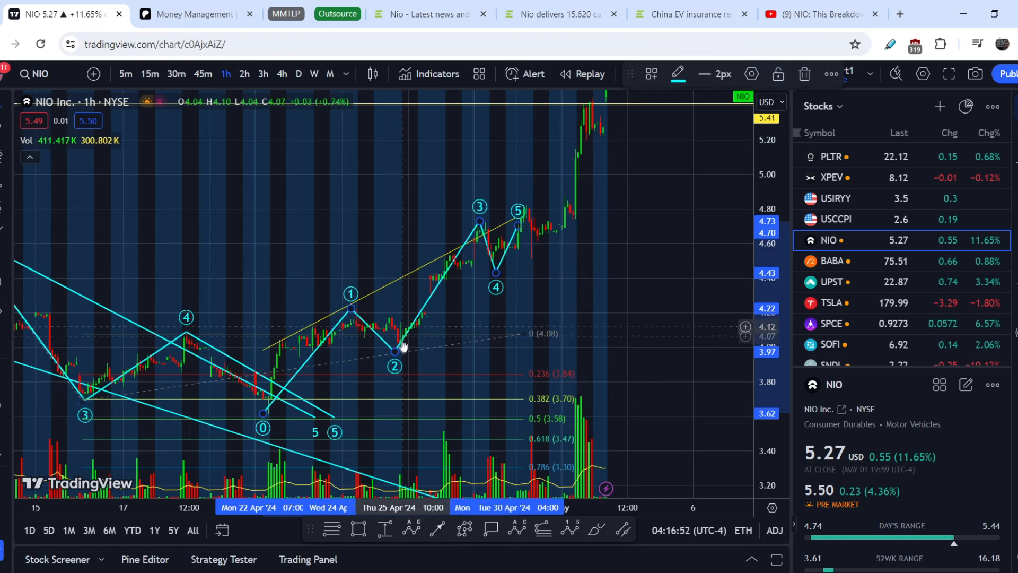
{"action": "mouse_move", "coordinate": [474, 225]}
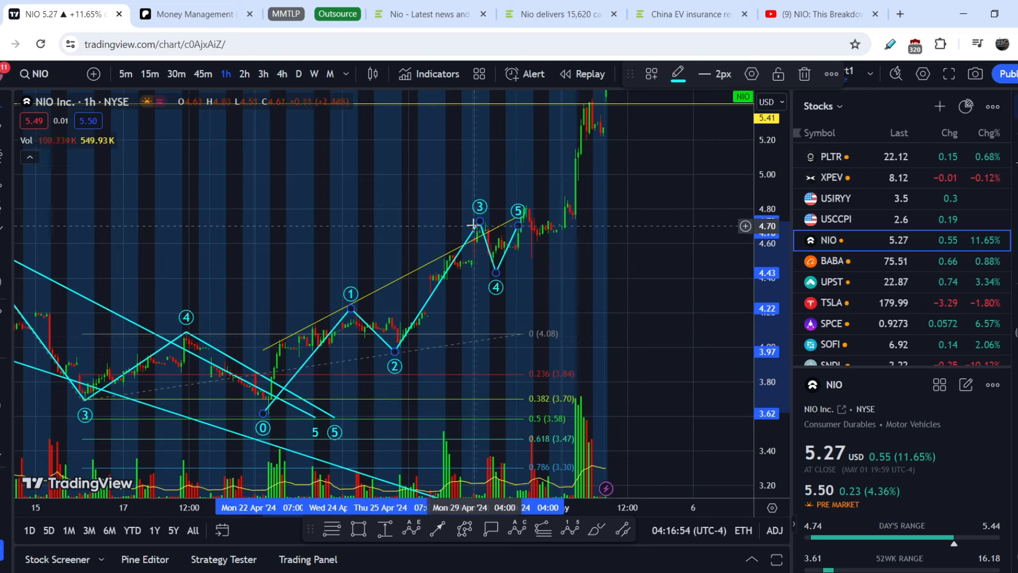
{"action": "mouse_move", "coordinate": [495, 279]}
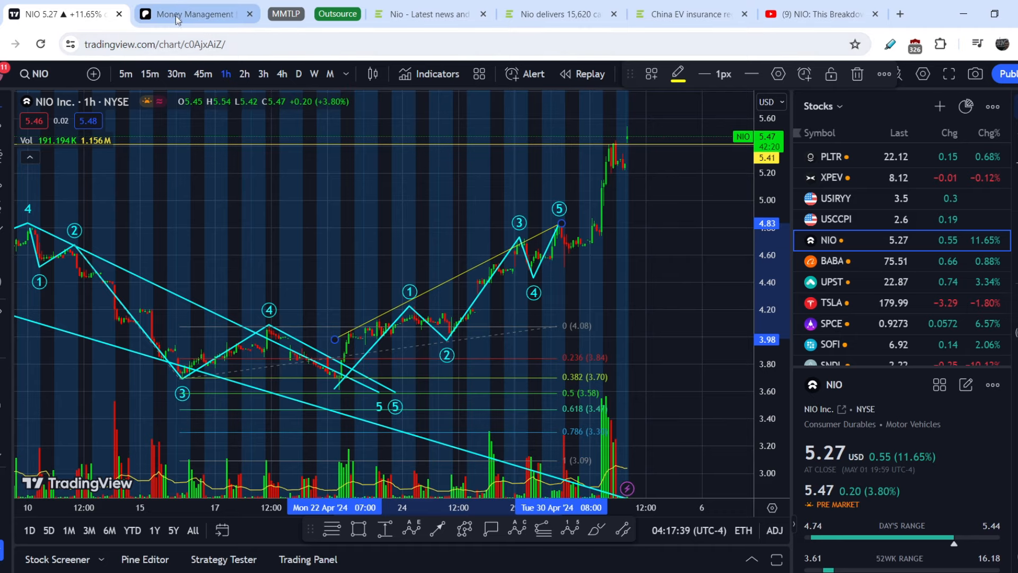
Scroll through the Patreon tiers from $5 to $35 to $450, highlighting the $450/month price.
{"action": "left_click", "coordinate": [194, 13]}
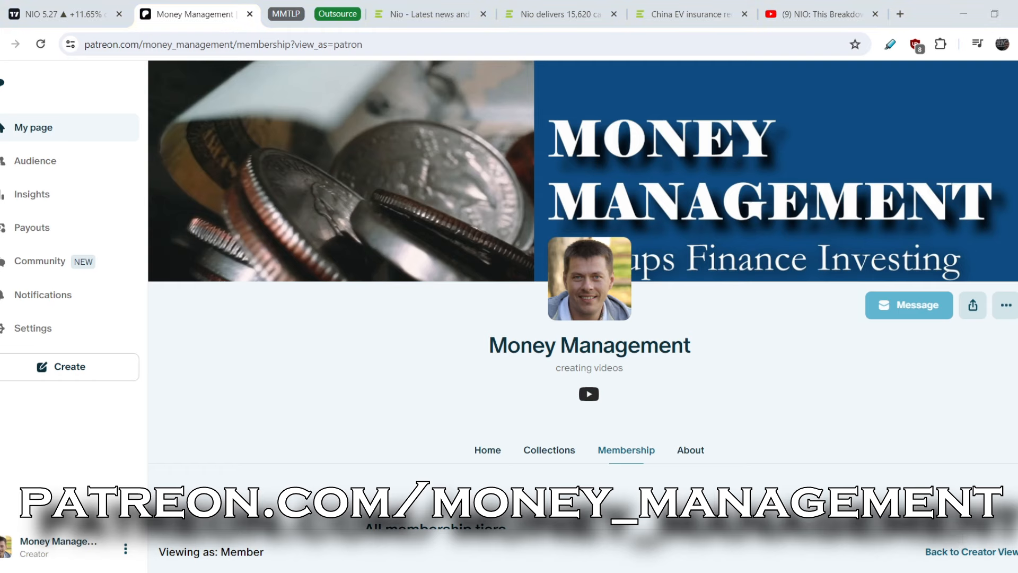
{"action": "scroll", "scroll_direction": "down", "scroll_amount": 3}
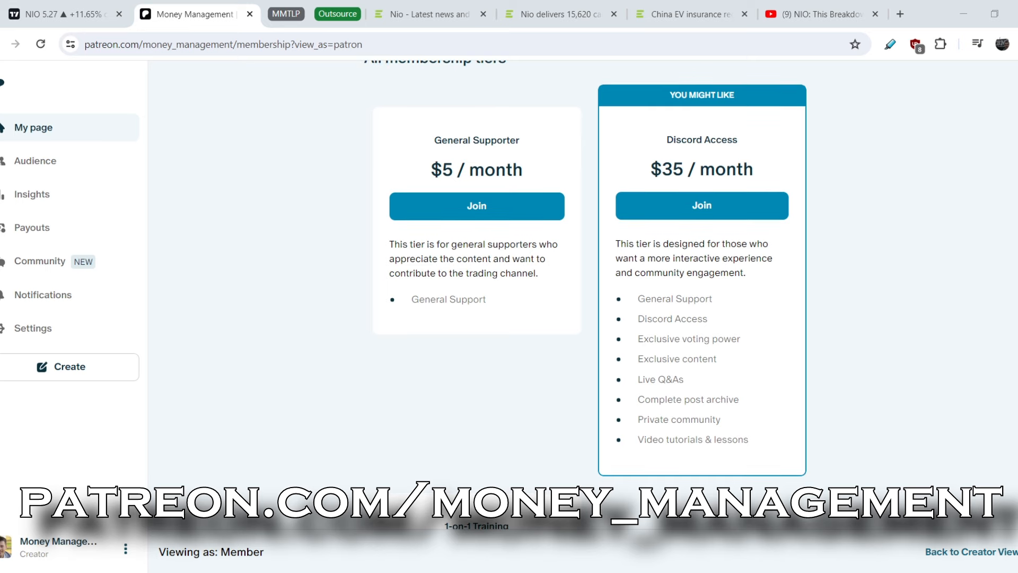
{"action": "scroll", "scroll_direction": "up", "scroll_amount": 3}
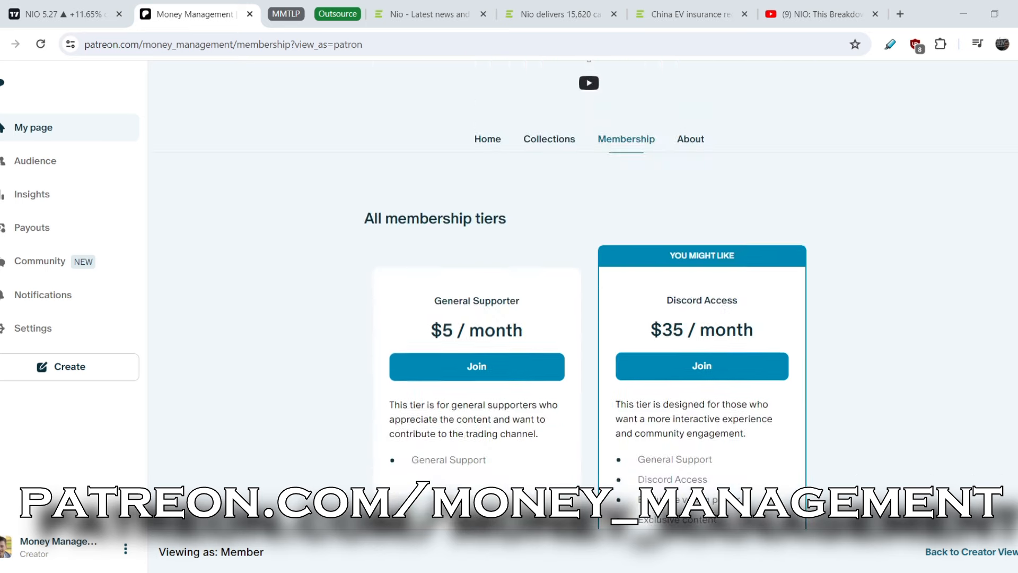
{"action": "scroll", "scroll_direction": "down", "scroll_amount": 3}
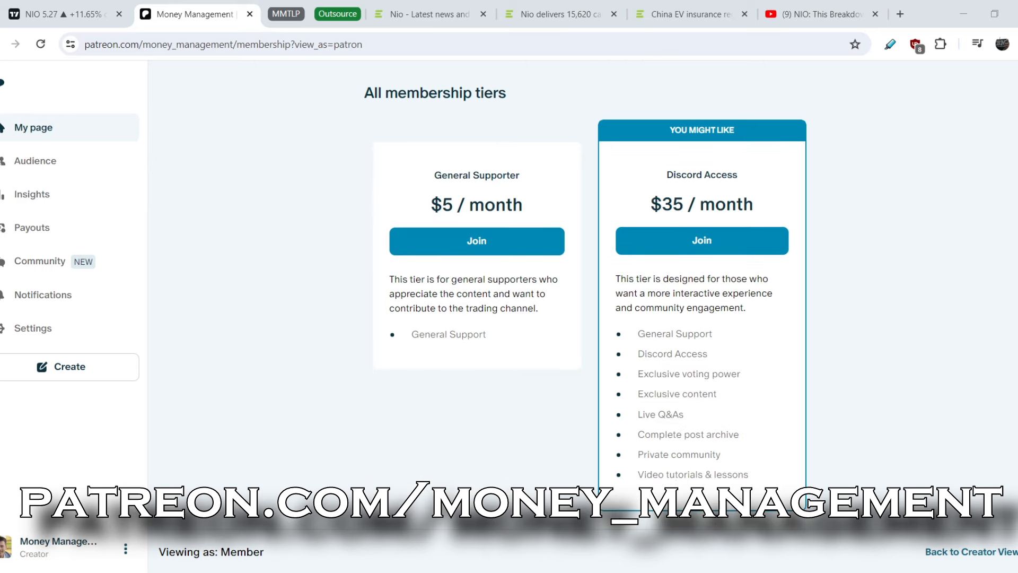
{"action": "scroll", "scroll_direction": "down", "scroll_amount": 3}
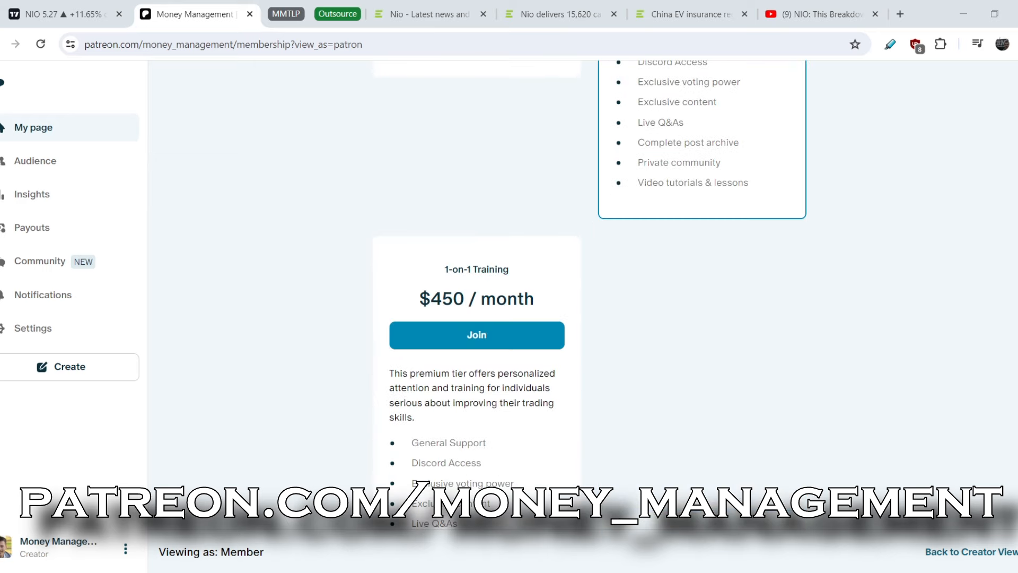
{"action": "scroll", "scroll_direction": "down", "scroll_amount": 3}
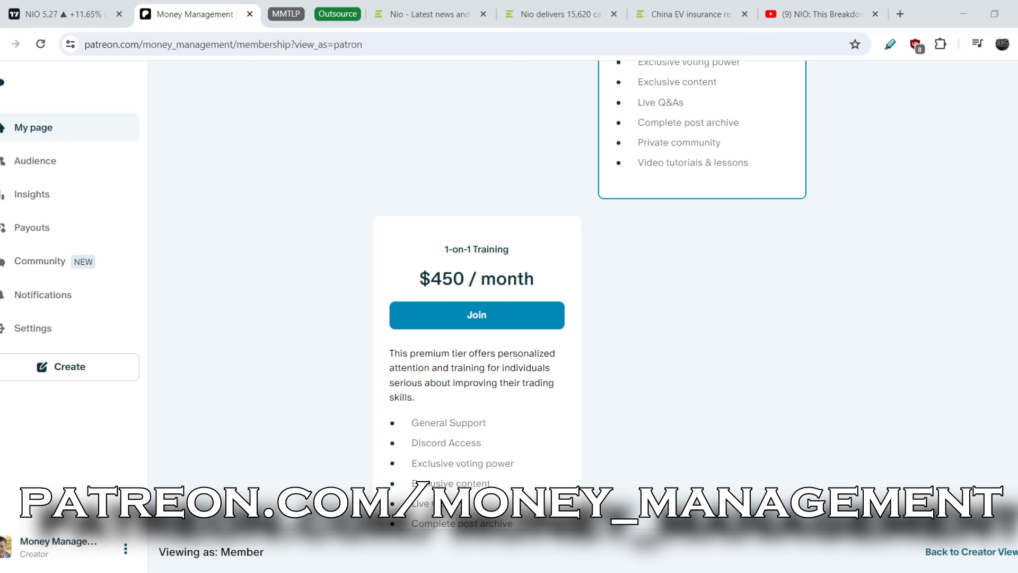
{"action": "double_click", "coordinate": [435, 278]}
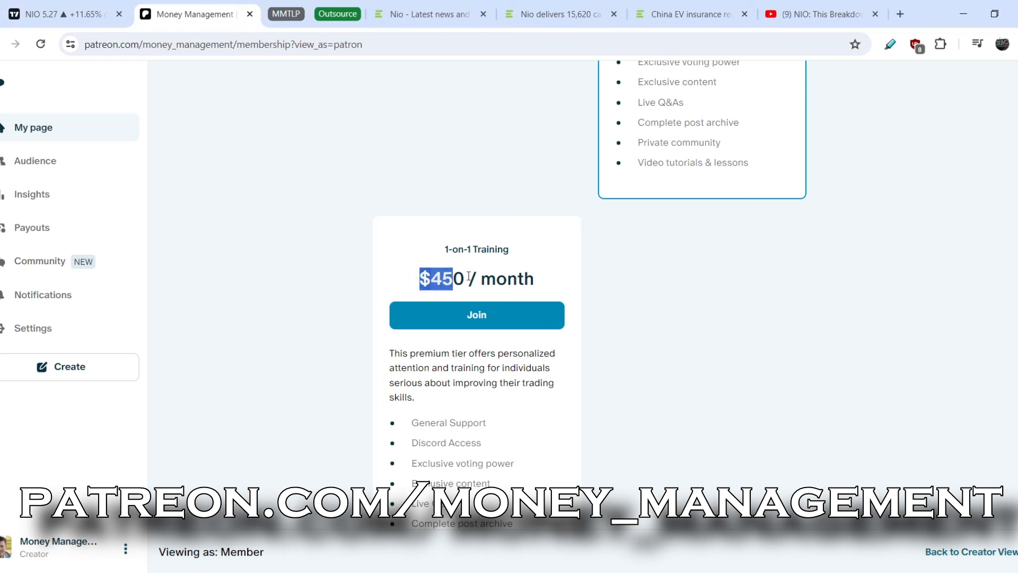
{"action": "triple_click", "coordinate": [476, 278]}
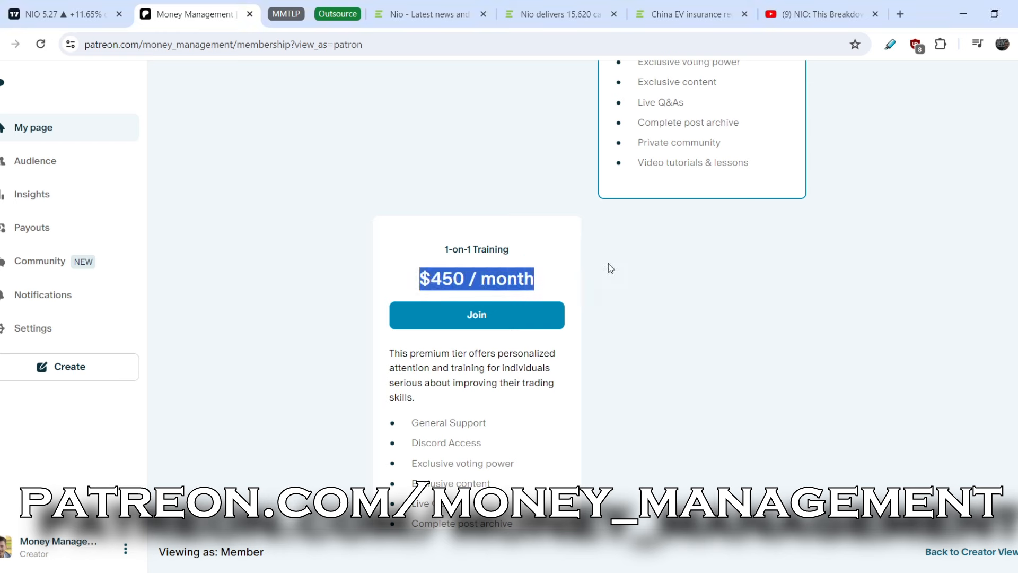
{"action": "scroll", "scroll_direction": "up", "scroll_amount": 3}
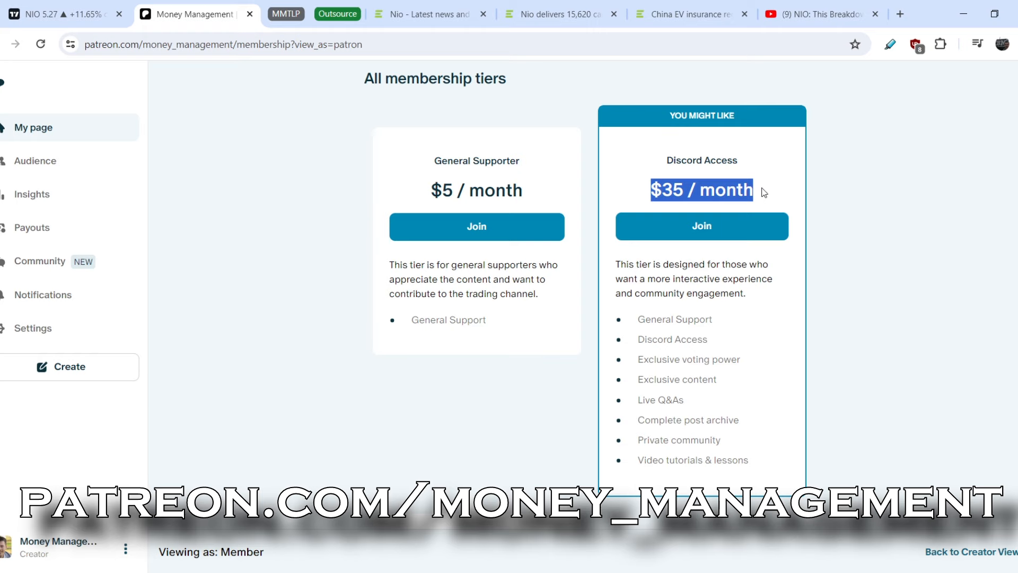
{"action": "mouse_move", "coordinate": [275, 206]}
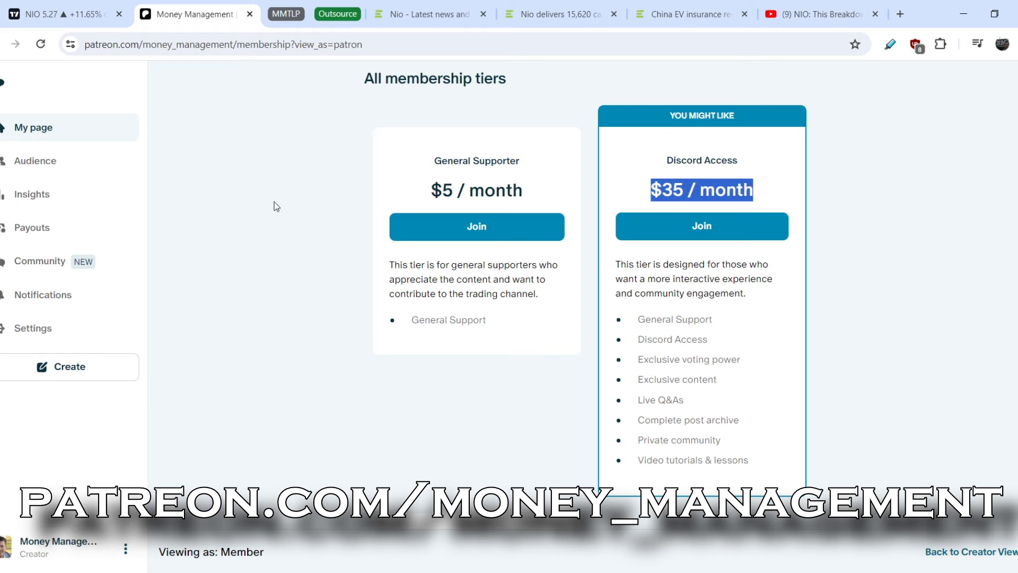
{"action": "left_click", "coordinate": [422, 14]}
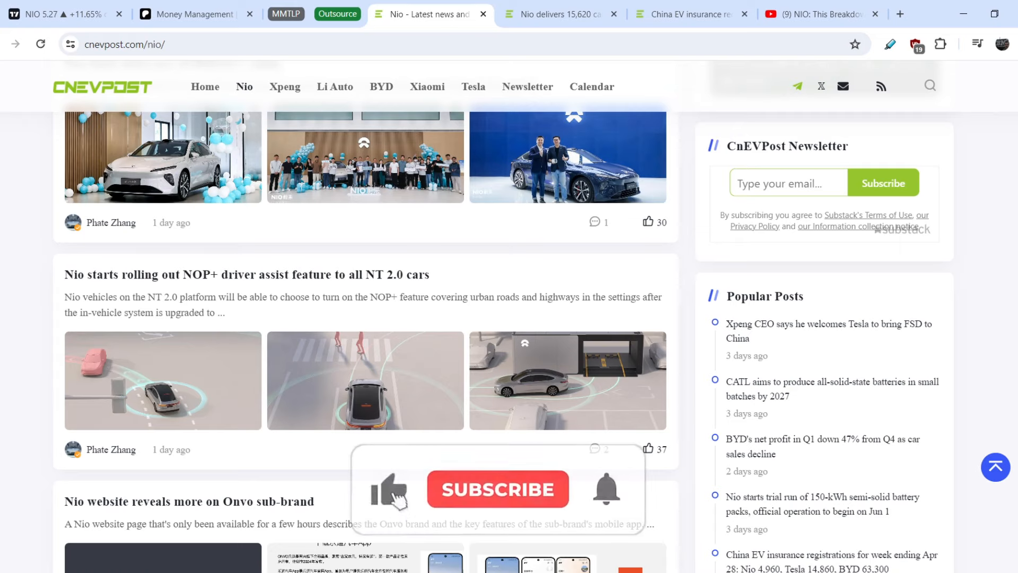
Scroll up through CnEVPost's Nio headlines, including April's 15,620 deliveries, then return to the NIO chart.
{"action": "scroll", "scroll_direction": "up", "scroll_amount": 3}
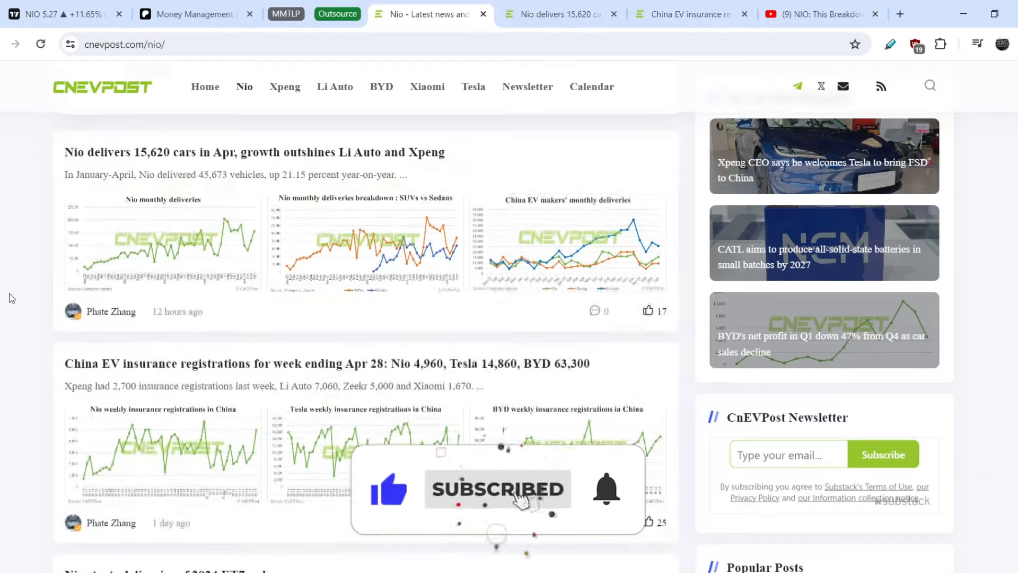
{"action": "scroll", "scroll_direction": "up", "scroll_amount": 3}
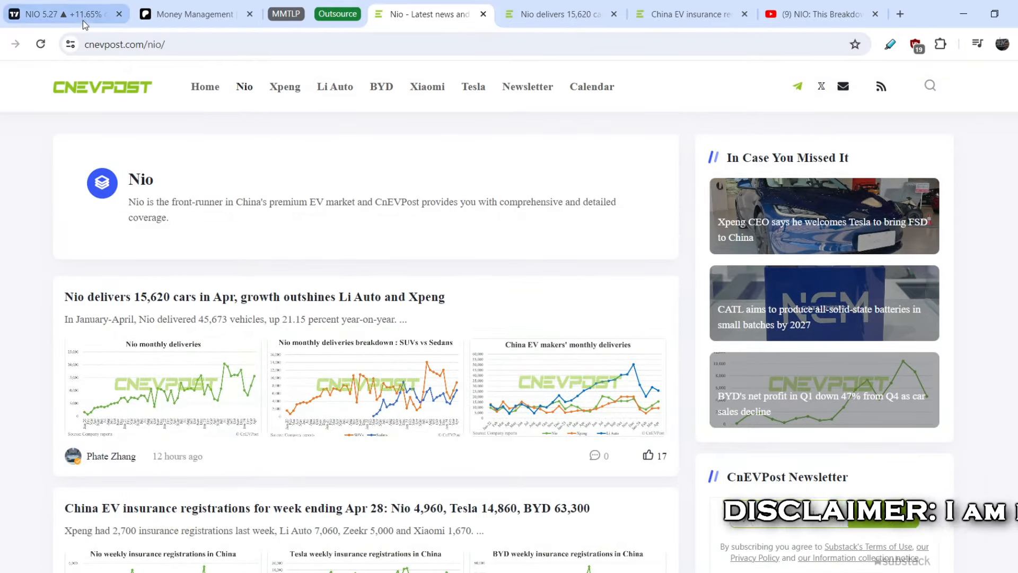
{"action": "left_click", "coordinate": [558, 13]}
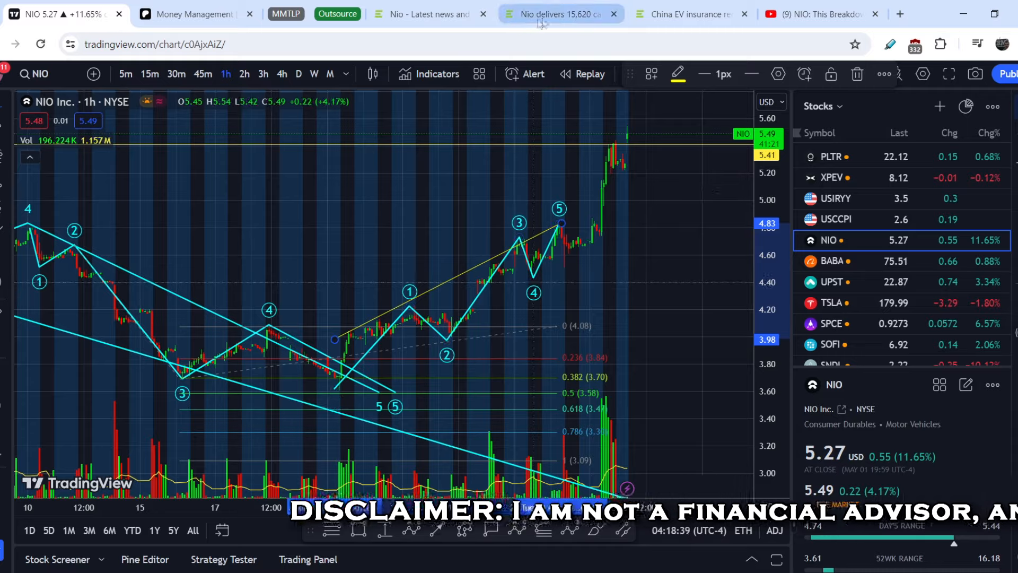
Read the 'Nio delivers 15,620 cars' article, through the monthly delivery and China EV comparison charts.
{"action": "left_click", "coordinate": [558, 14]}
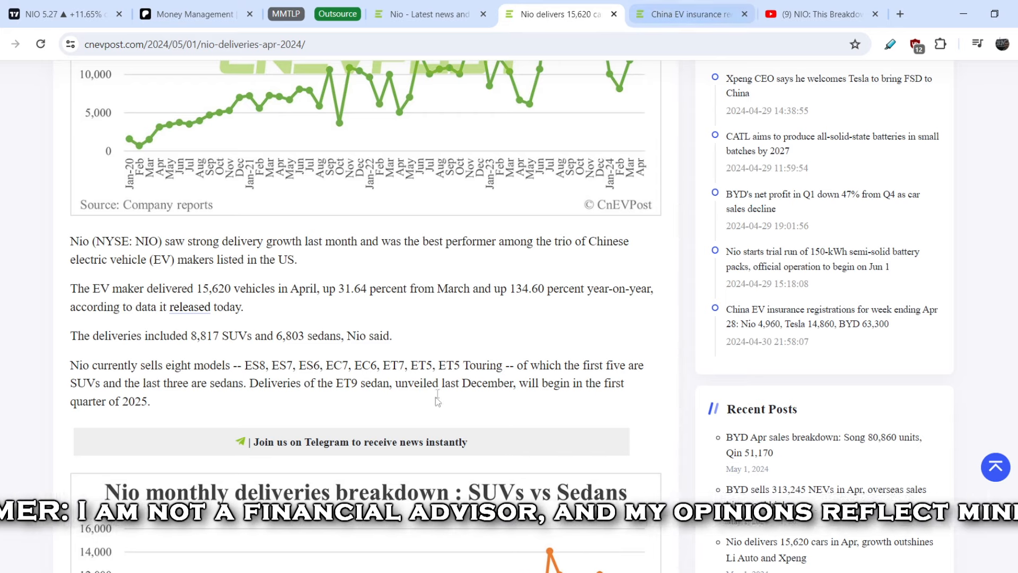
{"action": "scroll", "scroll_direction": "up", "scroll_amount": 3}
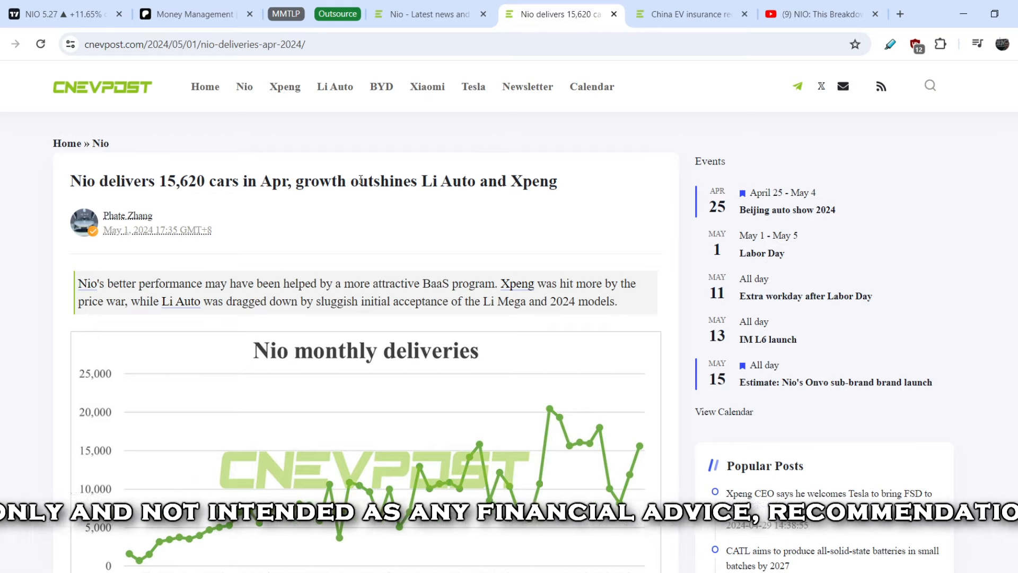
{"action": "scroll", "scroll_direction": "down", "scroll_amount": 3}
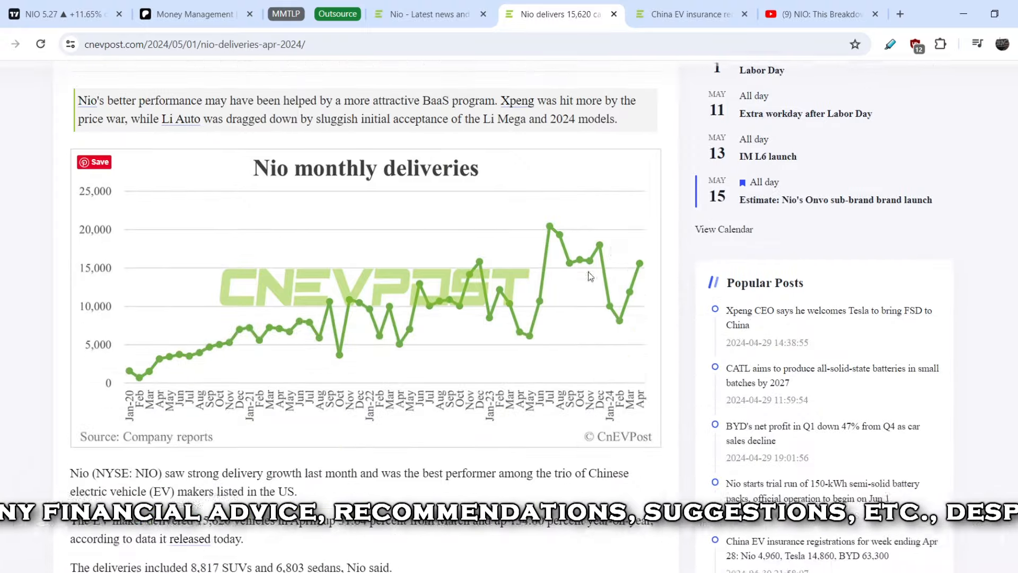
{"action": "mouse_move", "coordinate": [436, 190]}
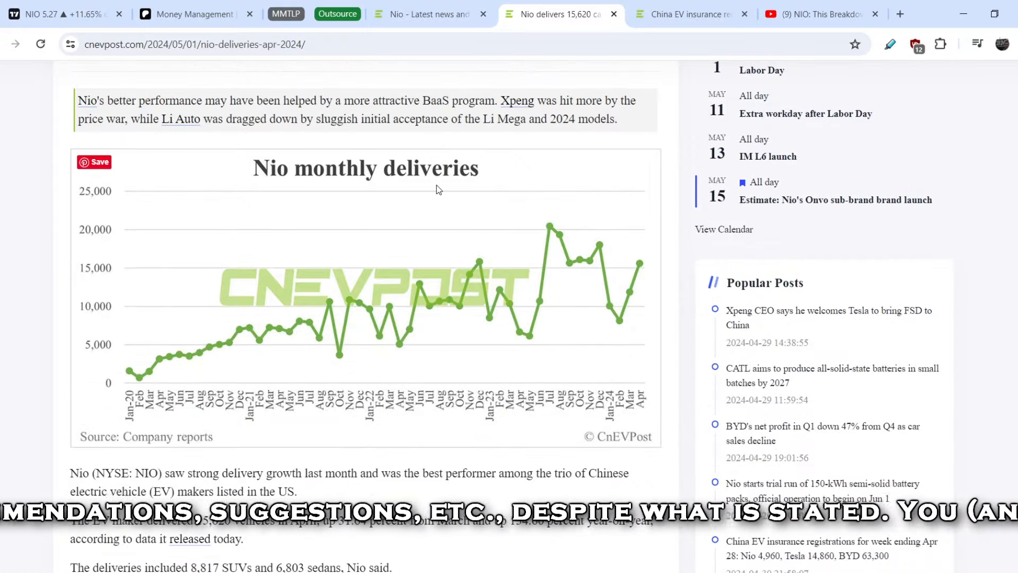
{"action": "mouse_move", "coordinate": [646, 265]}
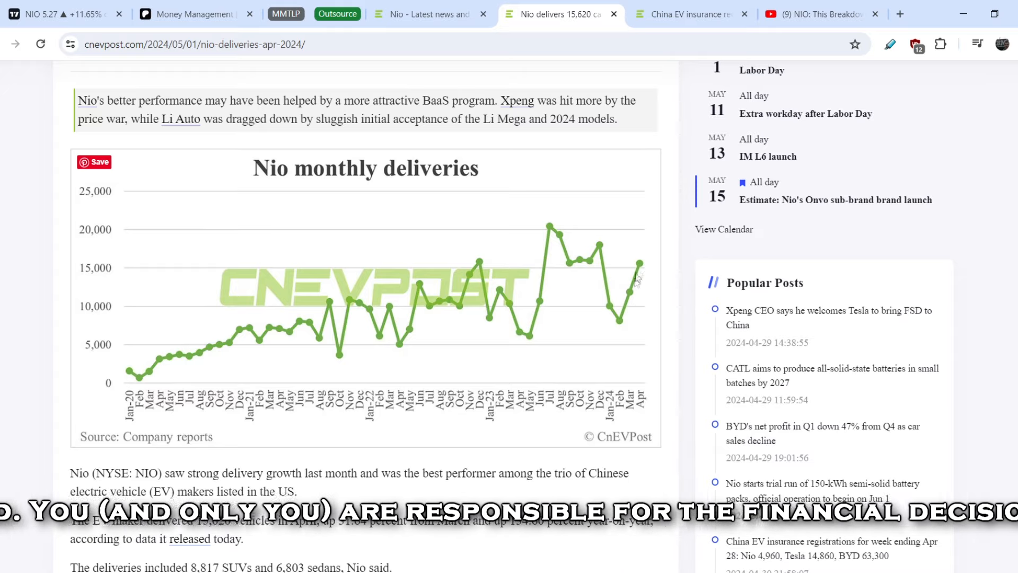
{"action": "mouse_move", "coordinate": [630, 303]}
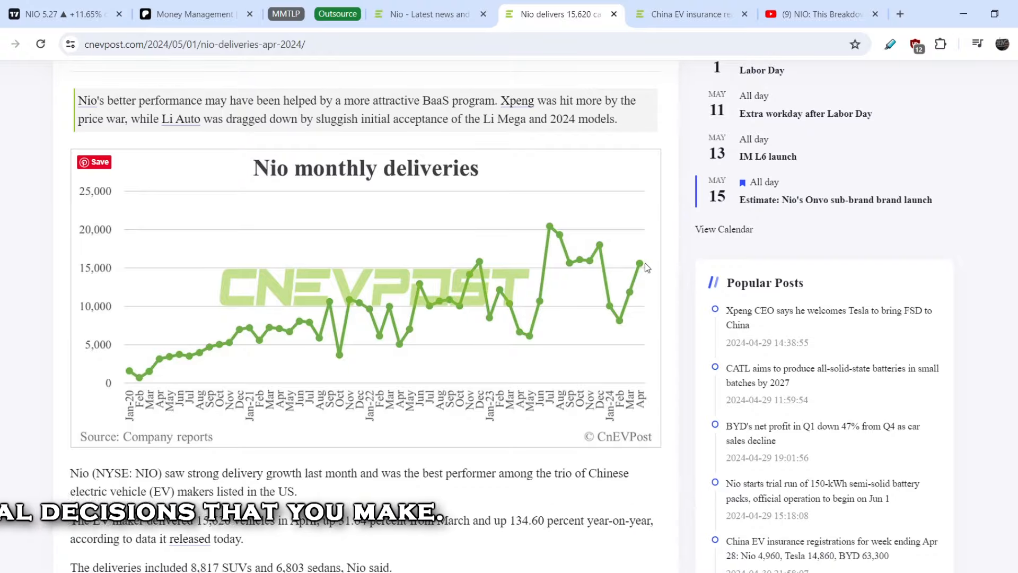
{"action": "scroll", "scroll_direction": "down", "scroll_amount": 3}
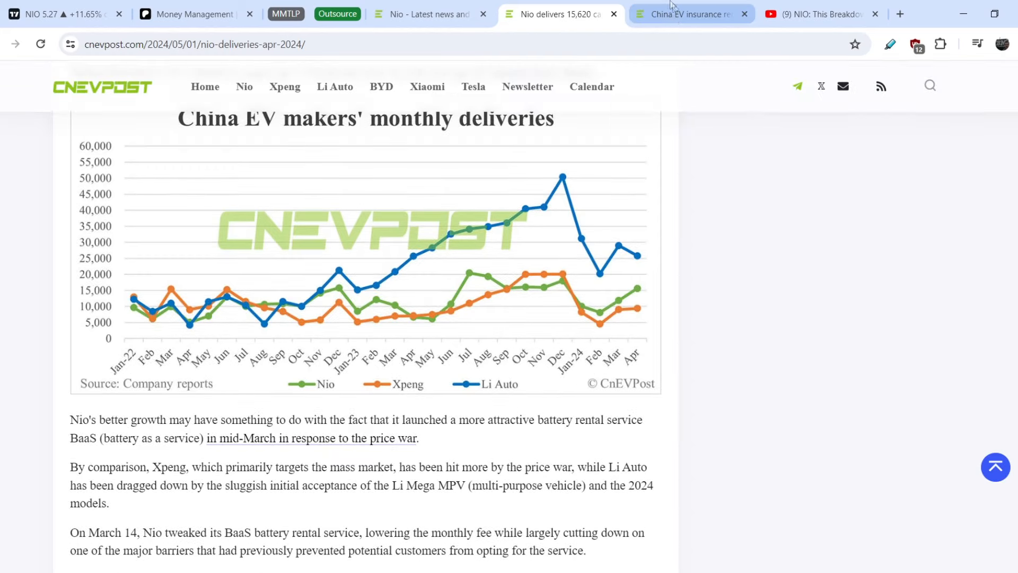
{"action": "left_click", "coordinate": [688, 14]}
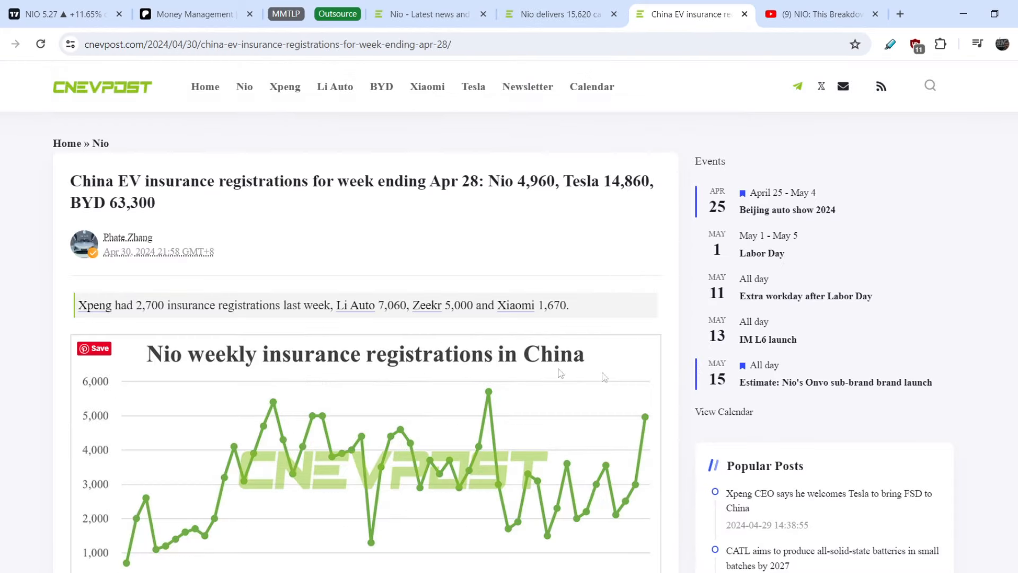
{"action": "scroll", "scroll_direction": "down", "scroll_amount": 3}
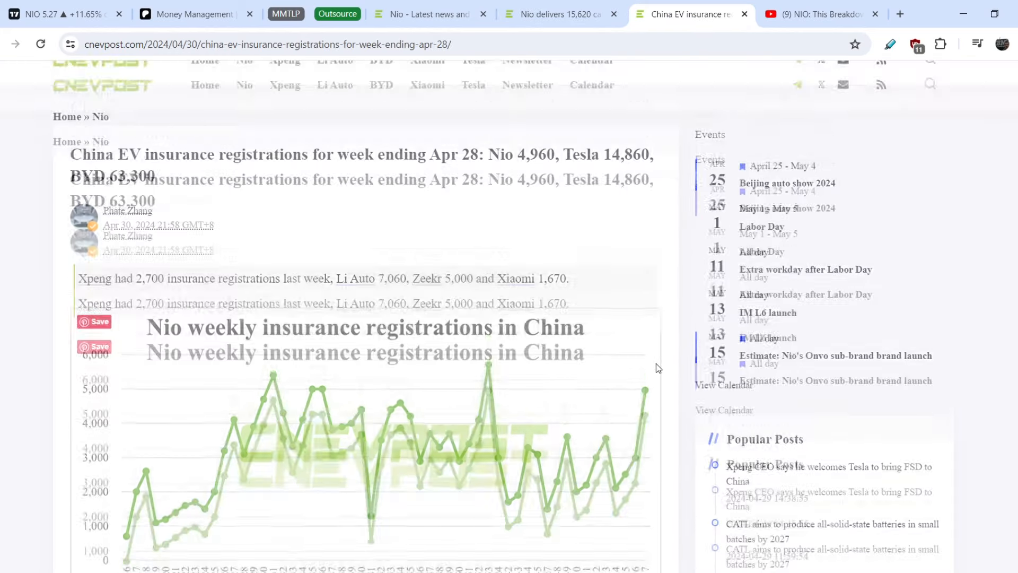
{"action": "scroll", "scroll_direction": "down", "scroll_amount": 3}
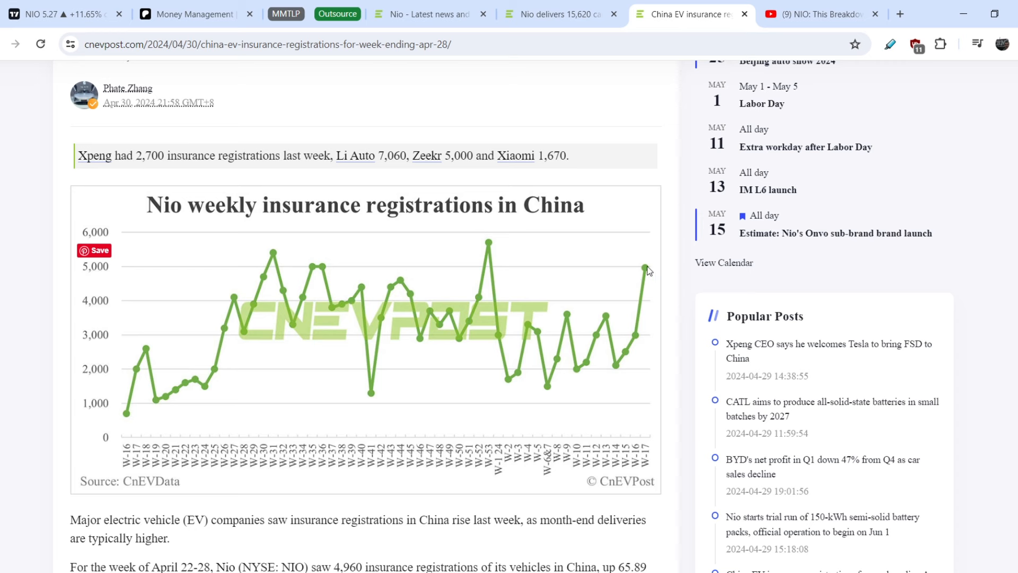
{"action": "mouse_move", "coordinate": [502, 335]}
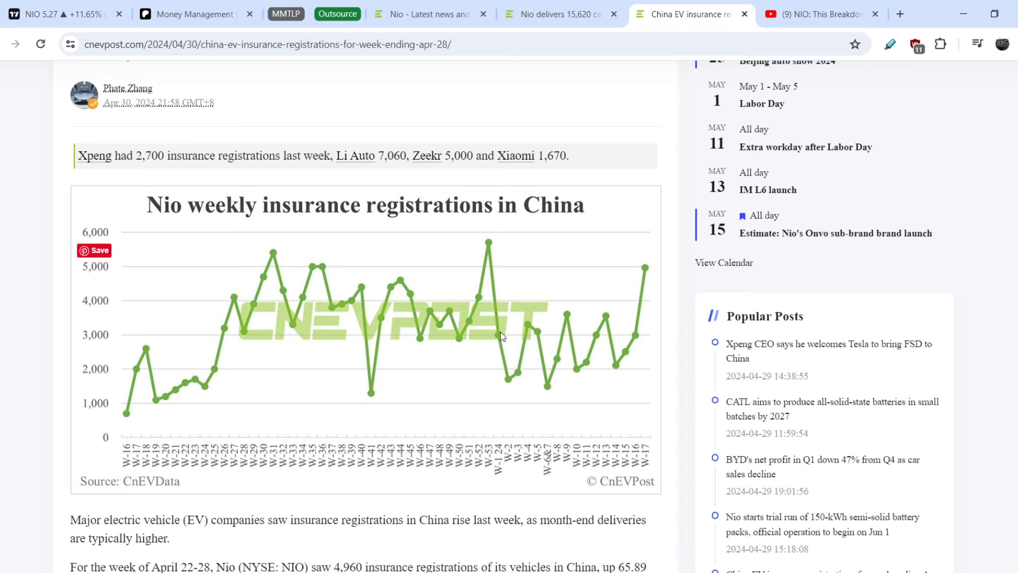
{"action": "scroll", "scroll_direction": "down", "scroll_amount": 3}
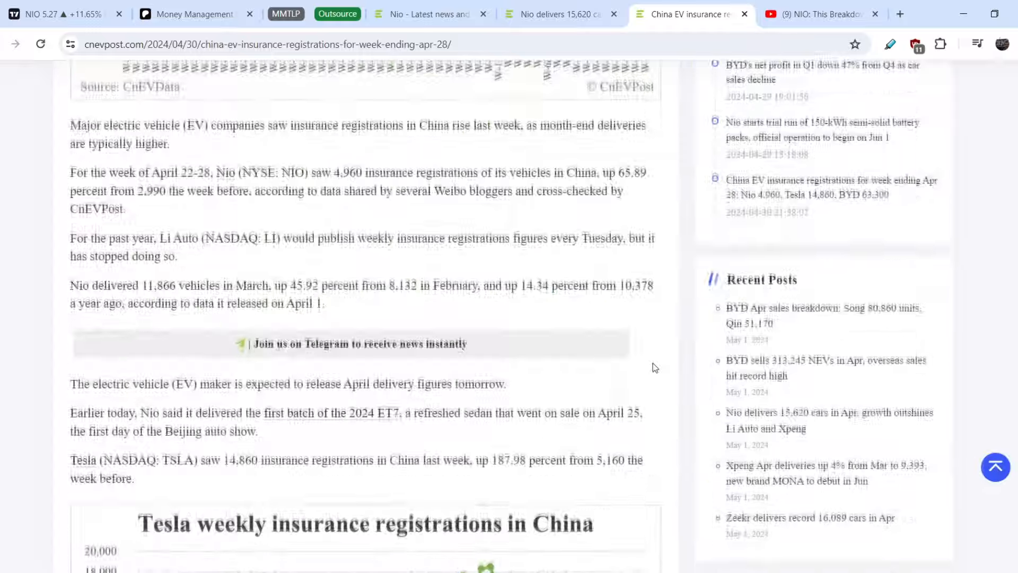
{"action": "scroll", "scroll_direction": "down", "scroll_amount": 3}
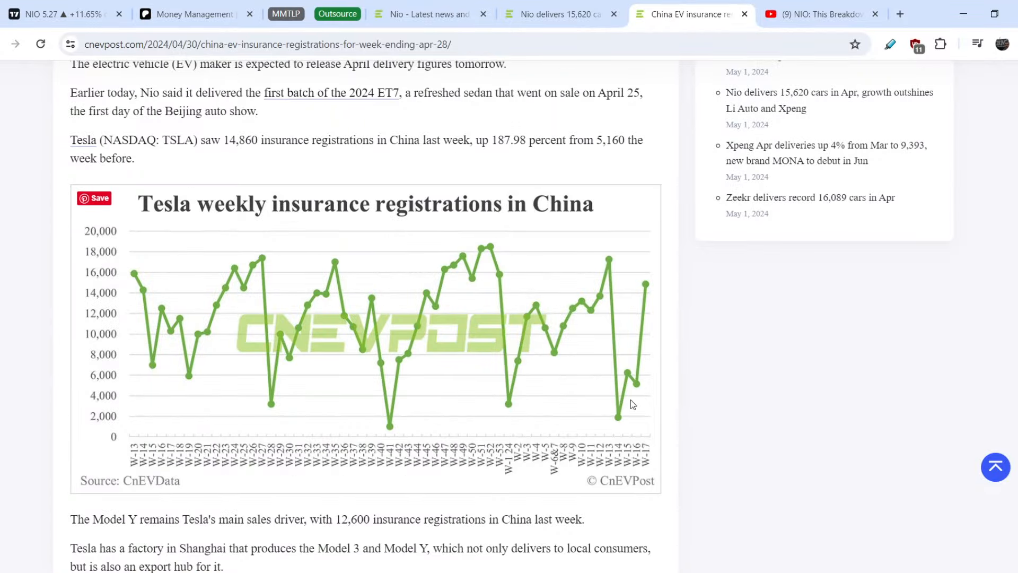
{"action": "mouse_move", "coordinate": [644, 291]}
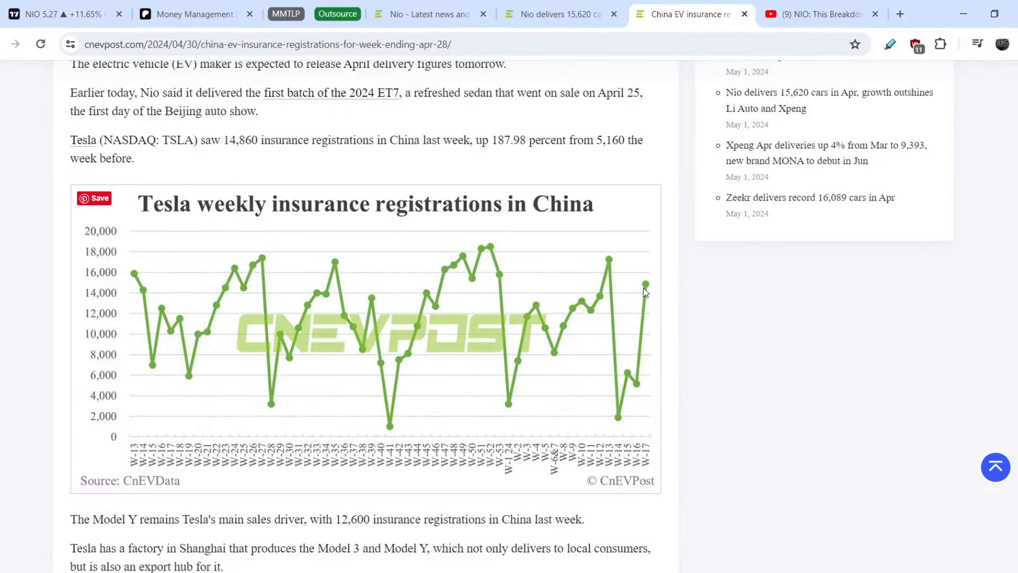
{"action": "scroll", "scroll_direction": "down", "scroll_amount": 3}
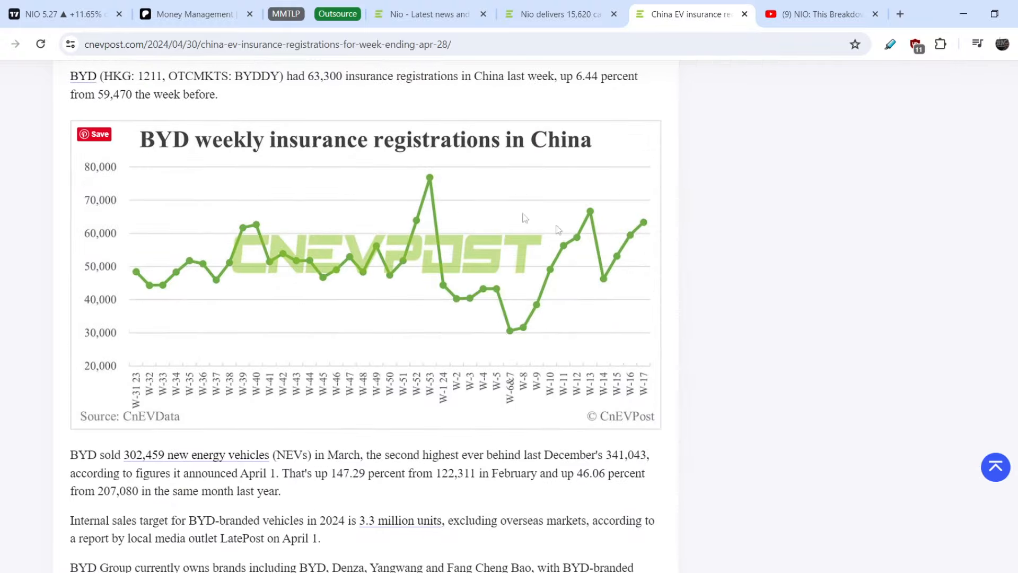
{"action": "mouse_move", "coordinate": [662, 237]}
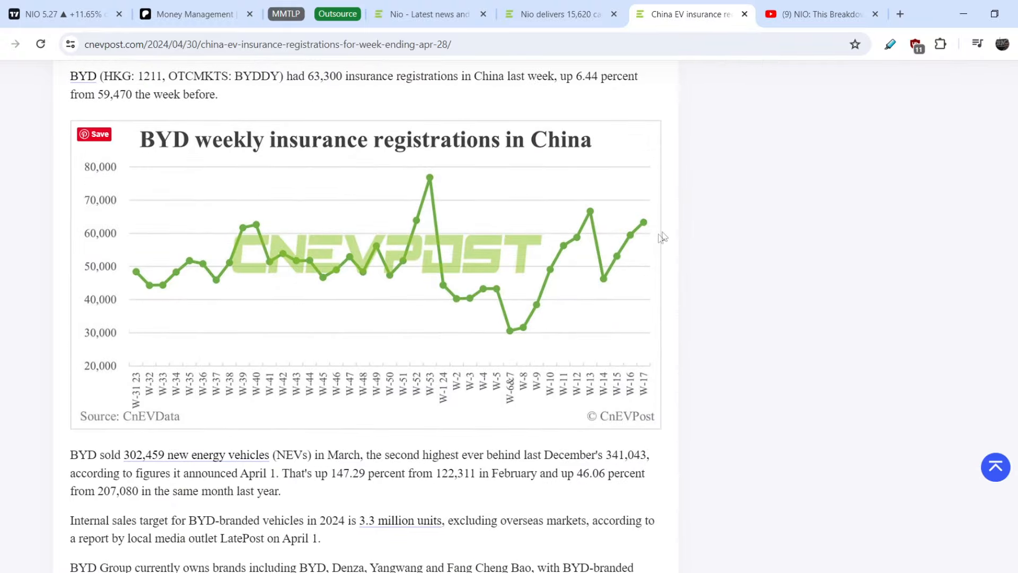
{"action": "scroll", "scroll_direction": "down", "scroll_amount": 3}
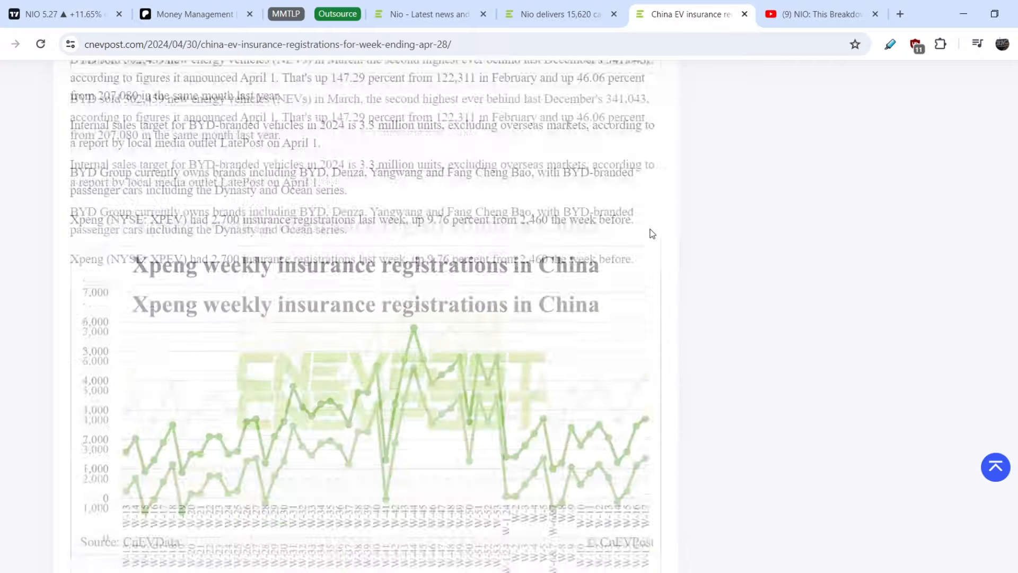
{"action": "scroll", "scroll_direction": "down", "scroll_amount": 3}
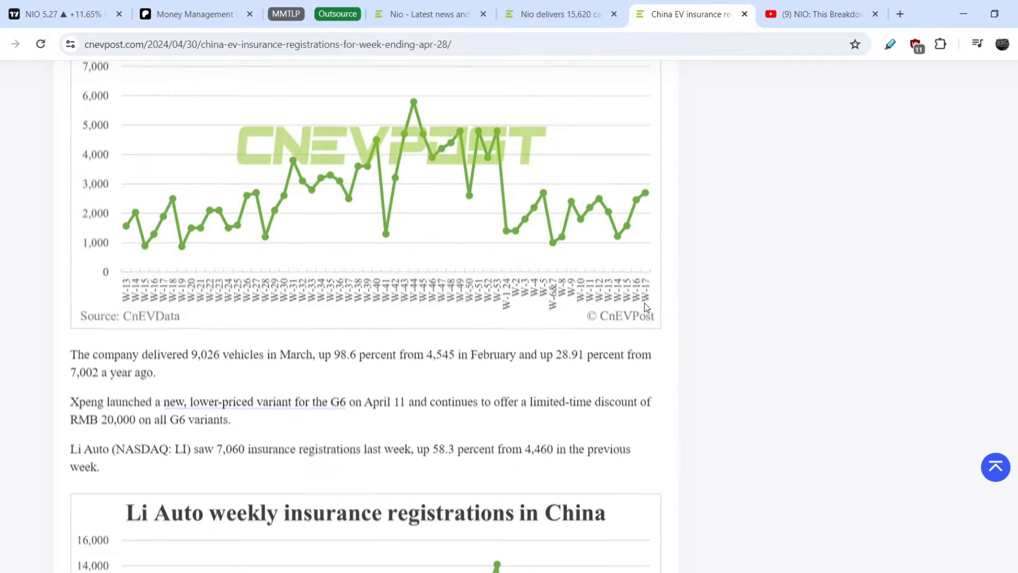
{"action": "scroll", "scroll_direction": "down", "scroll_amount": 3}
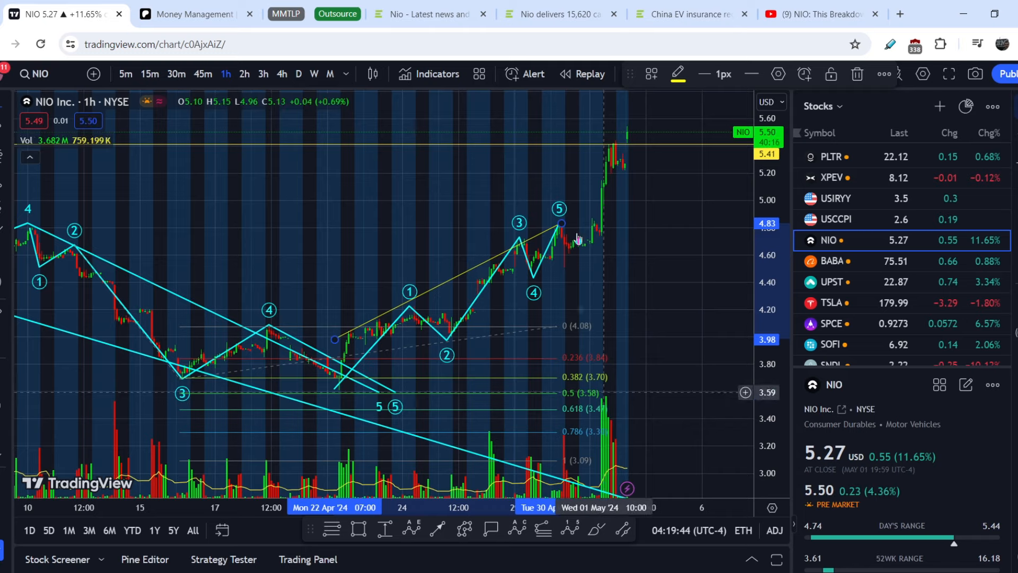
{"action": "mouse_move", "coordinate": [604, 237]}
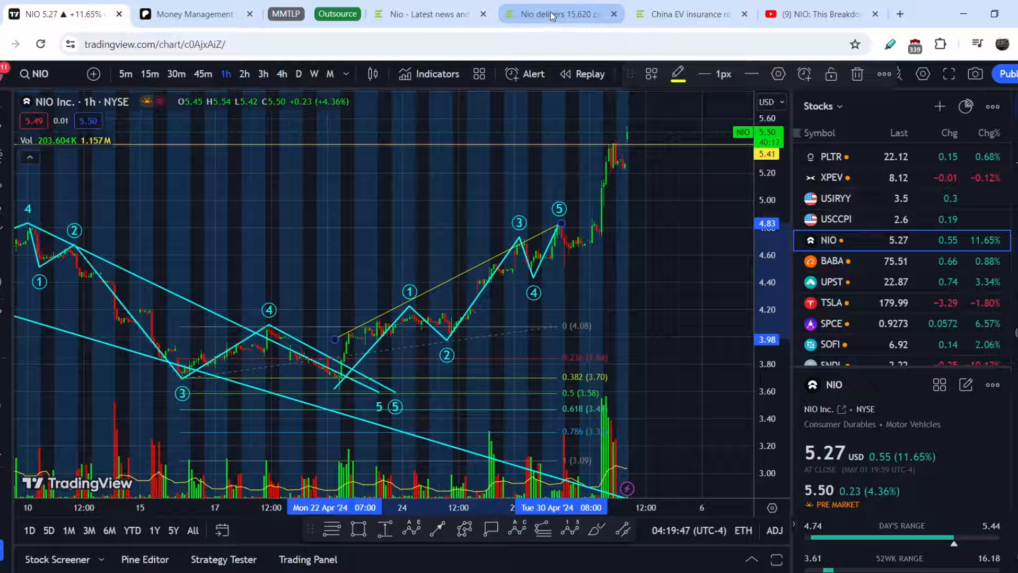
Reopen the April deliveries article at the 8,817 SUVs versus 6,803 sedans breakdown chart.
{"action": "left_click", "coordinate": [558, 14]}
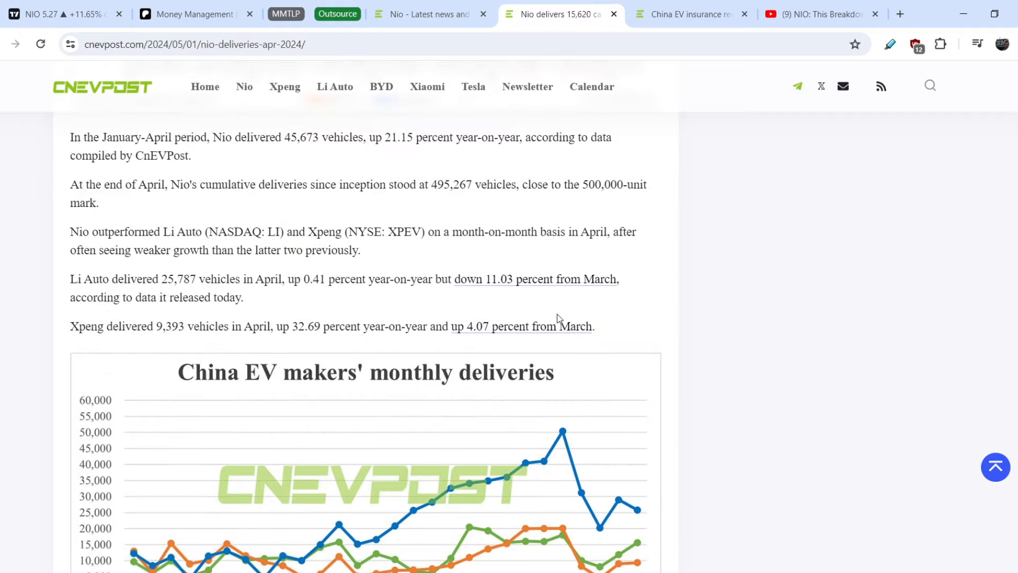
{"action": "scroll", "scroll_direction": "up", "scroll_amount": 3}
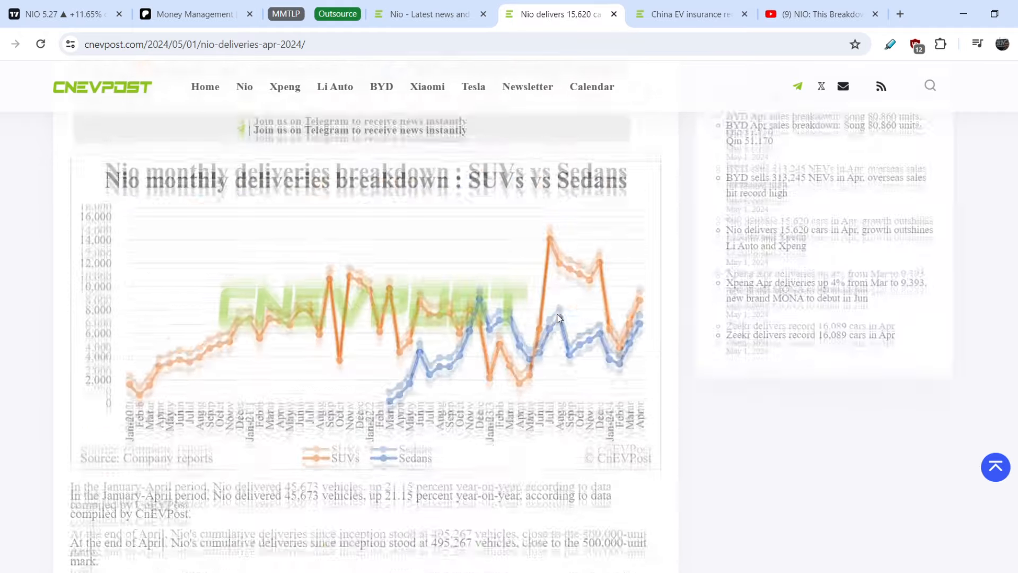
{"action": "scroll", "scroll_direction": "up", "scroll_amount": 3}
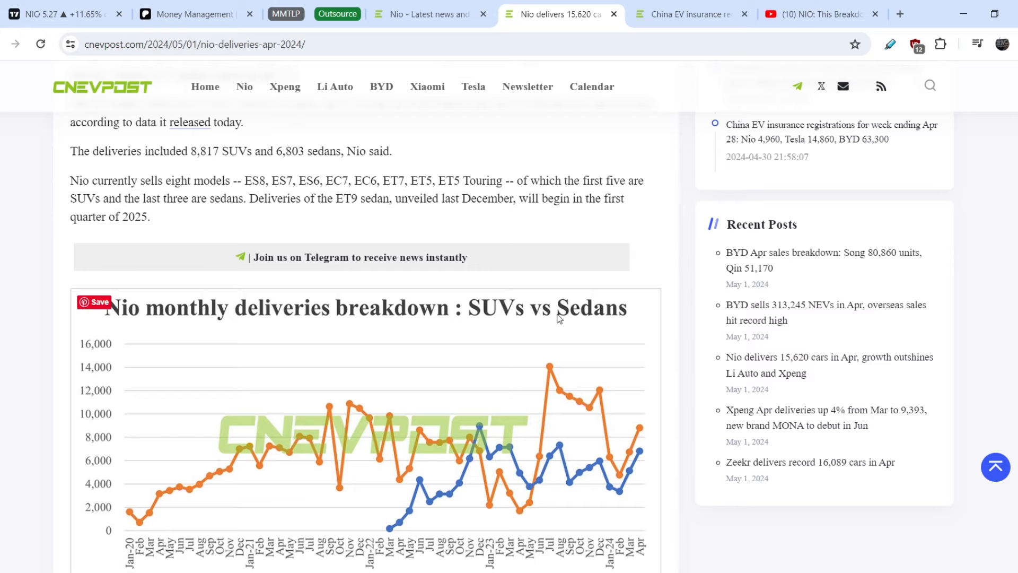
{"action": "scroll", "scroll_direction": "up", "scroll_amount": 3}
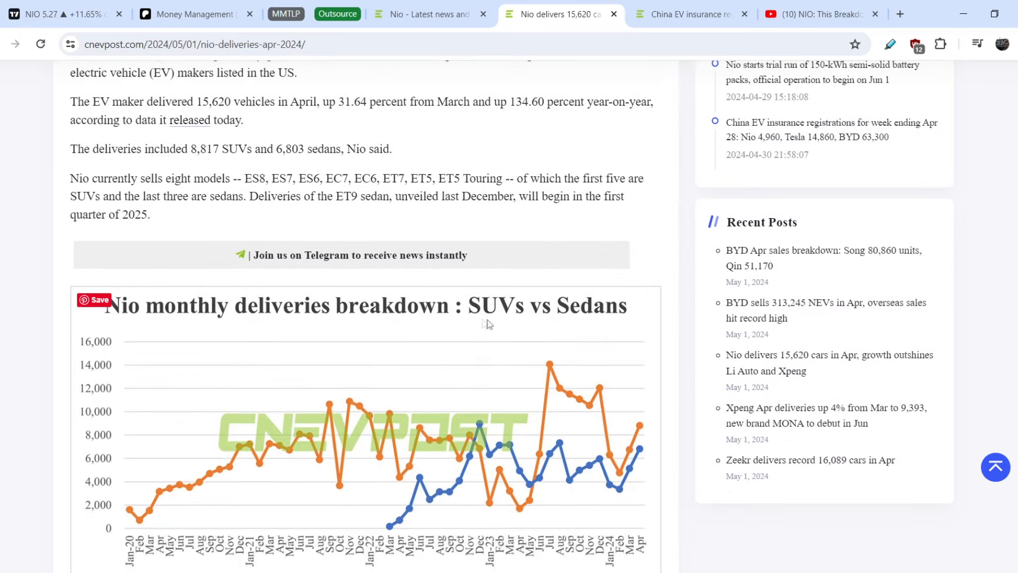
{"action": "mouse_move", "coordinate": [647, 472]}
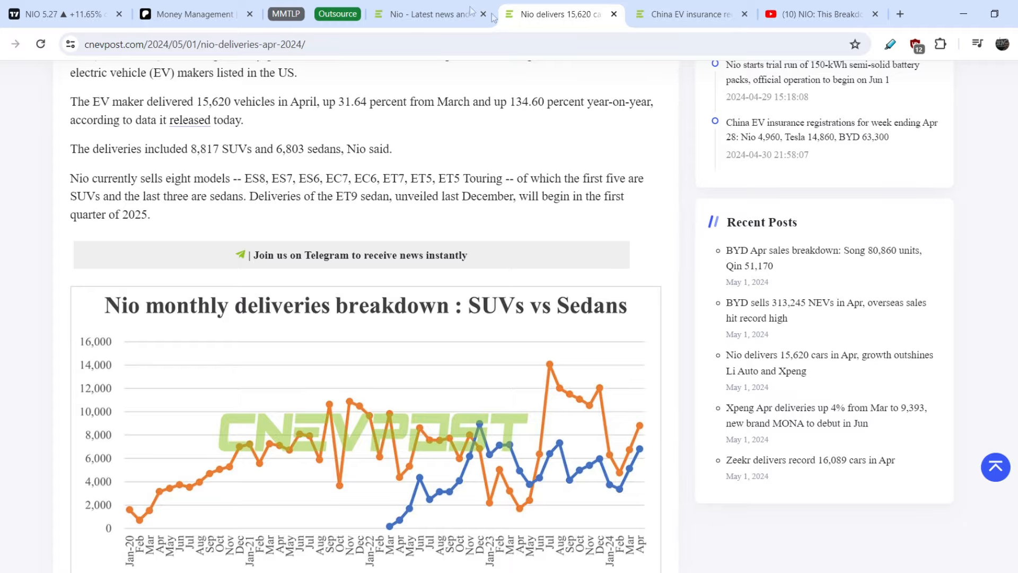
Open the 'Nio starts deliveries of 2024 ET7 sedan' article from the Nio news listing.
{"action": "left_click", "coordinate": [428, 13]}
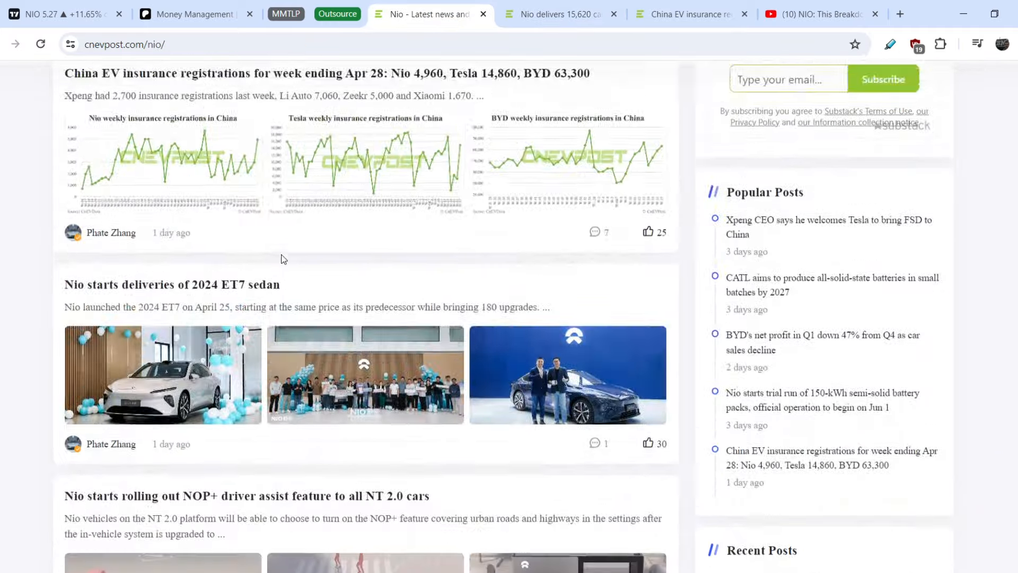
{"action": "scroll", "scroll_direction": "down", "scroll_amount": 3}
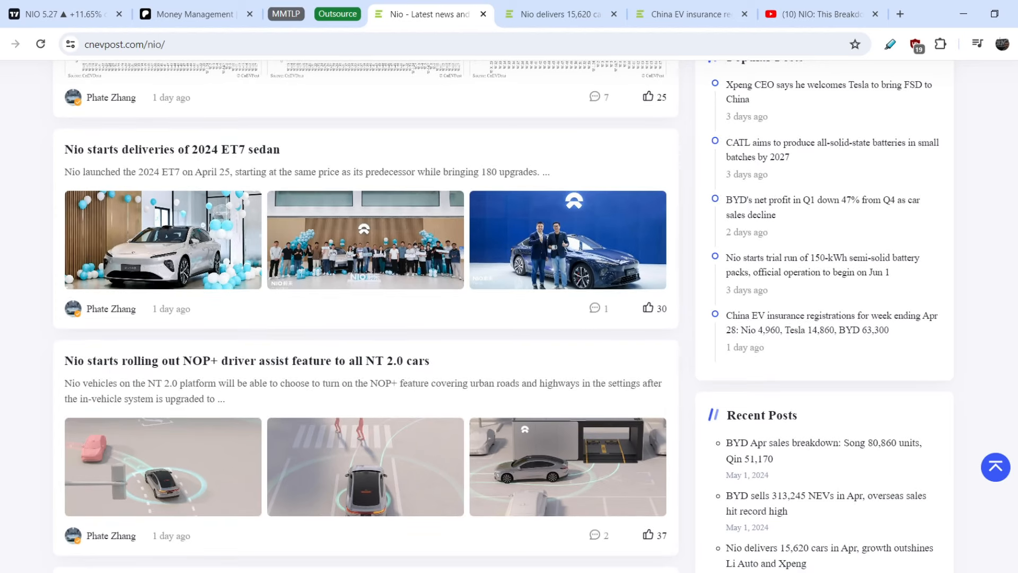
{"action": "left_click", "coordinate": [162, 149]}
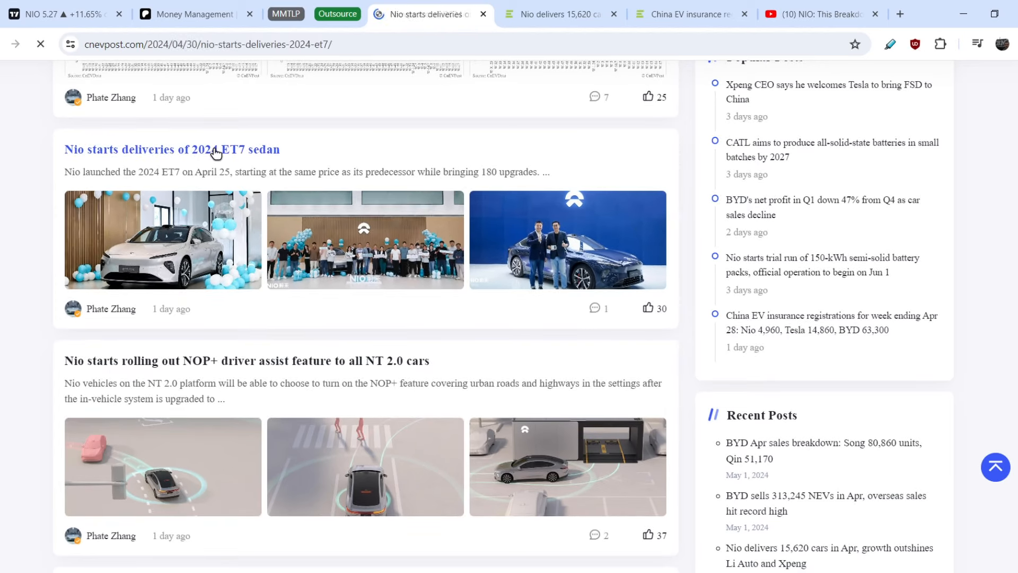
{"action": "left_click", "coordinate": [172, 149]}
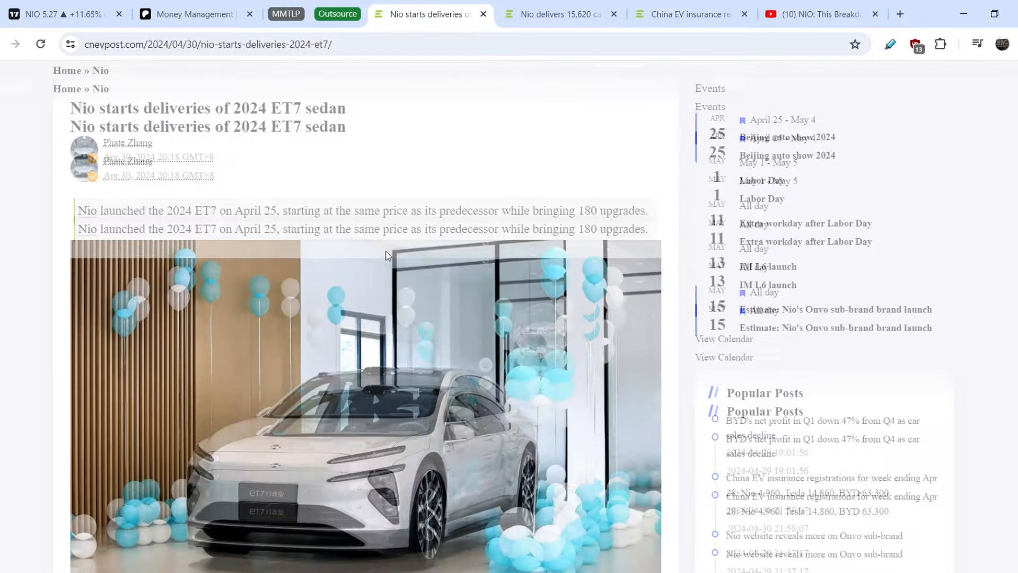
{"action": "scroll", "scroll_direction": "down", "scroll_amount": 3}
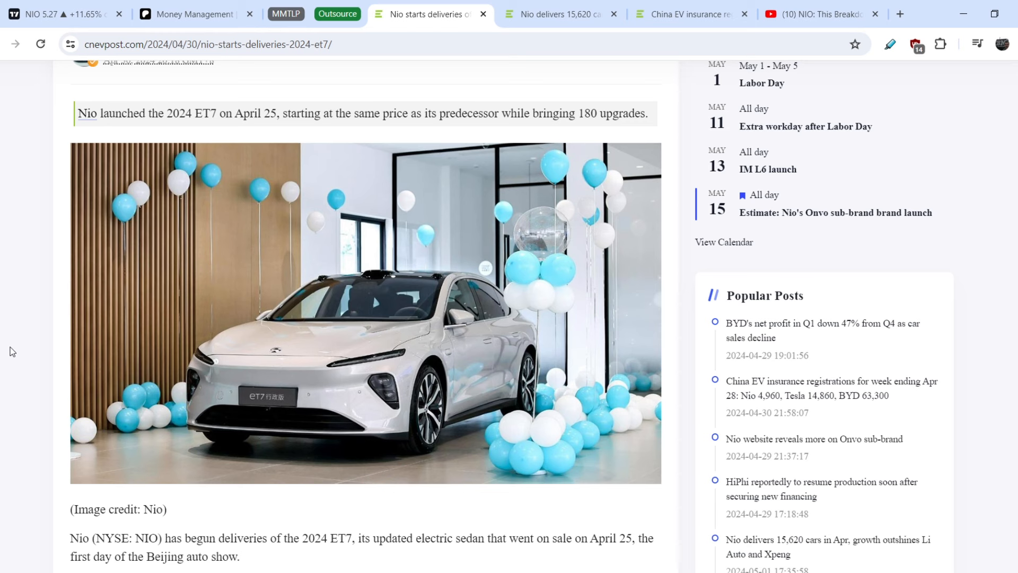
{"action": "mouse_move", "coordinate": [421, 309]}
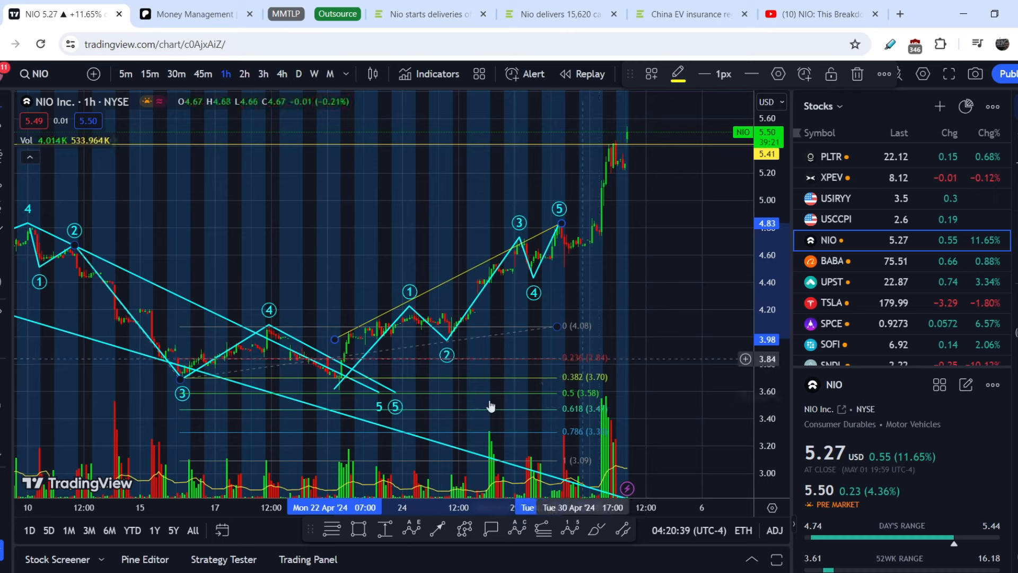
{"action": "mouse_move", "coordinate": [342, 388]}
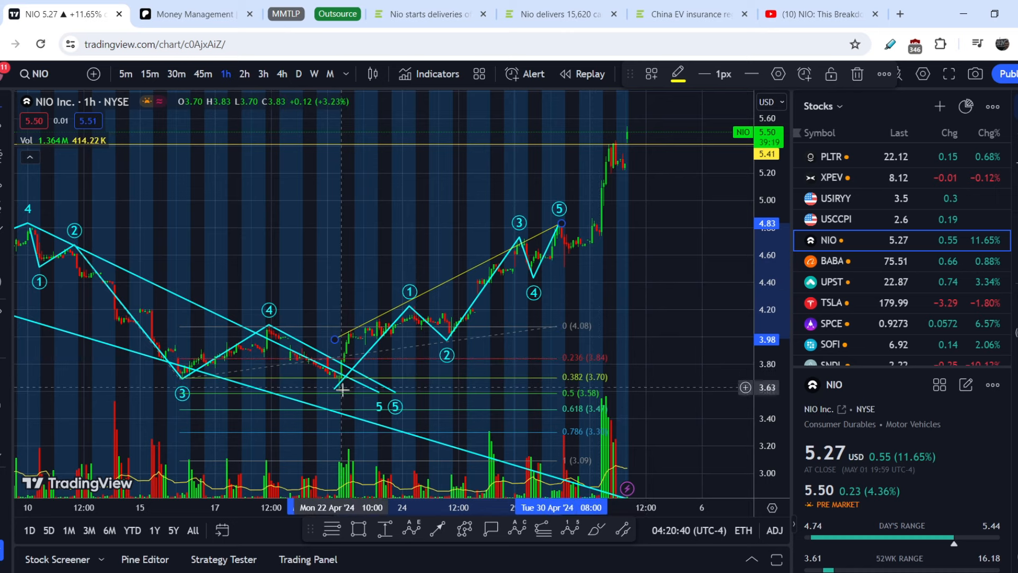
{"action": "mouse_move", "coordinate": [338, 400]}
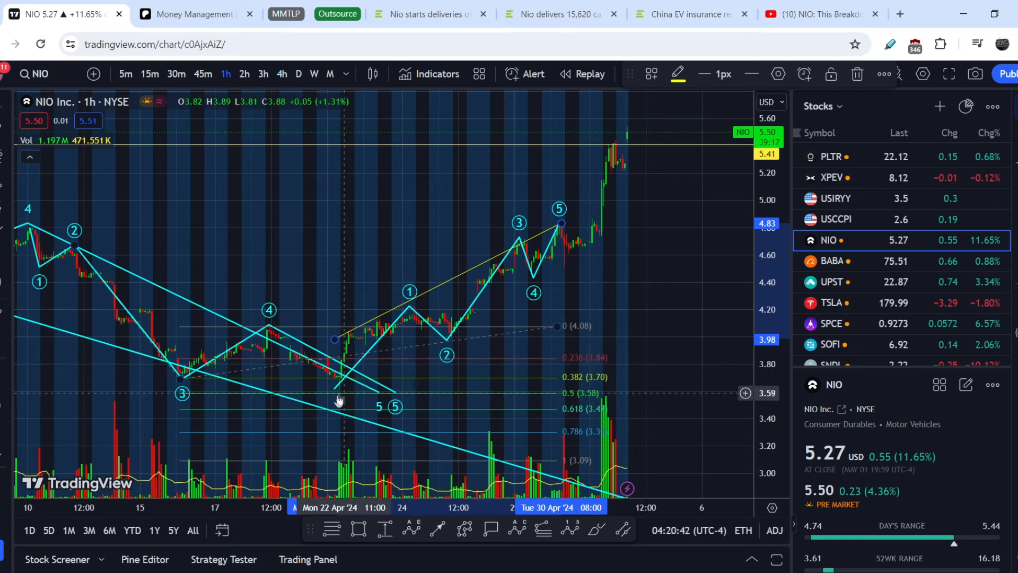
{"action": "mouse_move", "coordinate": [342, 396]}
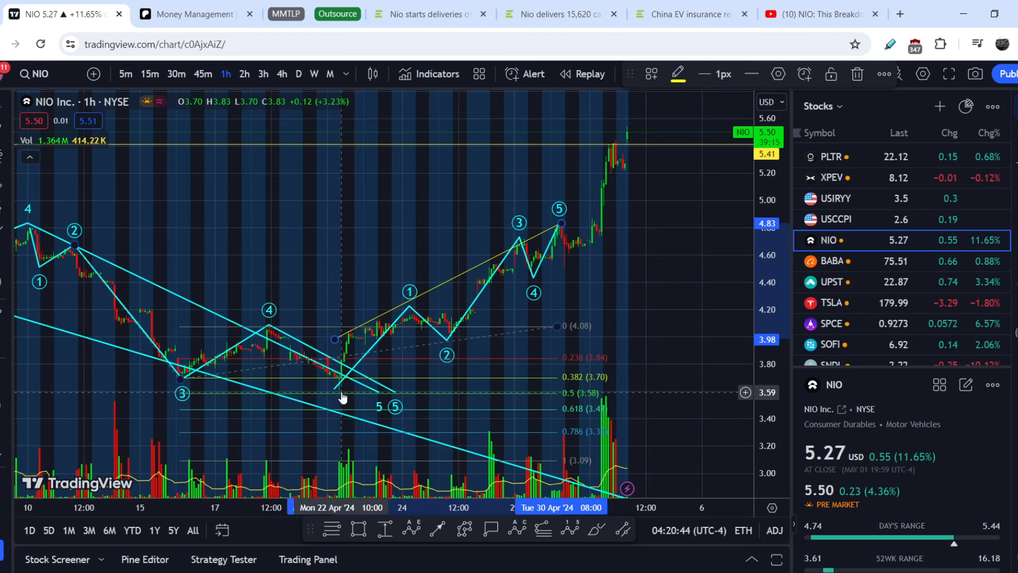
{"action": "mouse_move", "coordinate": [376, 393]}
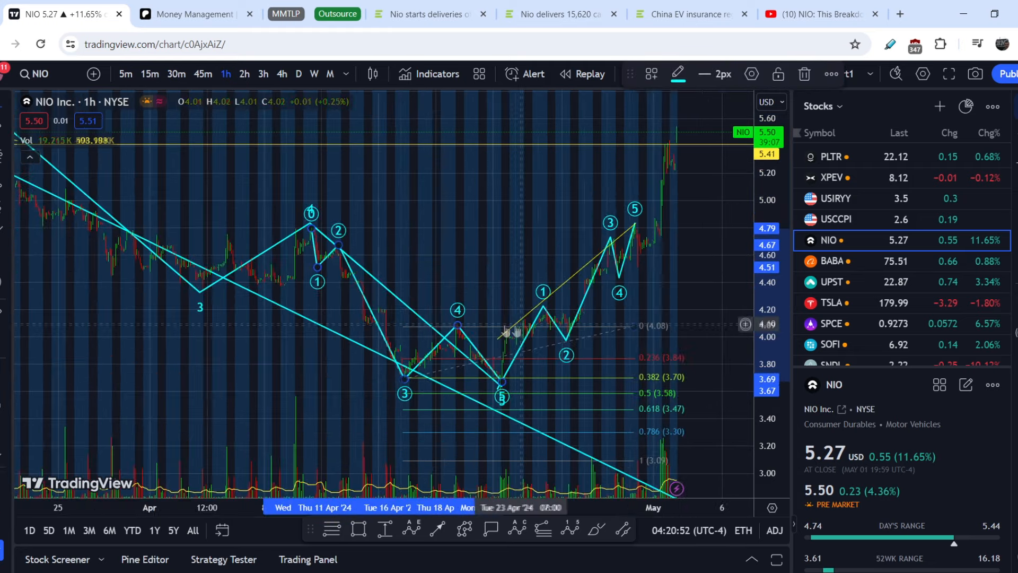
{"action": "mouse_move", "coordinate": [347, 242]}
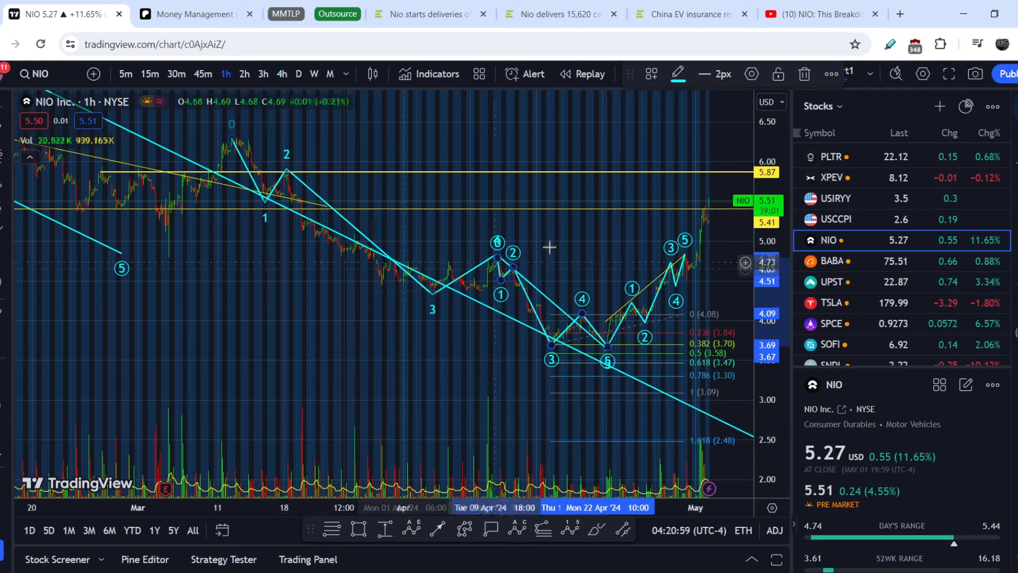
{"action": "mouse_move", "coordinate": [704, 235]}
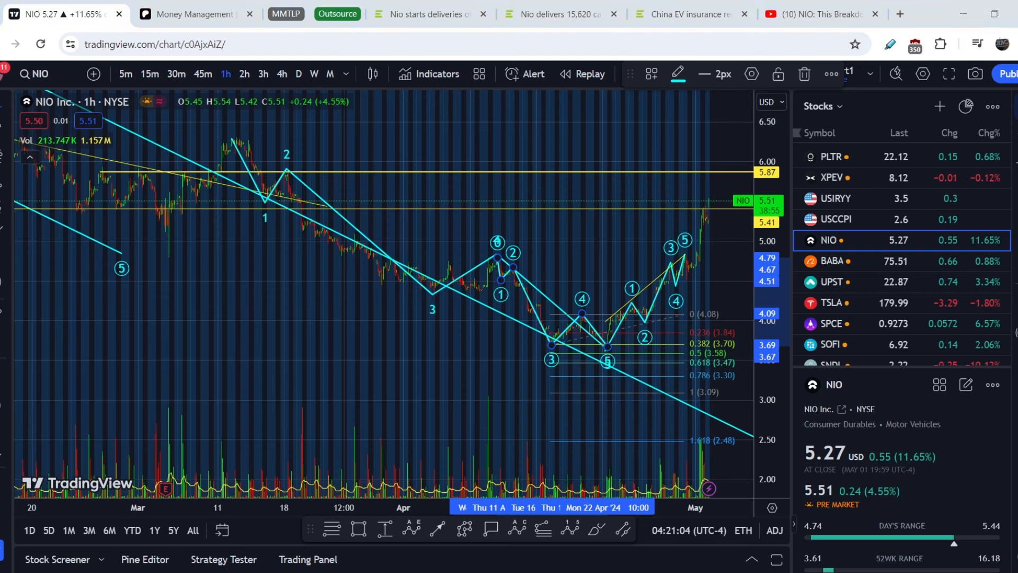
{"action": "mouse_move", "coordinate": [744, 318]}
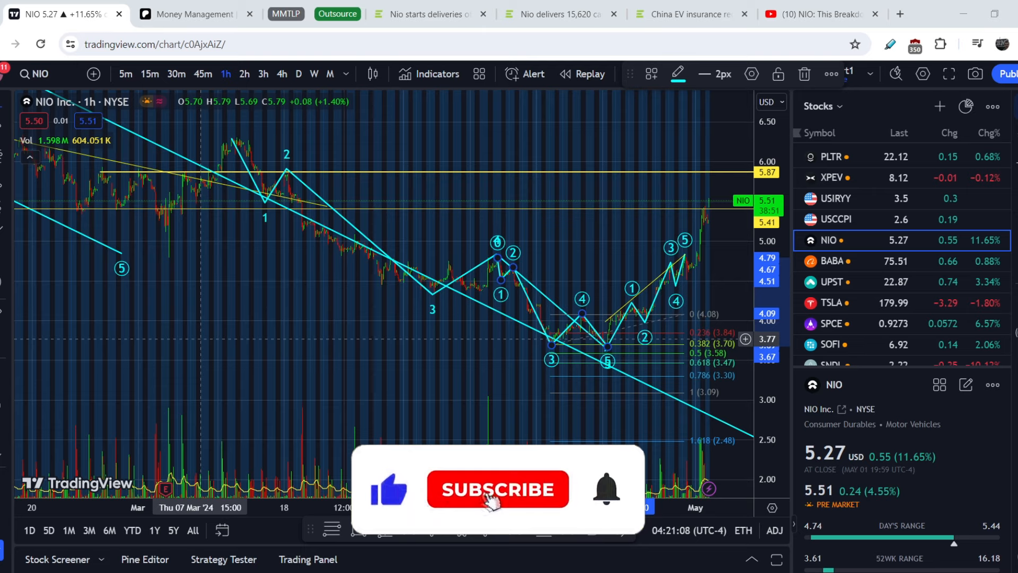
Zoom out the 1h NIO chart to show the wave count since March and Fibonacci levels to 4.236.
{"action": "left_click", "coordinate": [498, 489]}
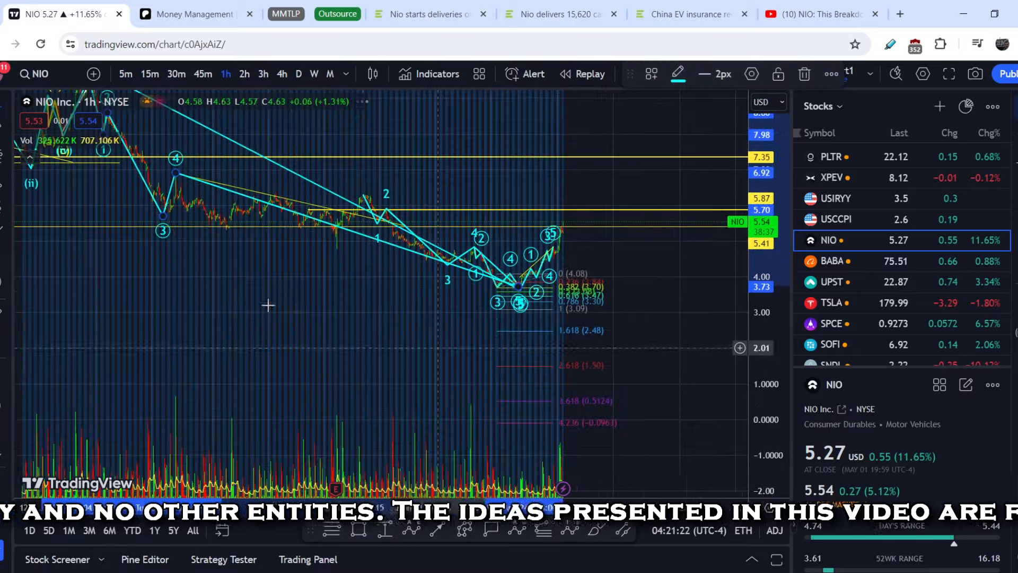
{"action": "mouse_move", "coordinate": [281, 74]}
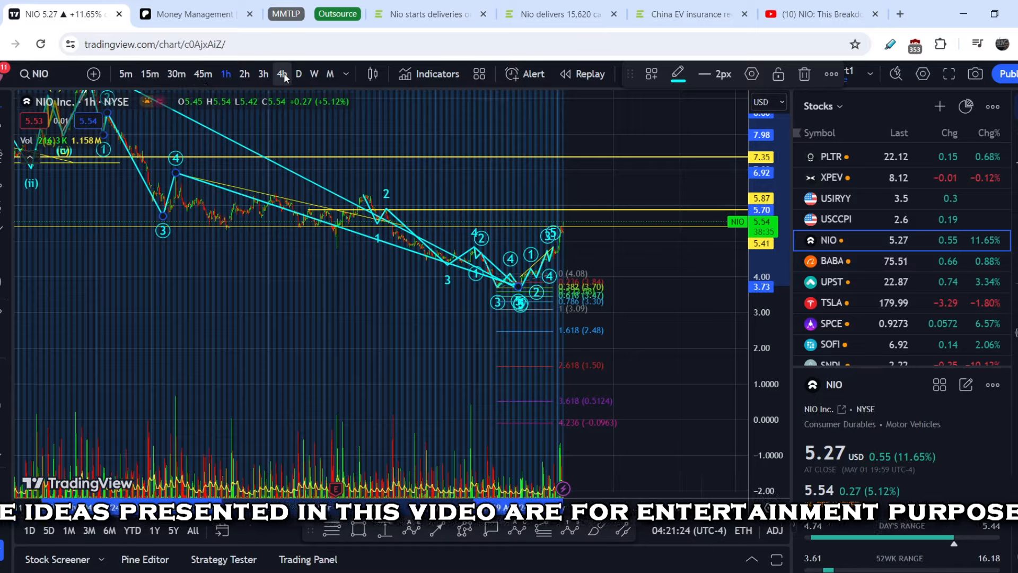
Switch the NIO chart to the 4h timeframe, then to daily for the history since 2019.
{"action": "left_click", "coordinate": [282, 73]}
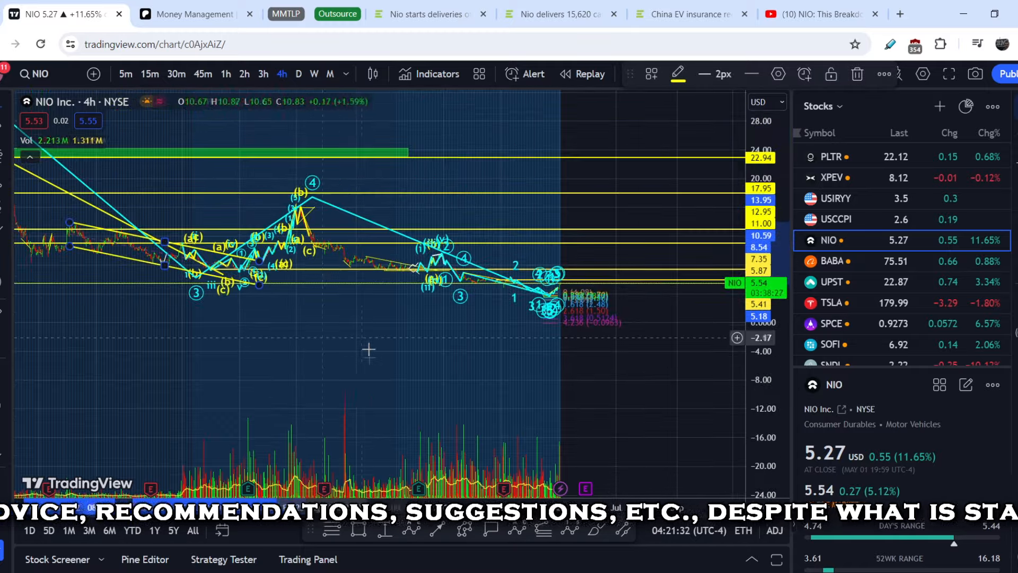
{"action": "left_click", "coordinate": [298, 73]}
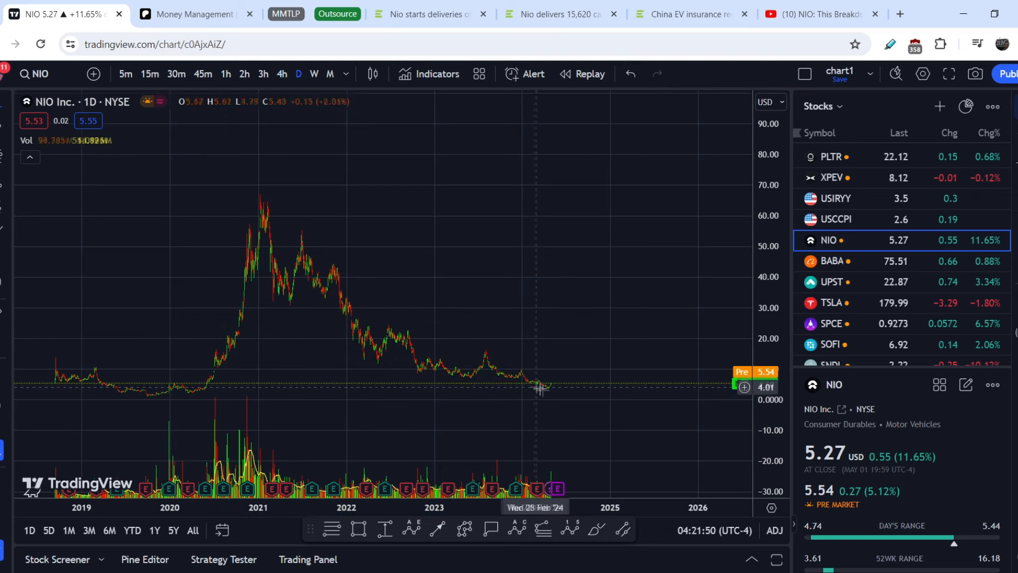
{"action": "mouse_move", "coordinate": [550, 390]}
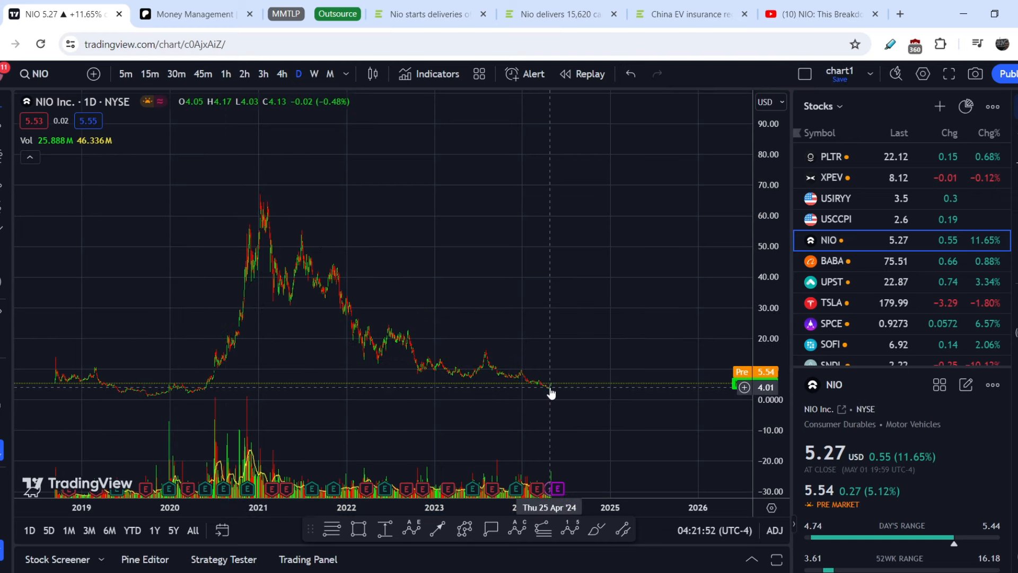
{"action": "mouse_move", "coordinate": [550, 392]}
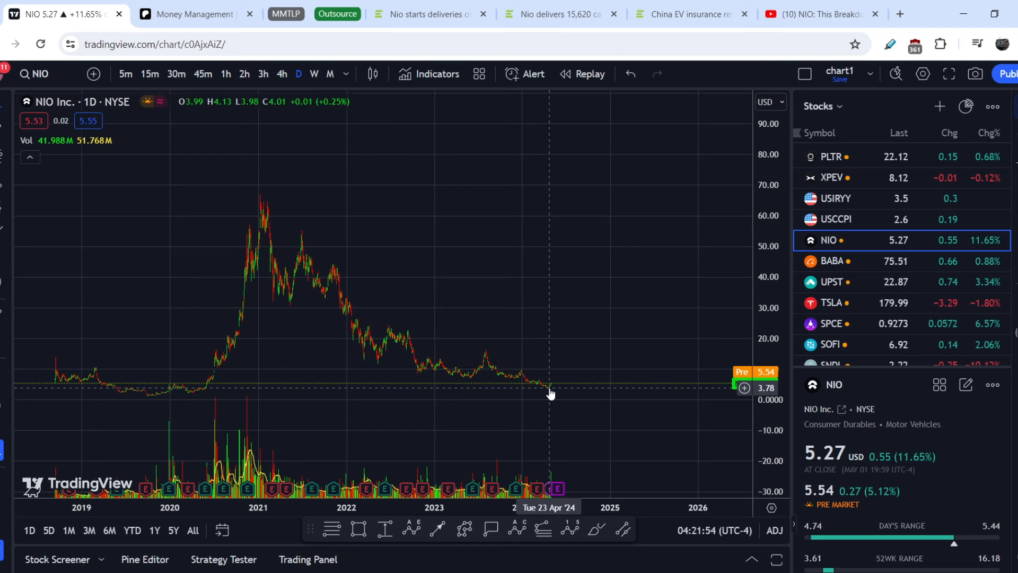
{"action": "mouse_move", "coordinate": [613, 309]}
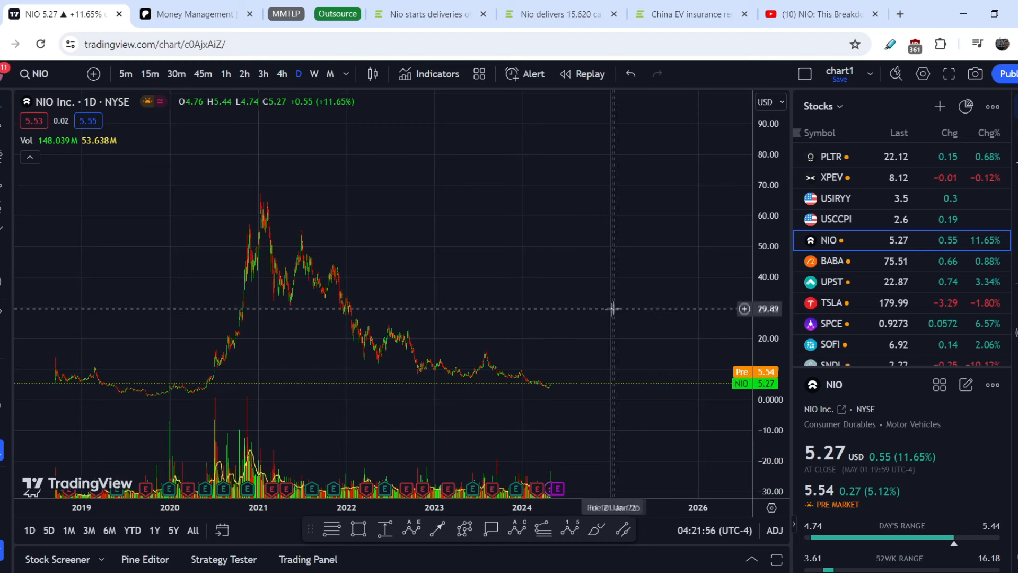
{"action": "mouse_move", "coordinate": [571, 378]}
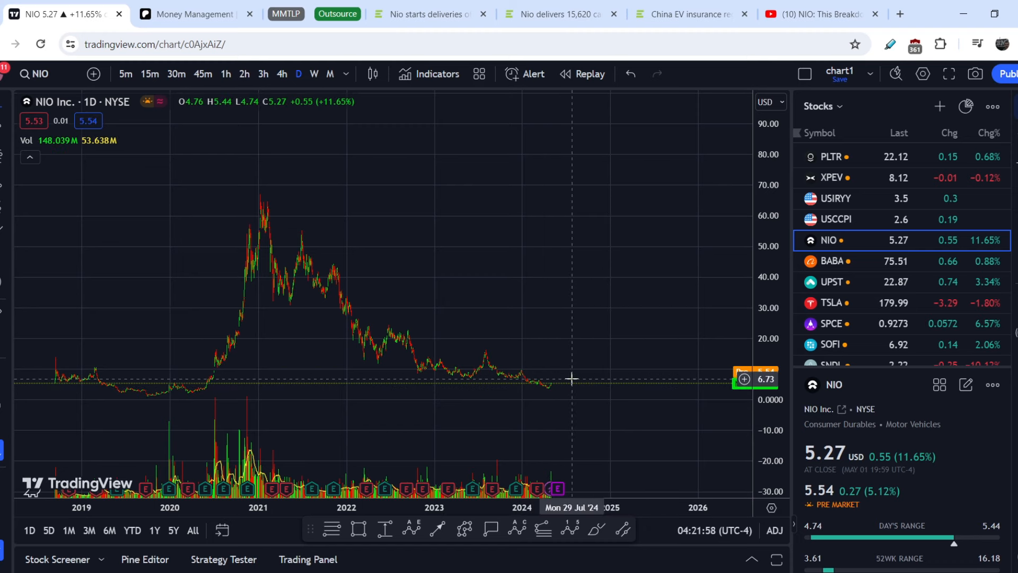
{"action": "mouse_move", "coordinate": [560, 387]}
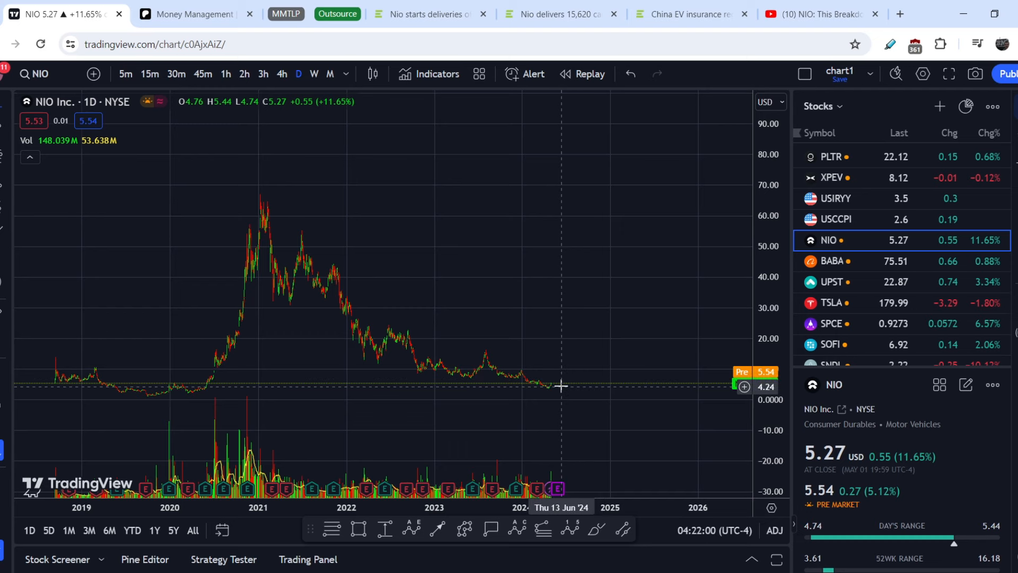
{"action": "mouse_move", "coordinate": [456, 249]}
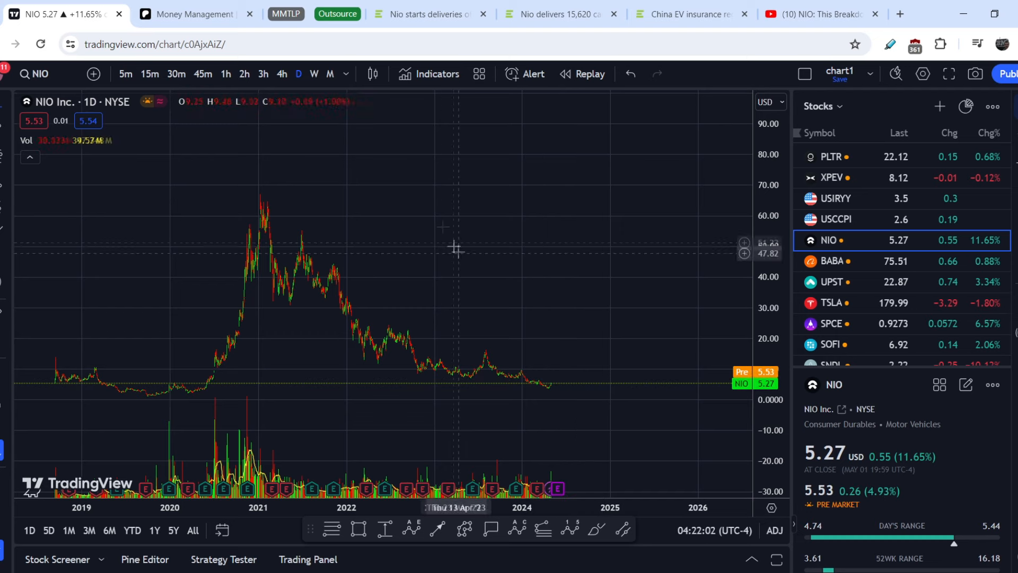
Set the NIO chart back to 1h candles to view the late-April rally toward 5.53.
{"action": "left_click", "coordinate": [225, 73]}
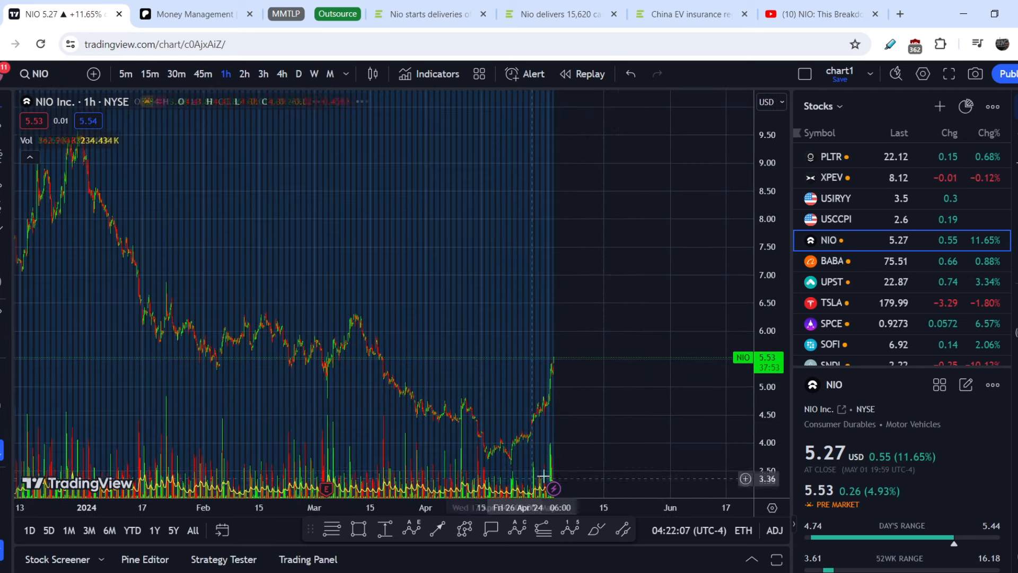
{"action": "mouse_move", "coordinate": [511, 469]}
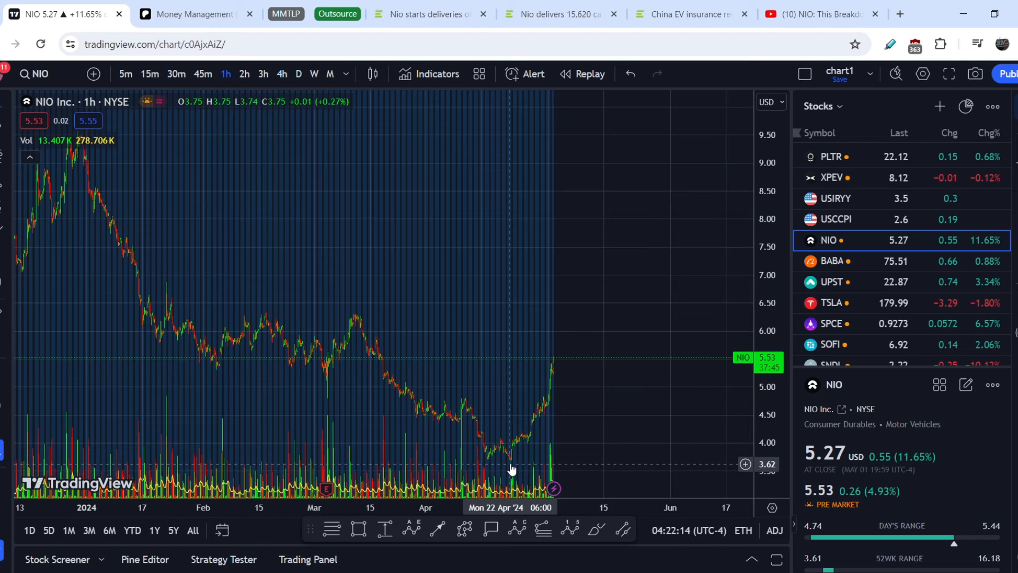
{"action": "mouse_move", "coordinate": [607, 387]}
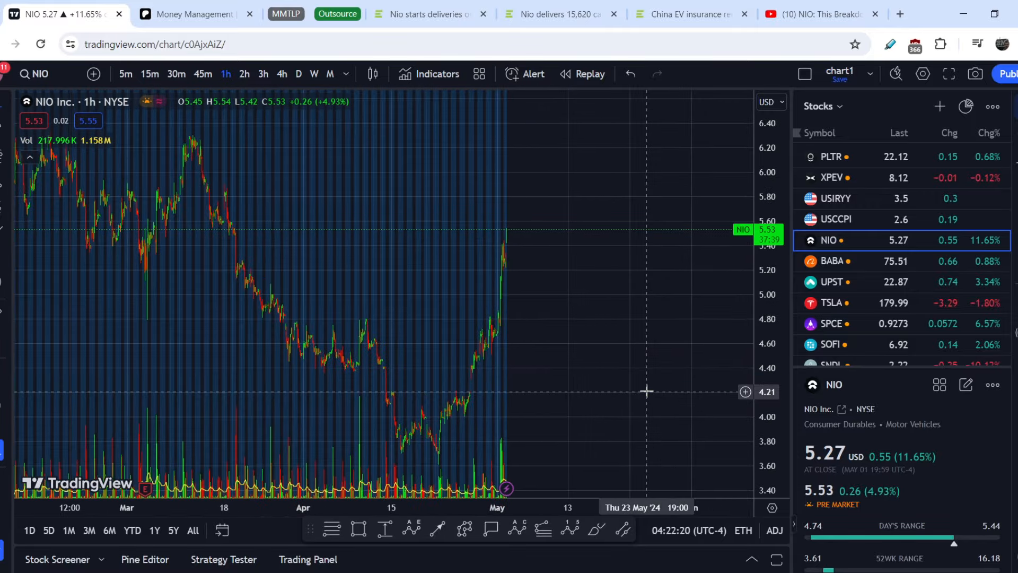
{"action": "mouse_move", "coordinate": [818, 503]}
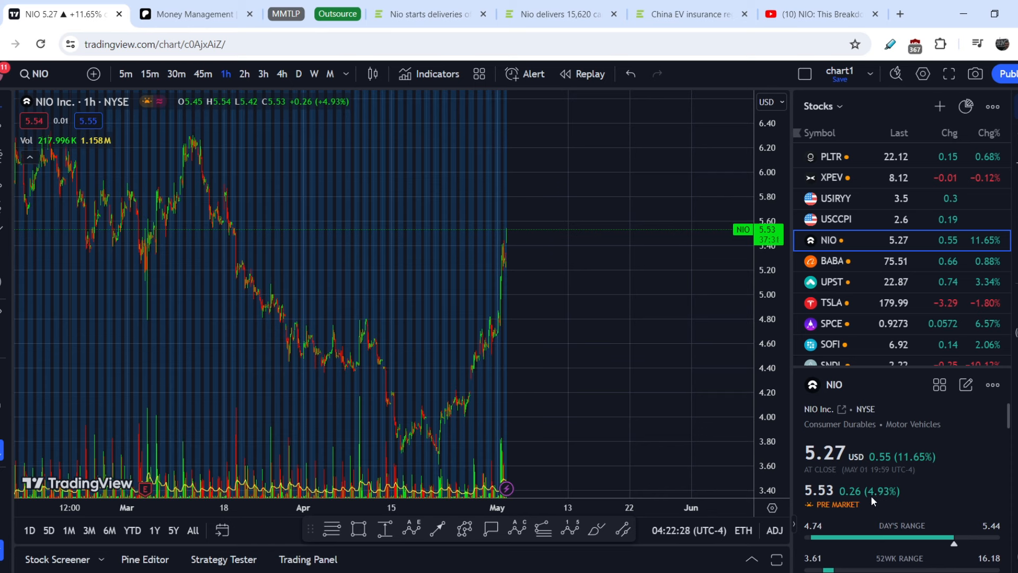
{"action": "mouse_move", "coordinate": [700, 360]}
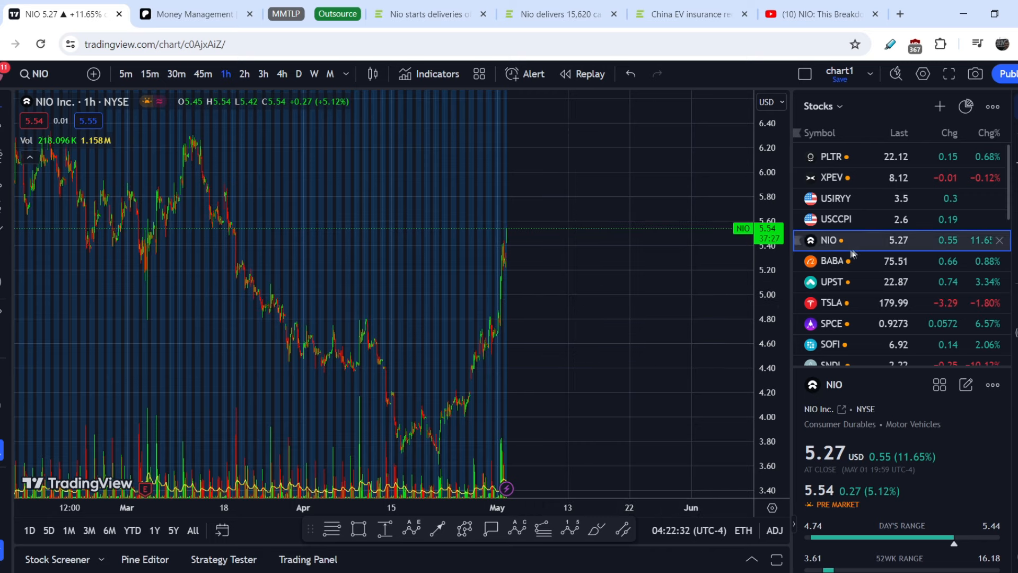
{"action": "mouse_move", "coordinate": [627, 272]}
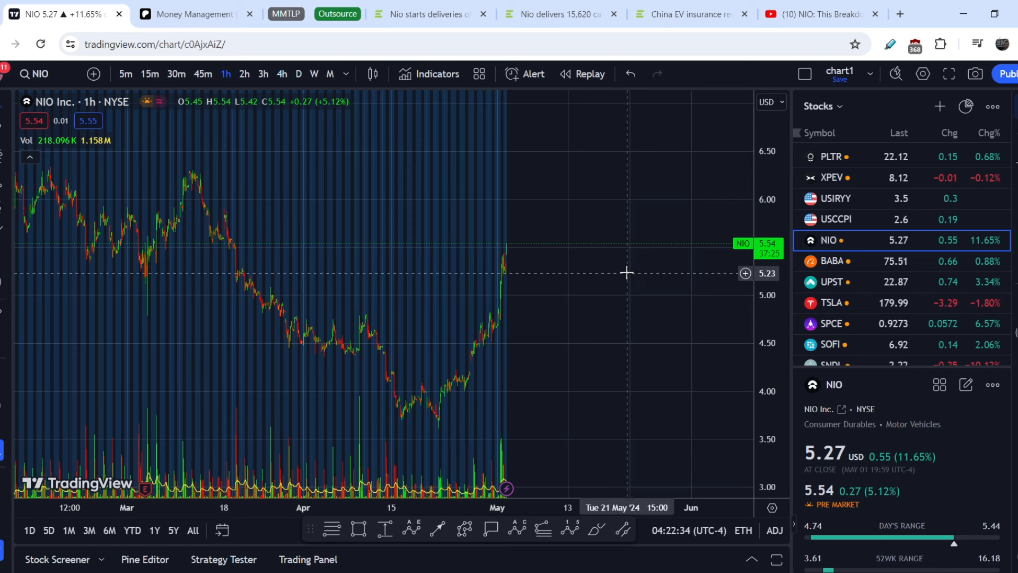
{"action": "mouse_move", "coordinate": [886, 246]}
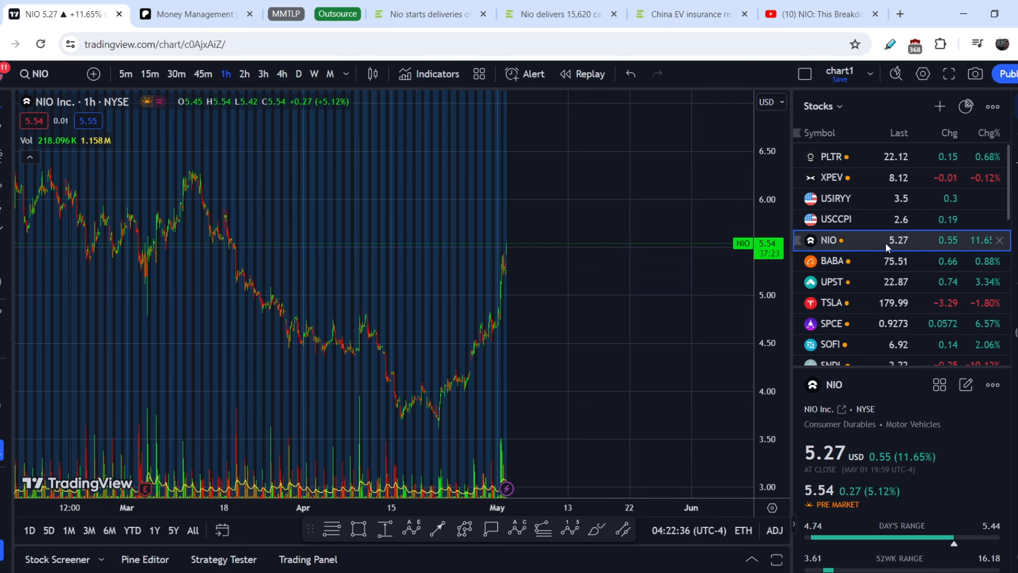
Select HKEX 9866 in the watchlist to show its 24.10% jump to 43.10 HKD.
{"action": "scroll", "scroll_direction": "down", "scroll_amount": 3}
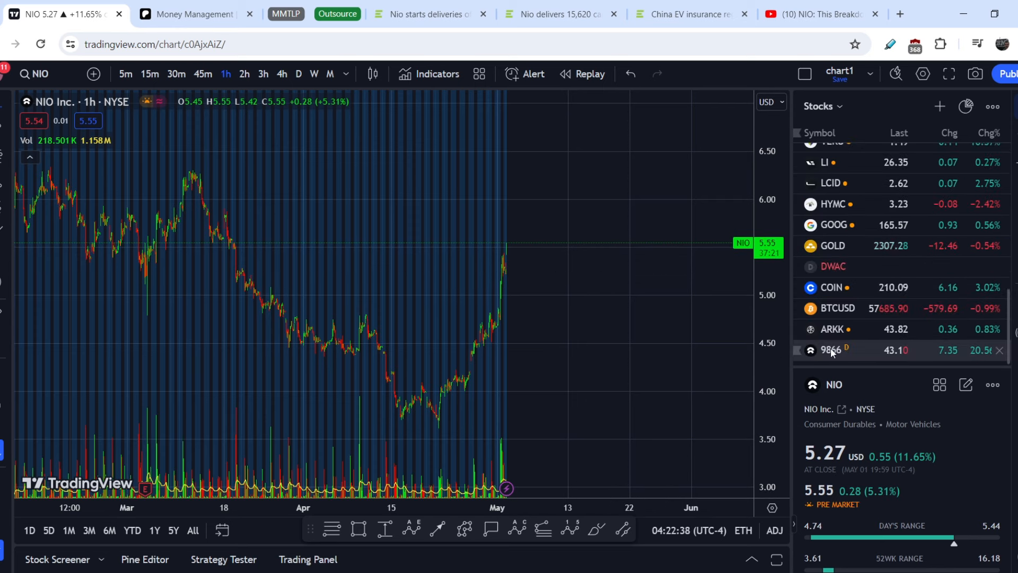
{"action": "left_click", "coordinate": [832, 350]}
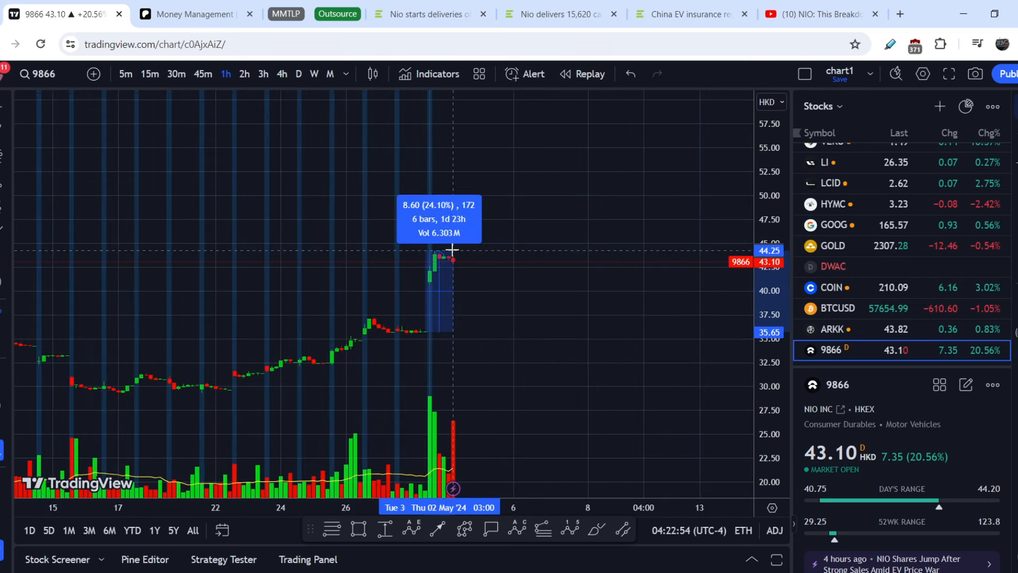
{"action": "mouse_move", "coordinate": [982, 353]}
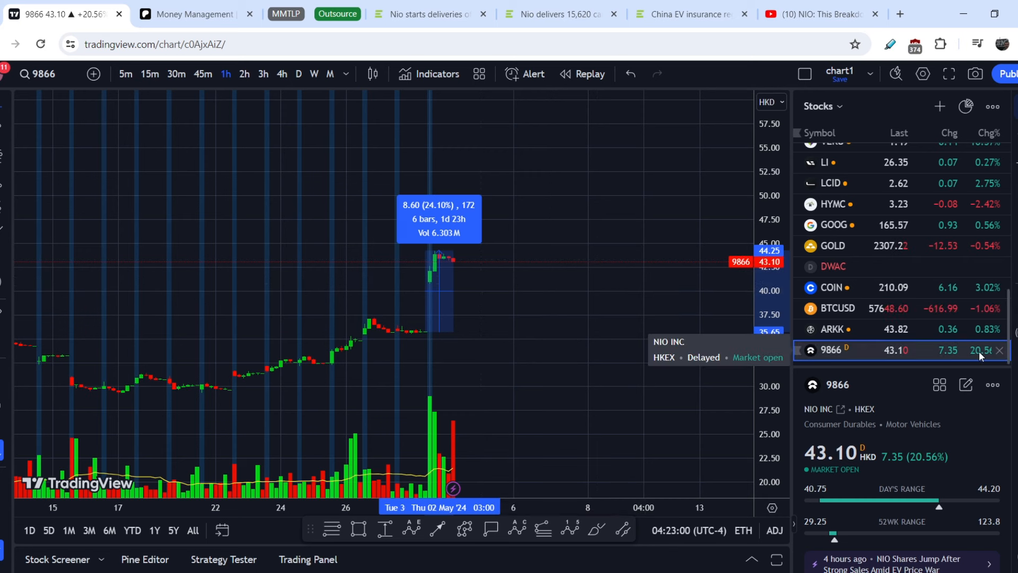
{"action": "mouse_move", "coordinate": [935, 214]}
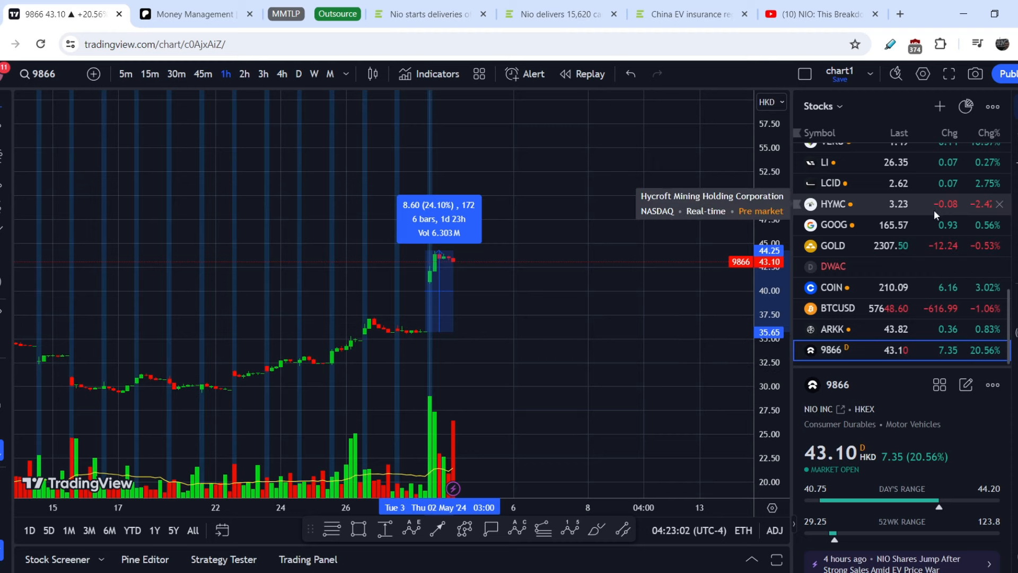
{"action": "scroll", "scroll_direction": "up", "scroll_amount": 3}
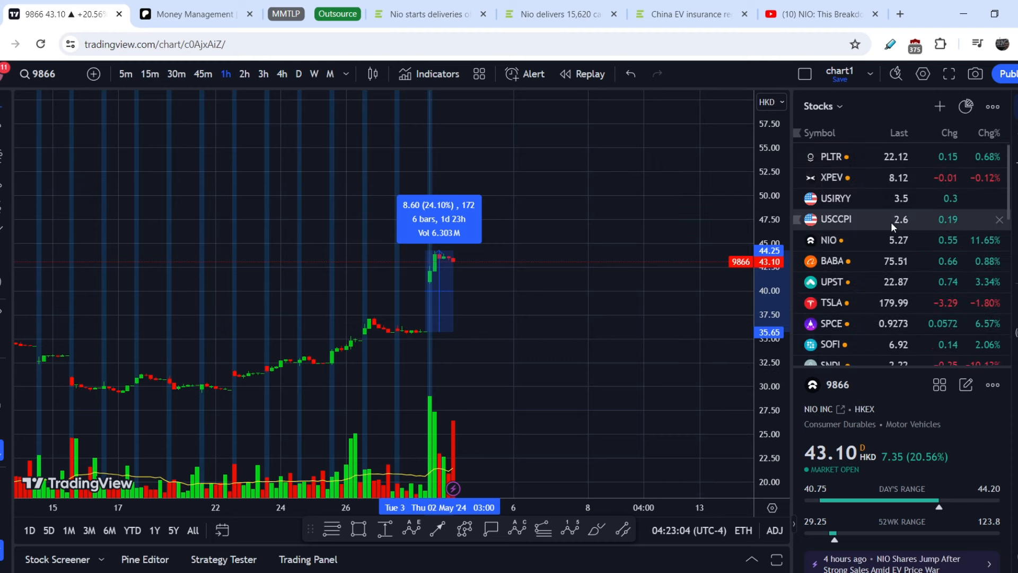
Return to NIO's NYSE chart, stepping through 4h, 3h and 2h timeframes to hourly.
{"action": "left_click", "coordinate": [828, 239]}
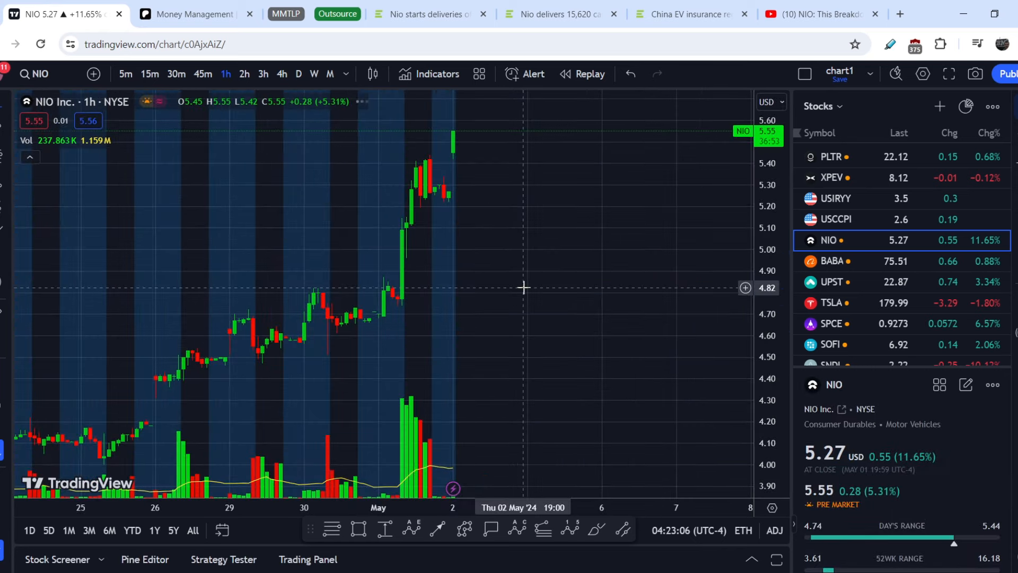
{"action": "mouse_move", "coordinate": [720, 193]}
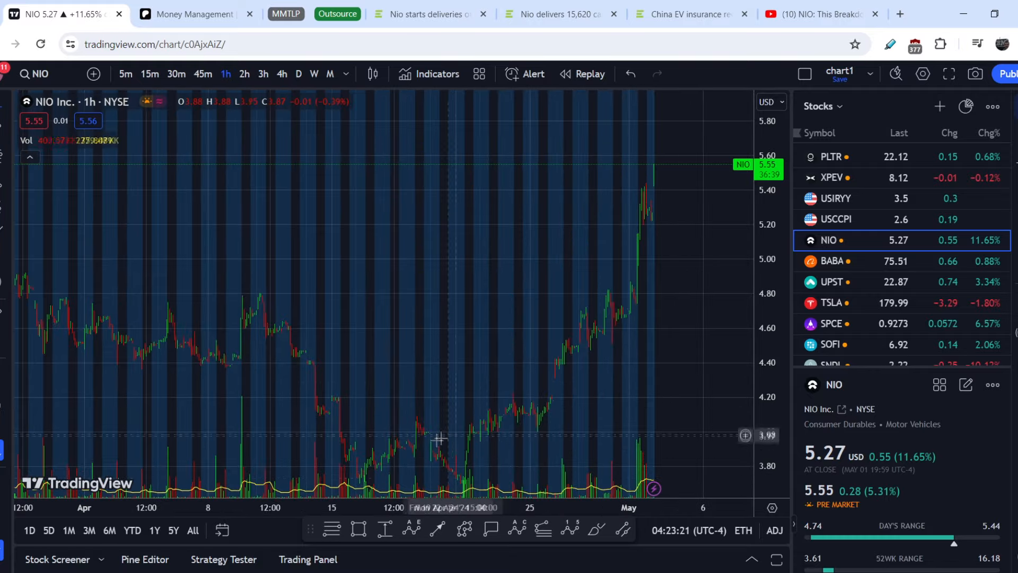
{"action": "mouse_move", "coordinate": [464, 446]}
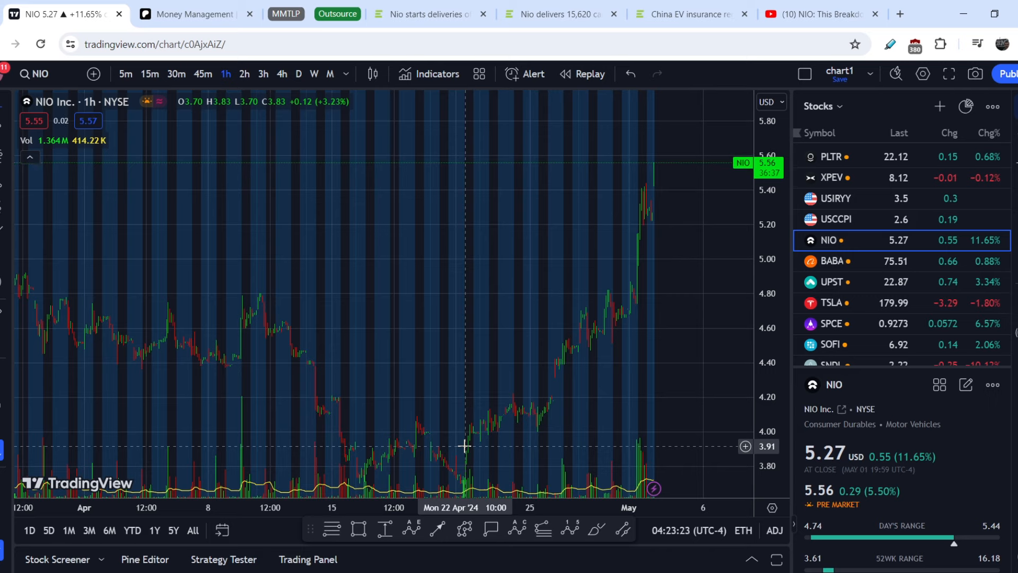
{"action": "mouse_move", "coordinate": [687, 218]}
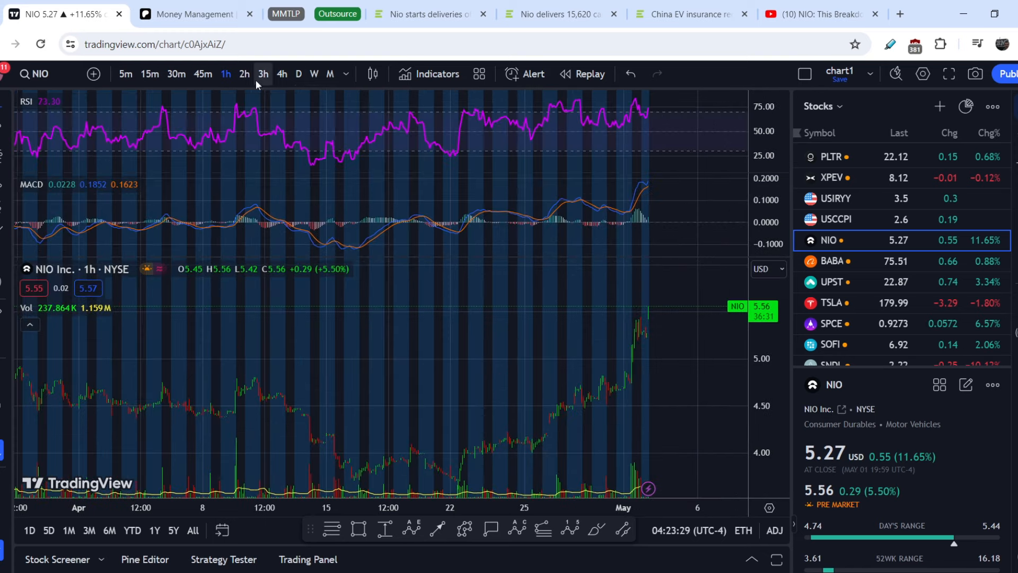
{"action": "left_click", "coordinate": [281, 73]}
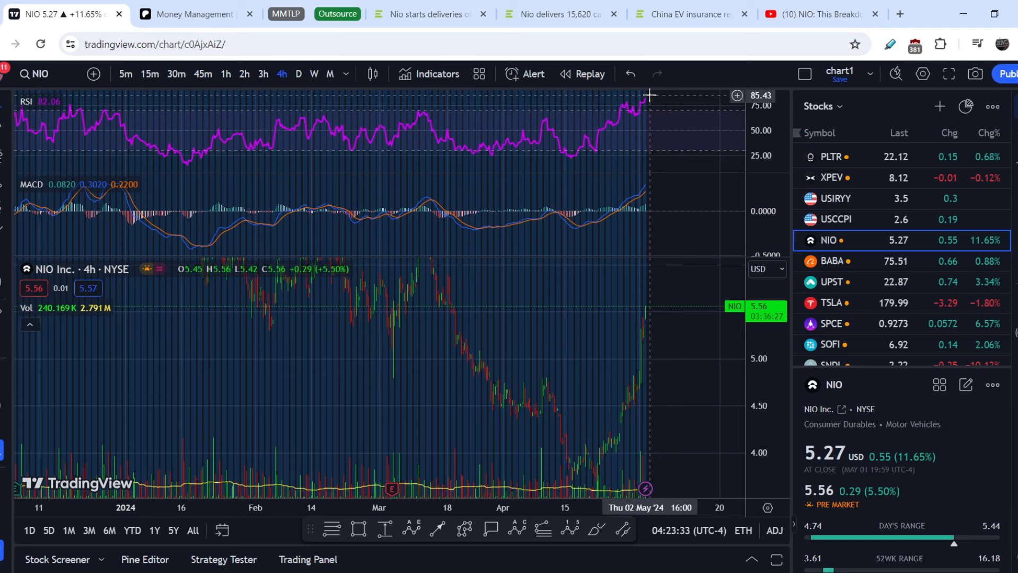
{"action": "mouse_move", "coordinate": [649, 96]}
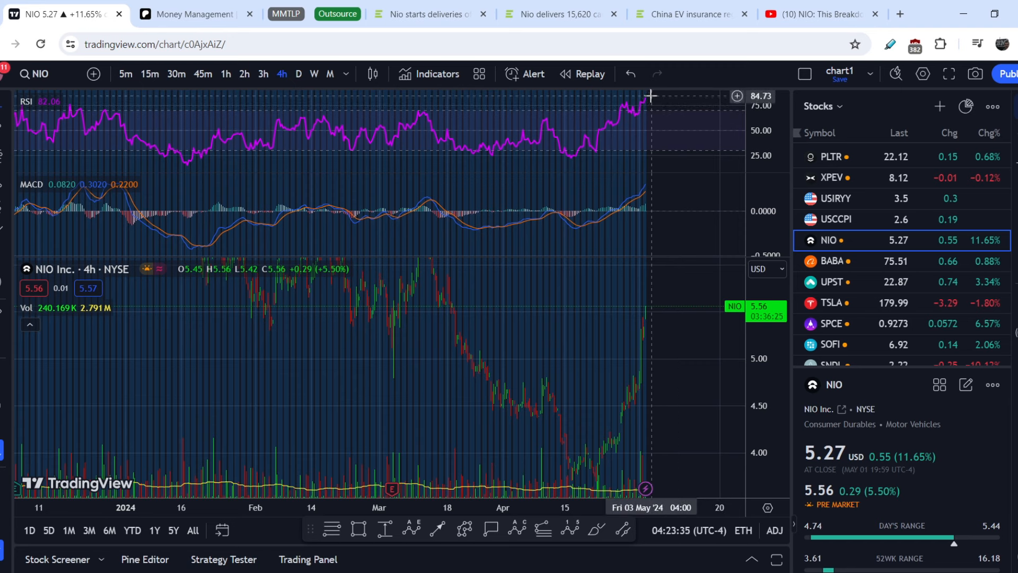
{"action": "mouse_move", "coordinate": [591, 91]}
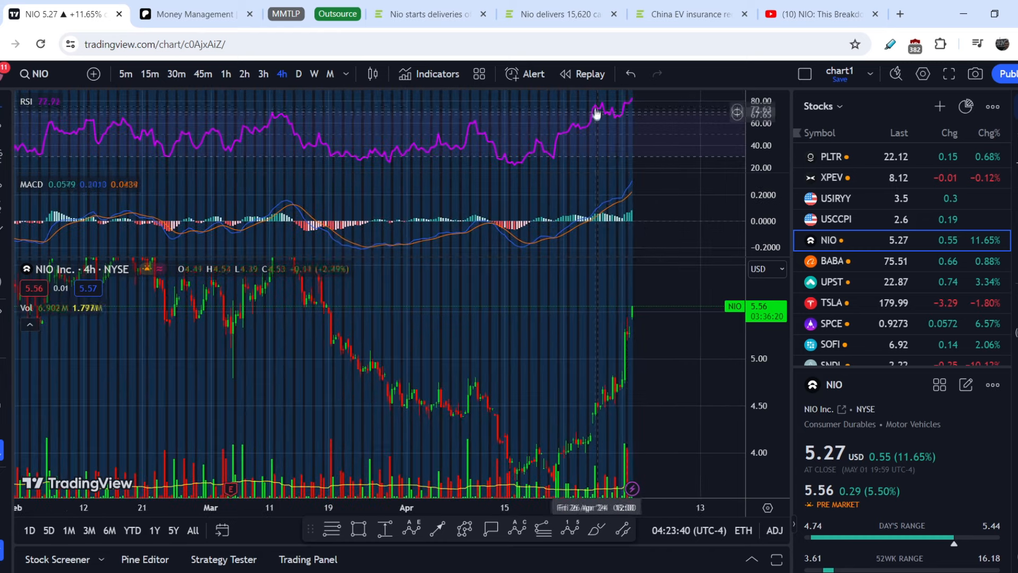
{"action": "mouse_move", "coordinate": [625, 107]}
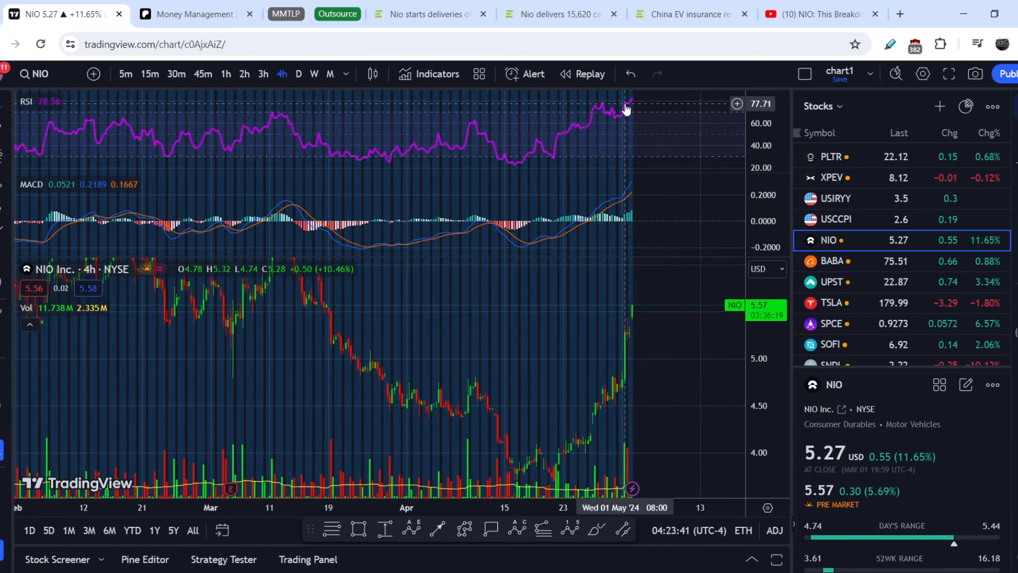
{"action": "left_click", "coordinate": [263, 74]}
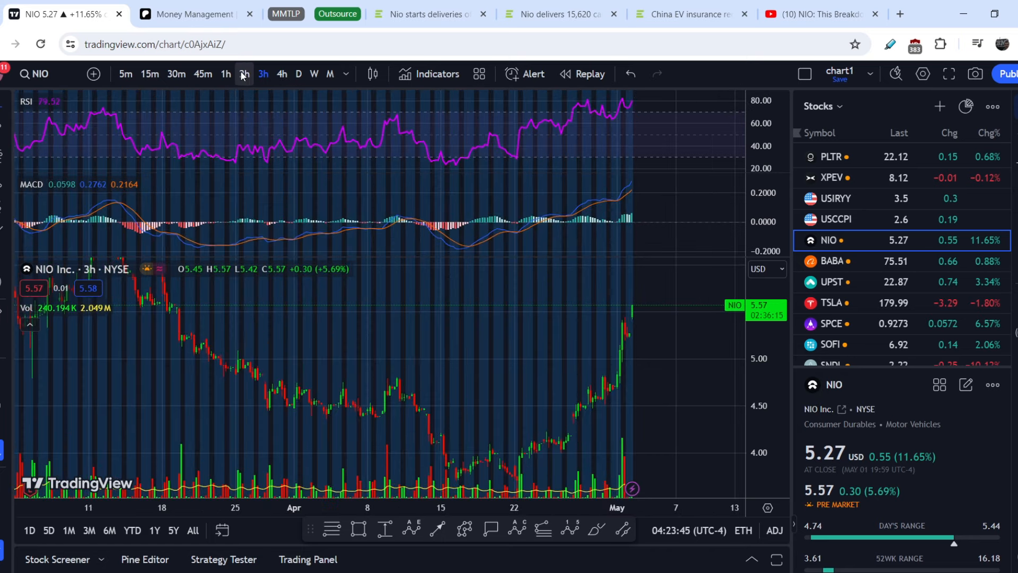
{"action": "left_click", "coordinate": [243, 73]}
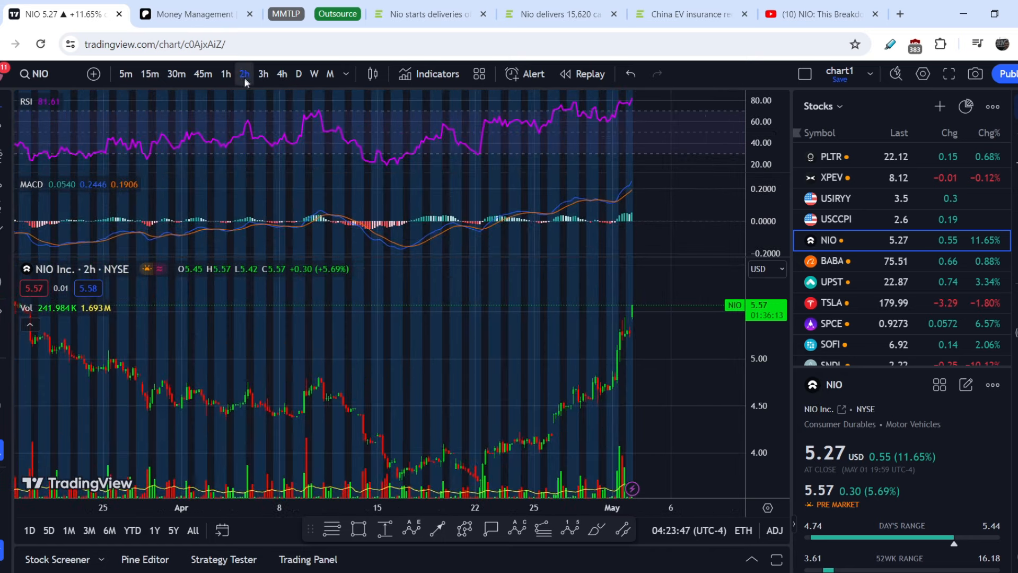
{"action": "left_click", "coordinate": [226, 74]}
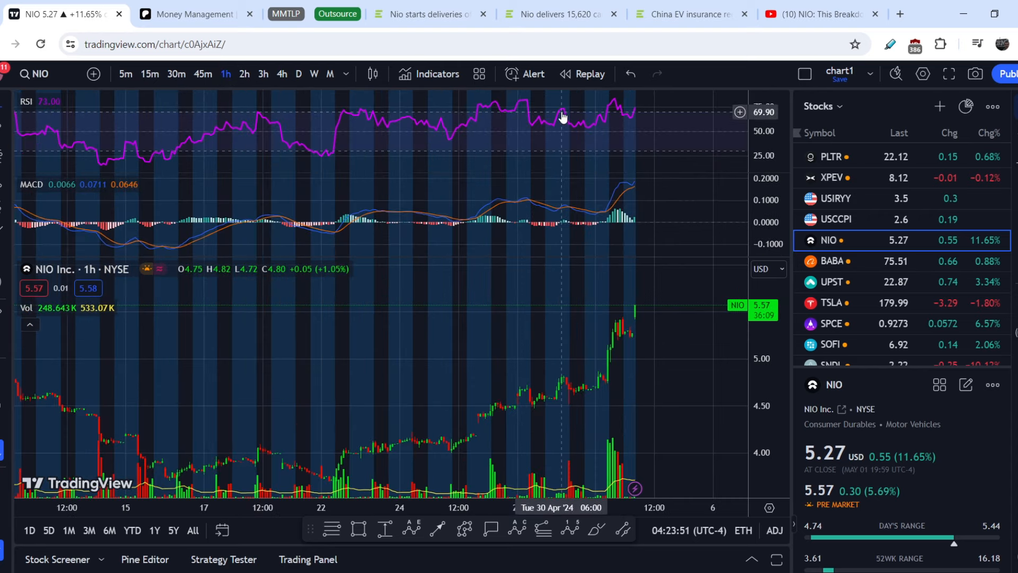
{"action": "mouse_move", "coordinate": [591, 127]}
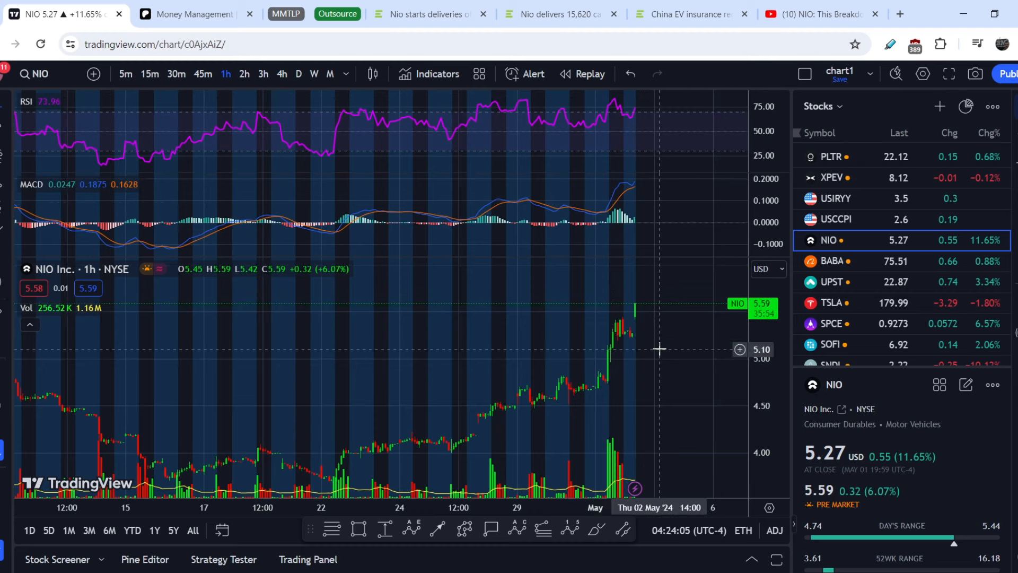
{"action": "mouse_move", "coordinate": [662, 316]}
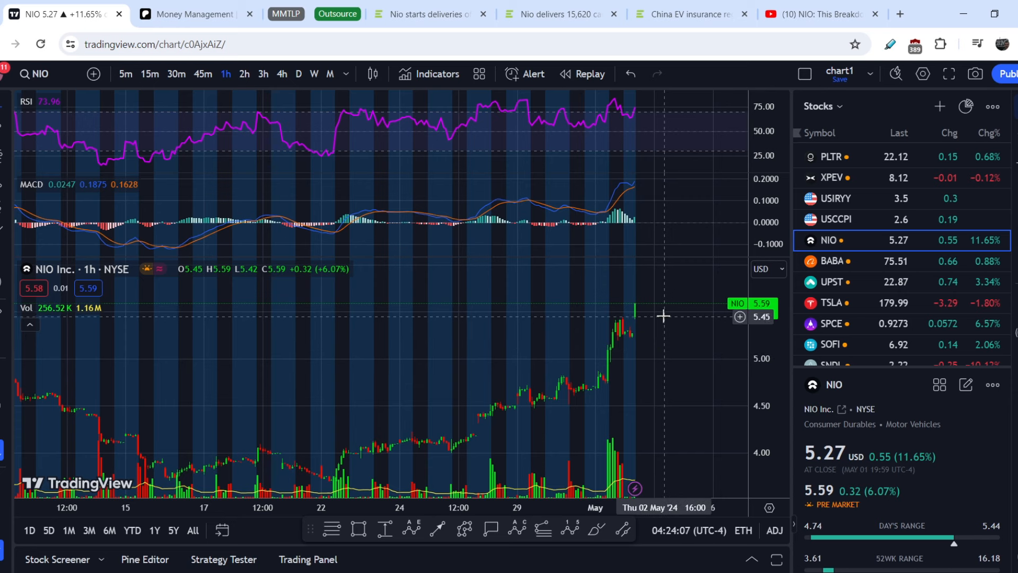
{"action": "mouse_move", "coordinate": [624, 490]}
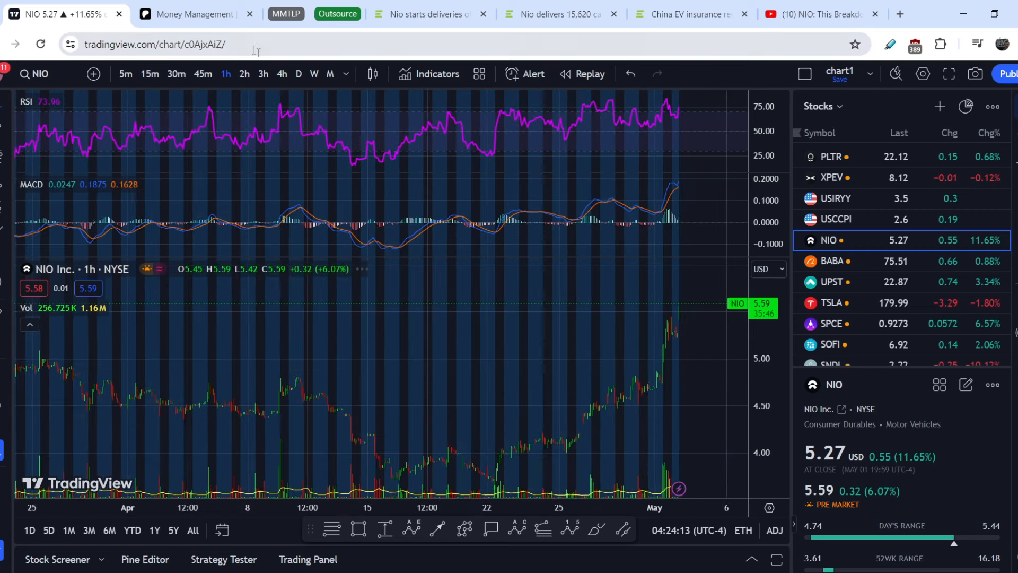
Switch NIO to the daily timeframe, spanning 2022 to 2024.
{"action": "left_click", "coordinate": [298, 73]}
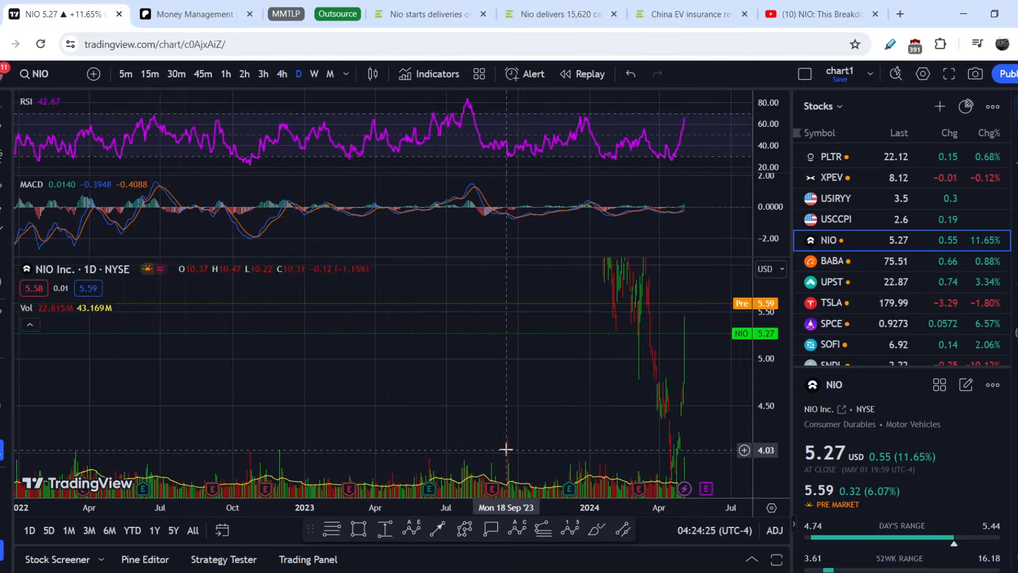
{"action": "mouse_move", "coordinate": [509, 457]}
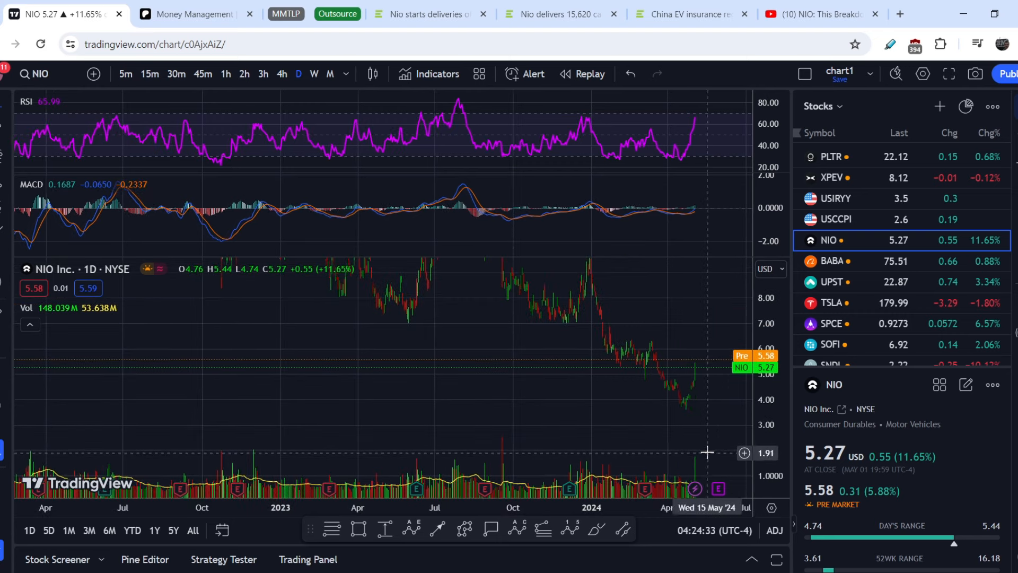
{"action": "mouse_move", "coordinate": [255, 459]}
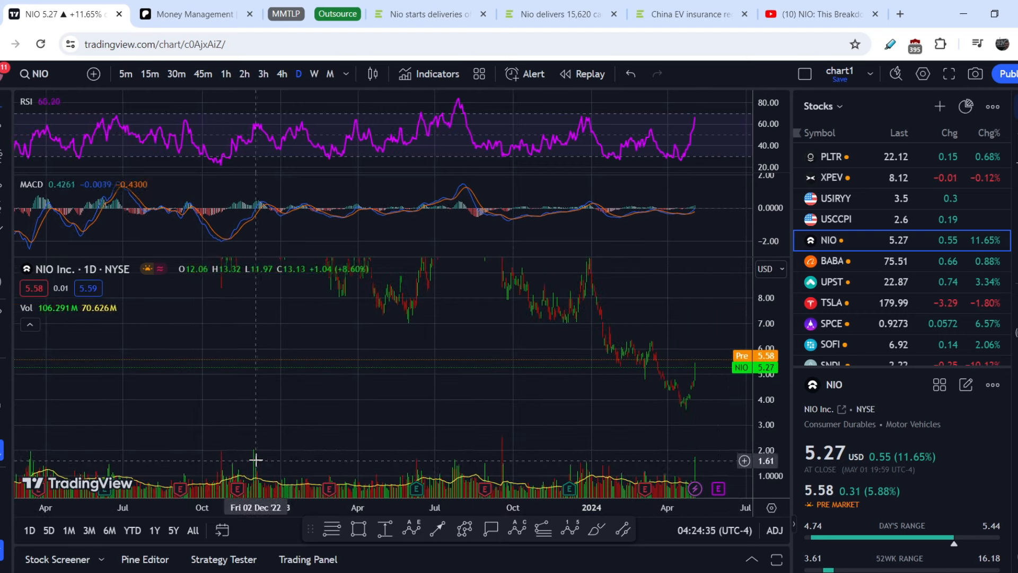
{"action": "mouse_move", "coordinate": [253, 459]}
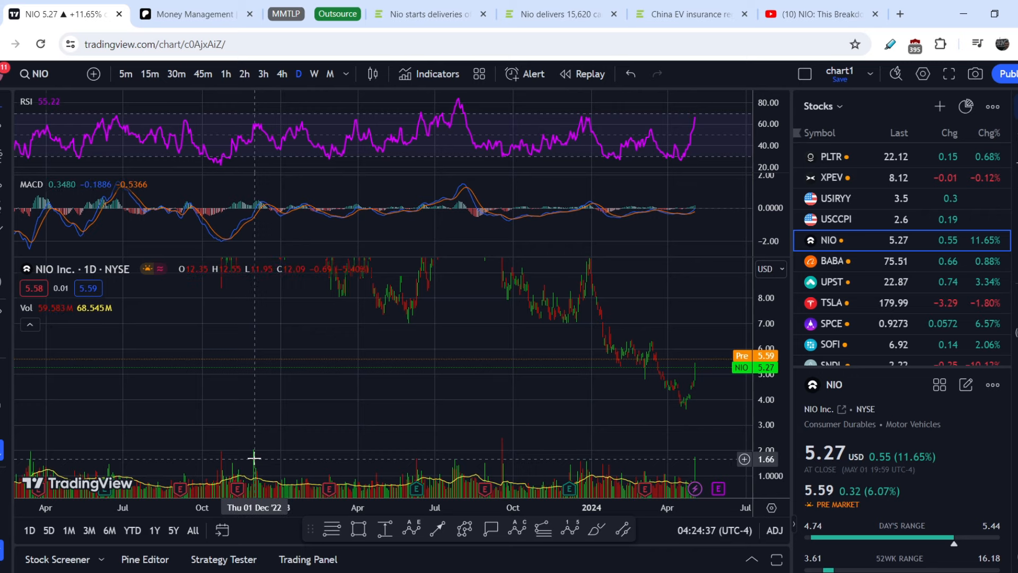
{"action": "mouse_move", "coordinate": [719, 410]}
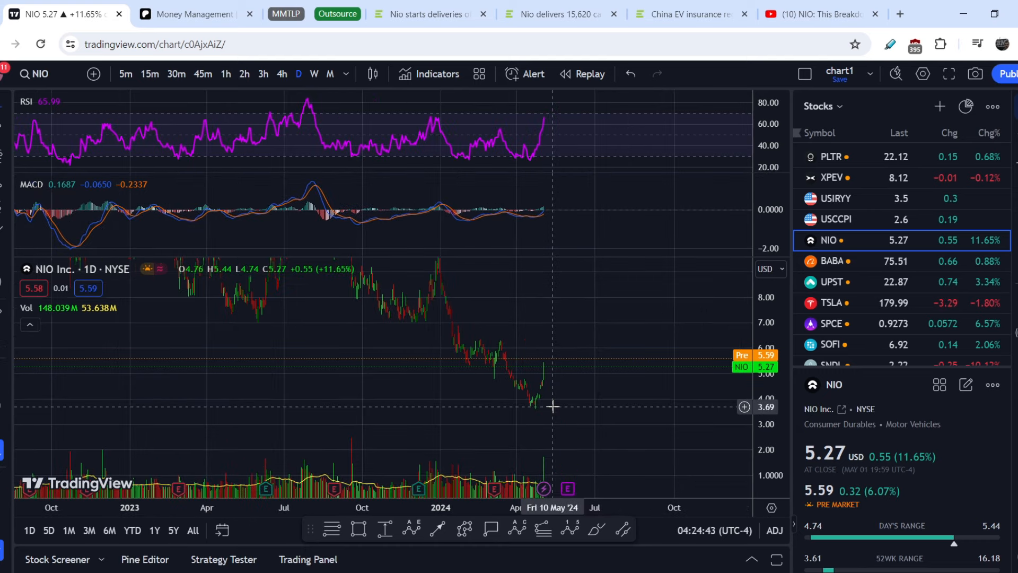
{"action": "mouse_move", "coordinate": [803, 416]}
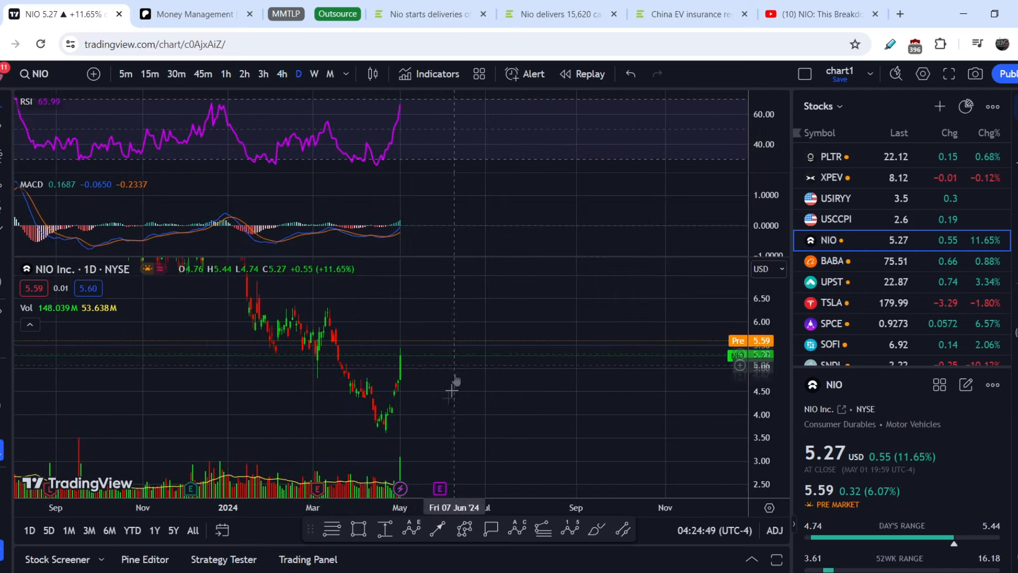
{"action": "mouse_move", "coordinate": [539, 291]}
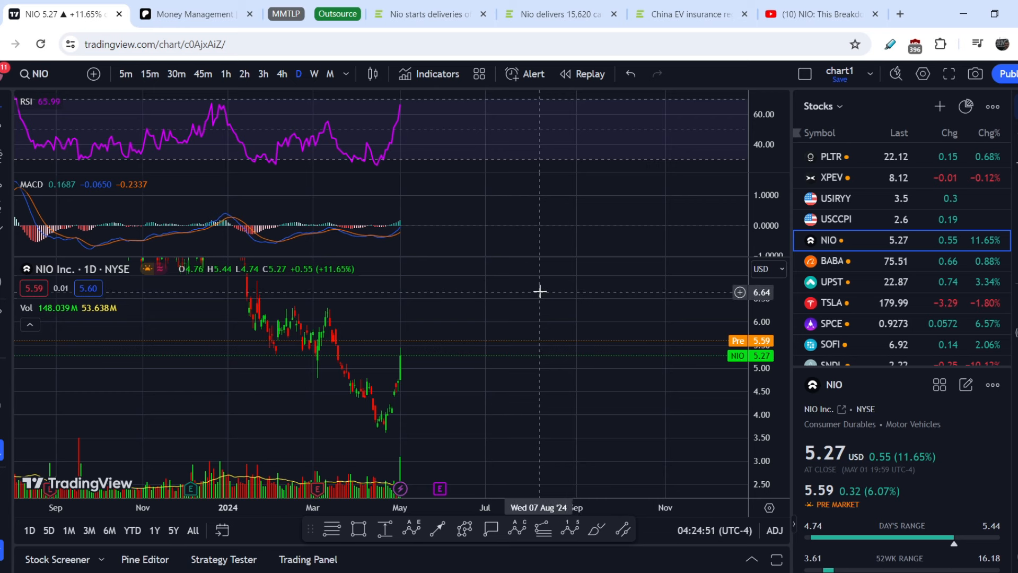
{"action": "mouse_move", "coordinate": [318, 305]}
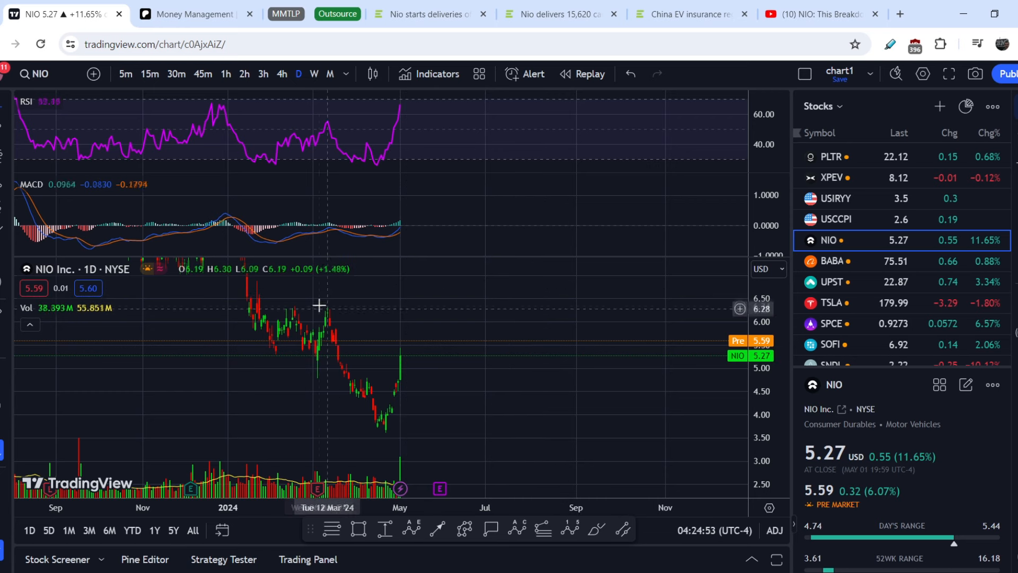
{"action": "mouse_move", "coordinate": [315, 306]}
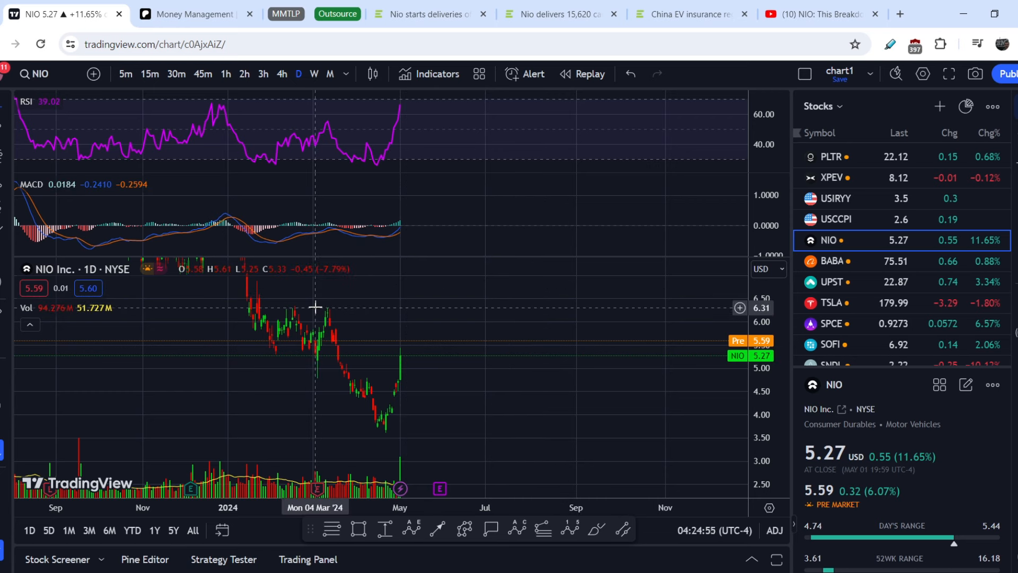
{"action": "mouse_move", "coordinate": [301, 303]}
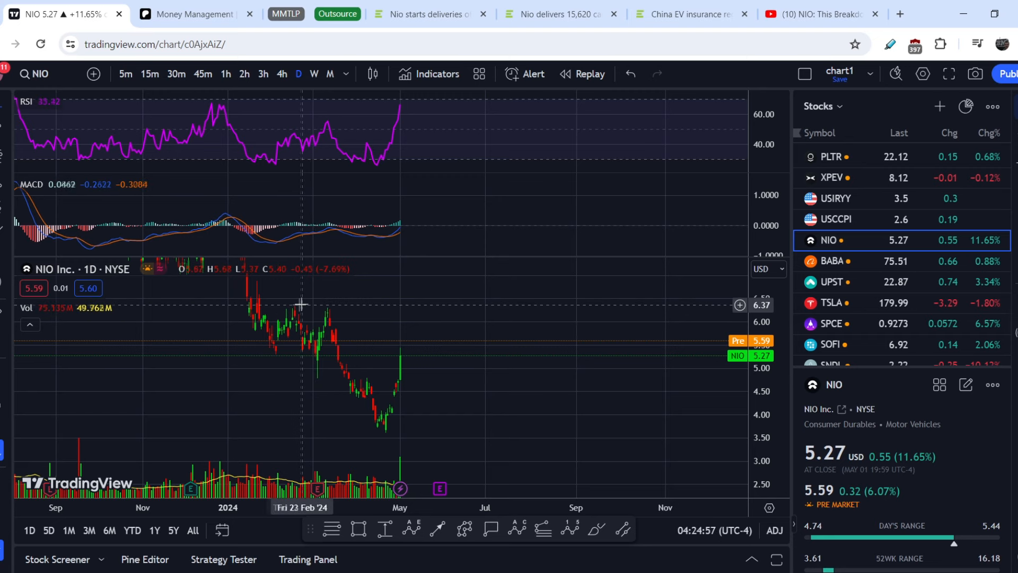
{"action": "mouse_move", "coordinate": [318, 306]}
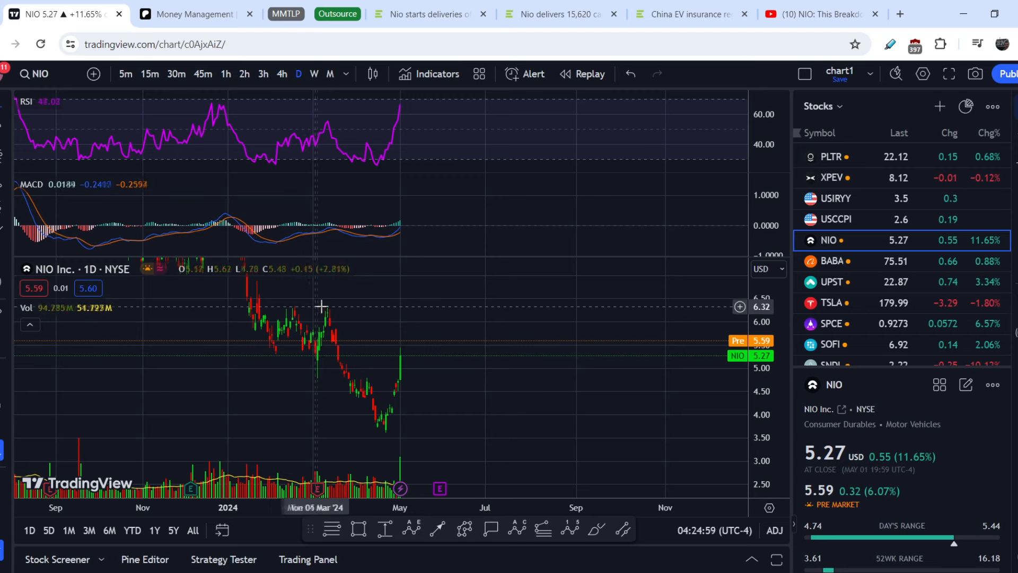
{"action": "mouse_move", "coordinate": [326, 304]}
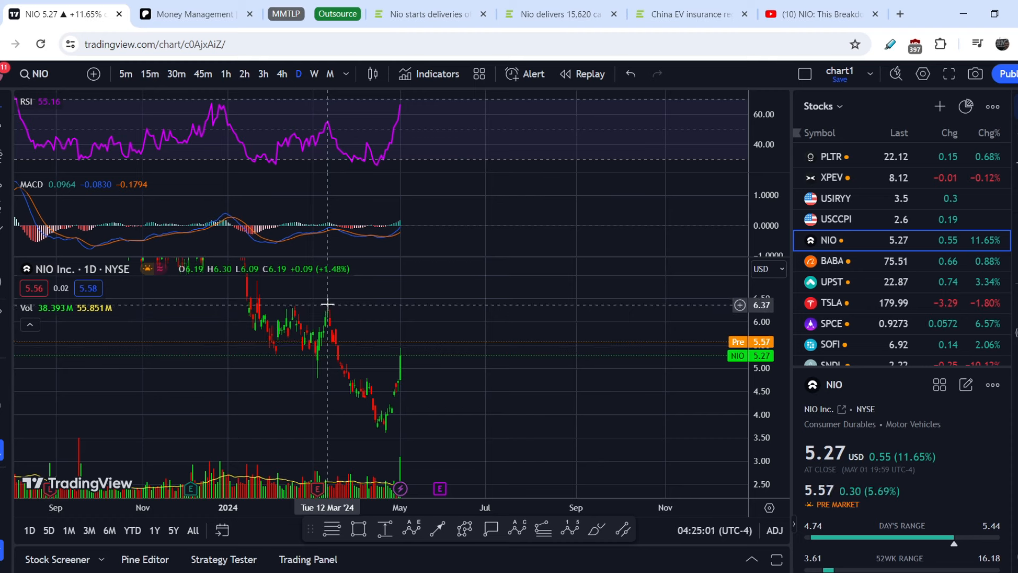
{"action": "mouse_move", "coordinate": [387, 437]}
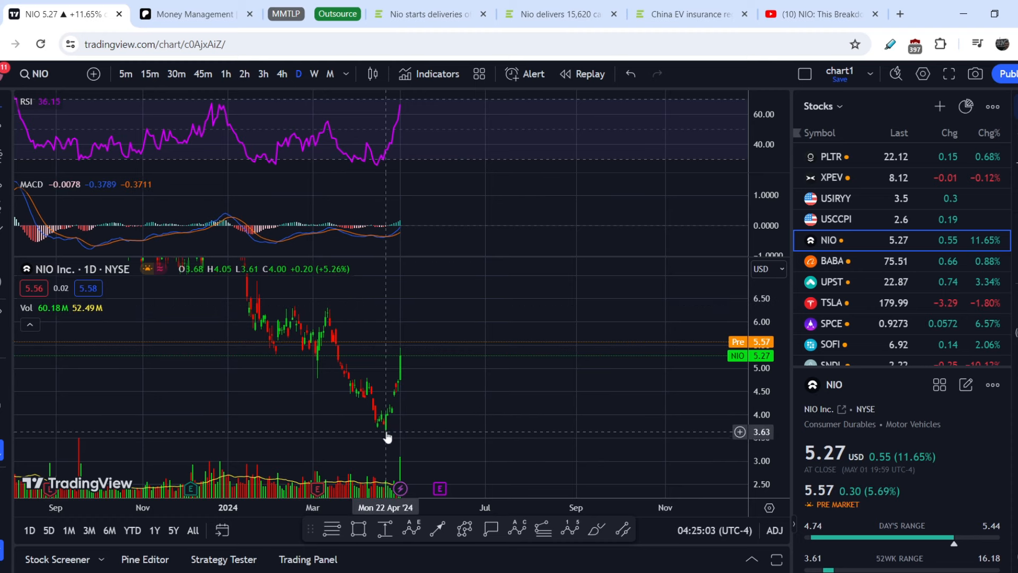
{"action": "mouse_move", "coordinate": [415, 321]}
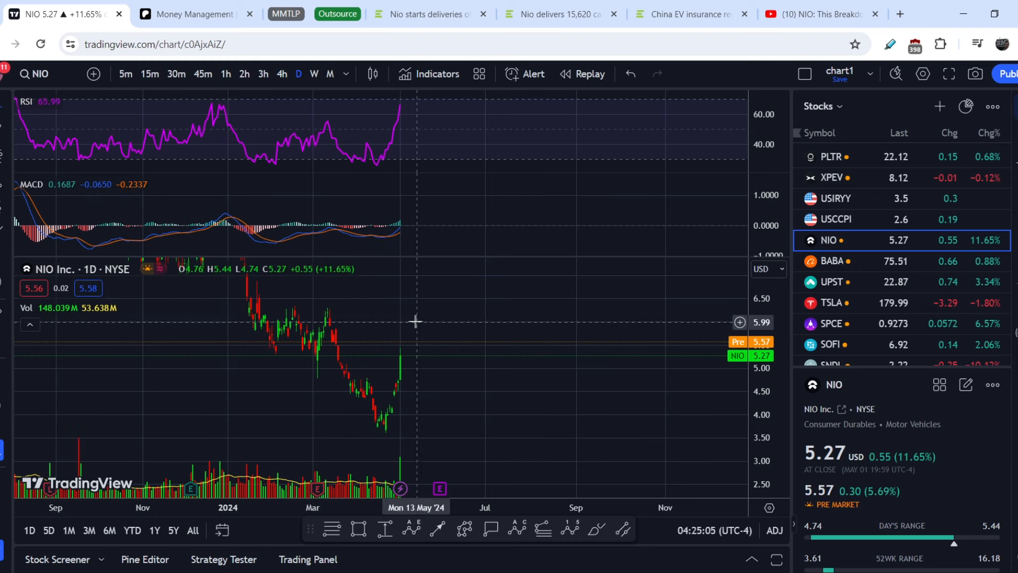
{"action": "mouse_move", "coordinate": [463, 391]}
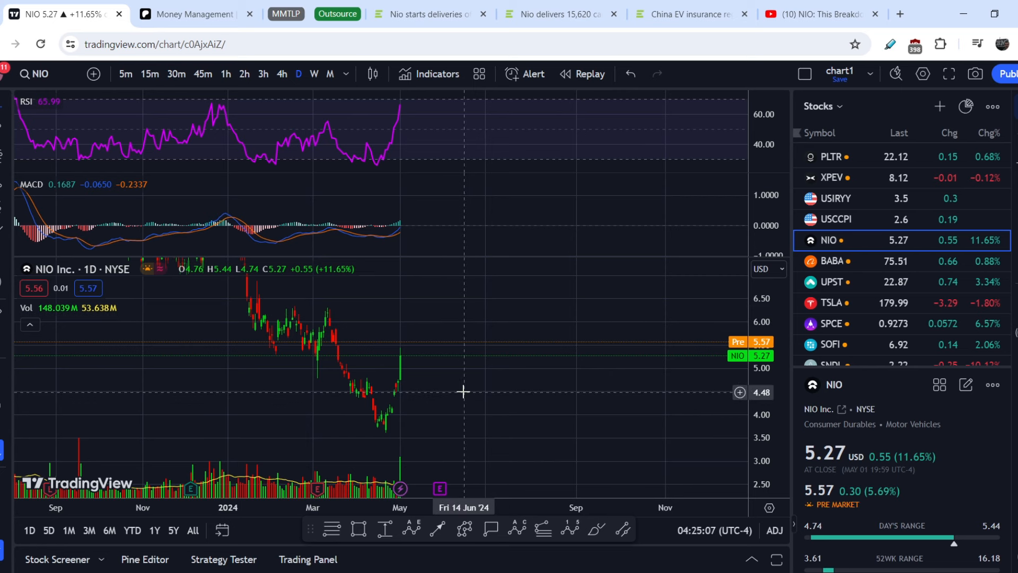
{"action": "mouse_move", "coordinate": [442, 388]}
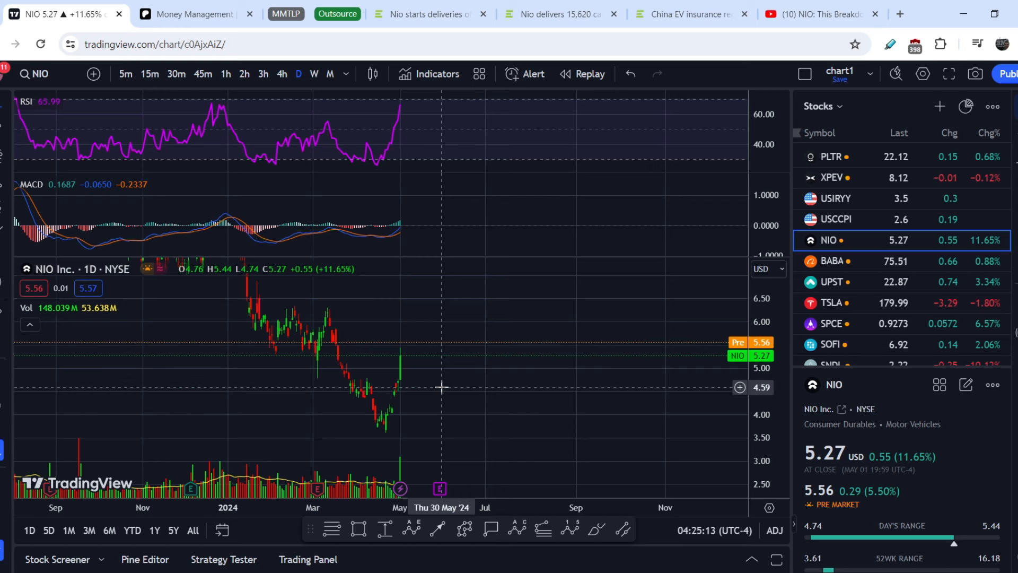
{"action": "mouse_move", "coordinate": [443, 390]}
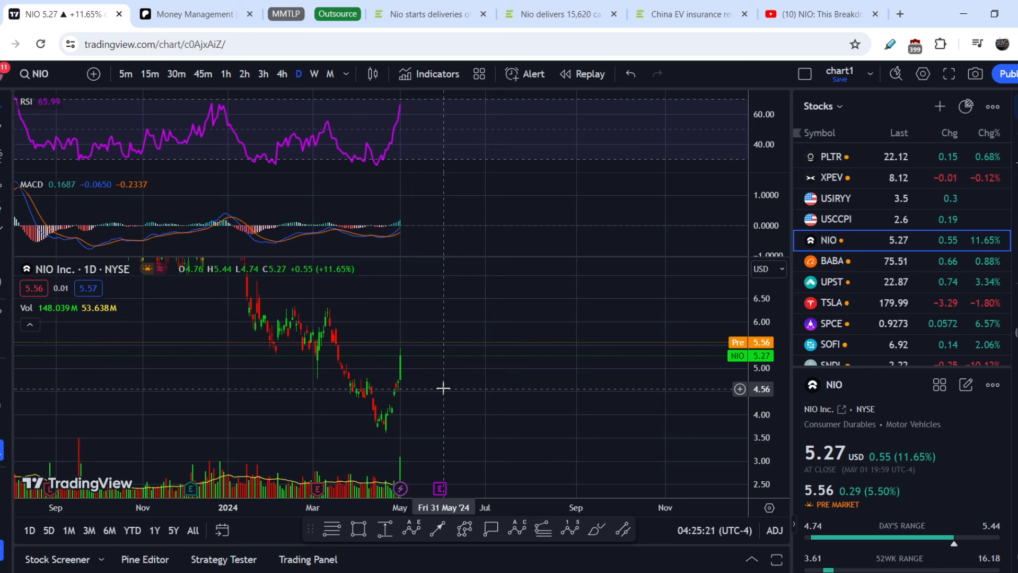
{"action": "mouse_move", "coordinate": [448, 349]}
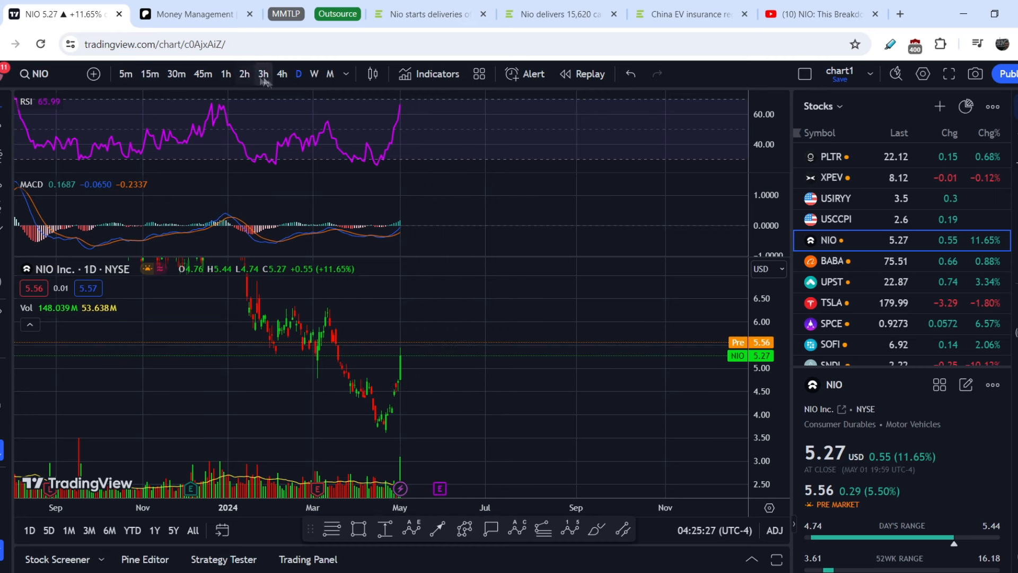
{"action": "mouse_move", "coordinate": [396, 355]}
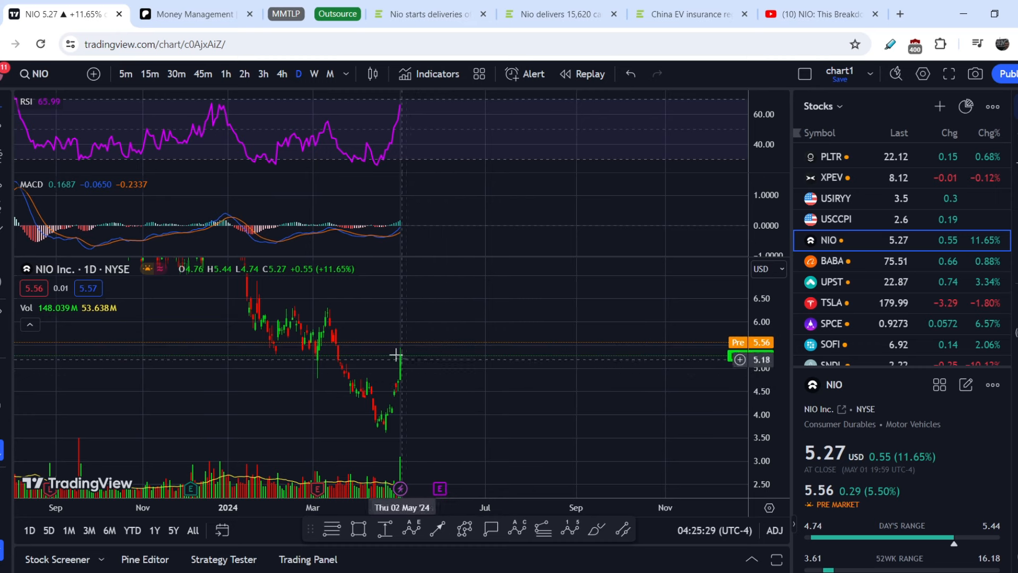
{"action": "mouse_move", "coordinate": [450, 379]}
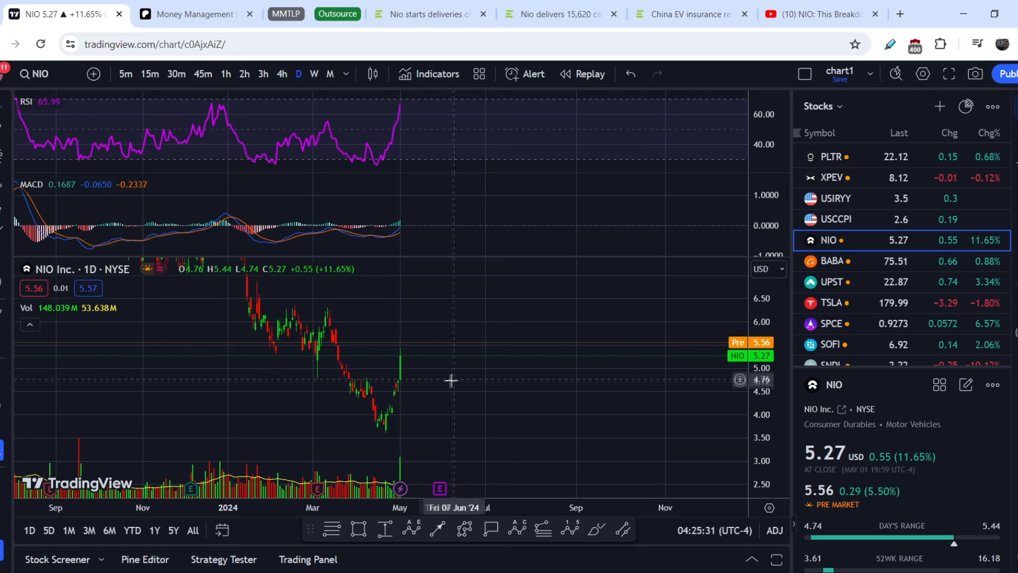
{"action": "mouse_move", "coordinate": [428, 350]}
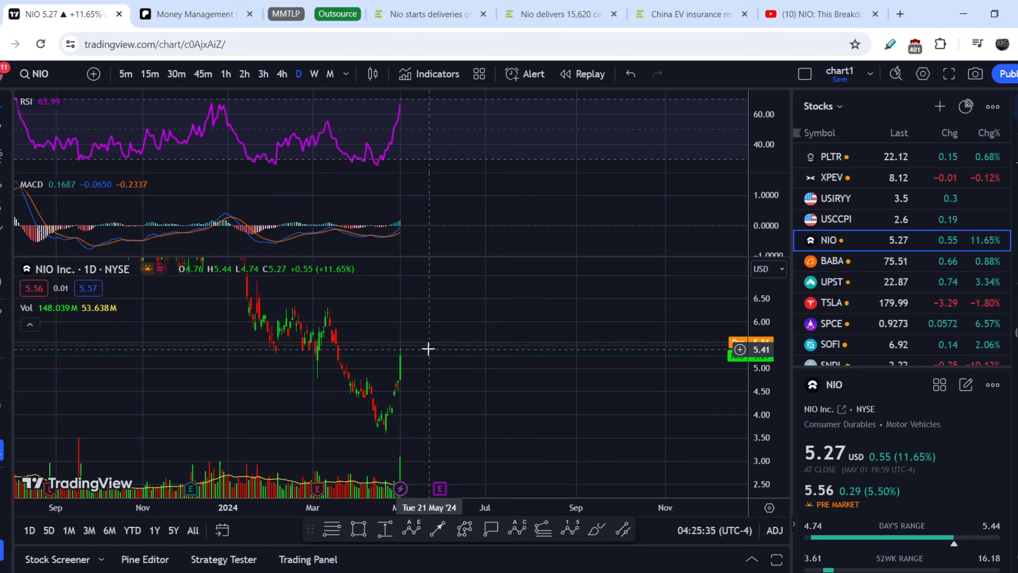
{"action": "mouse_move", "coordinate": [494, 407]}
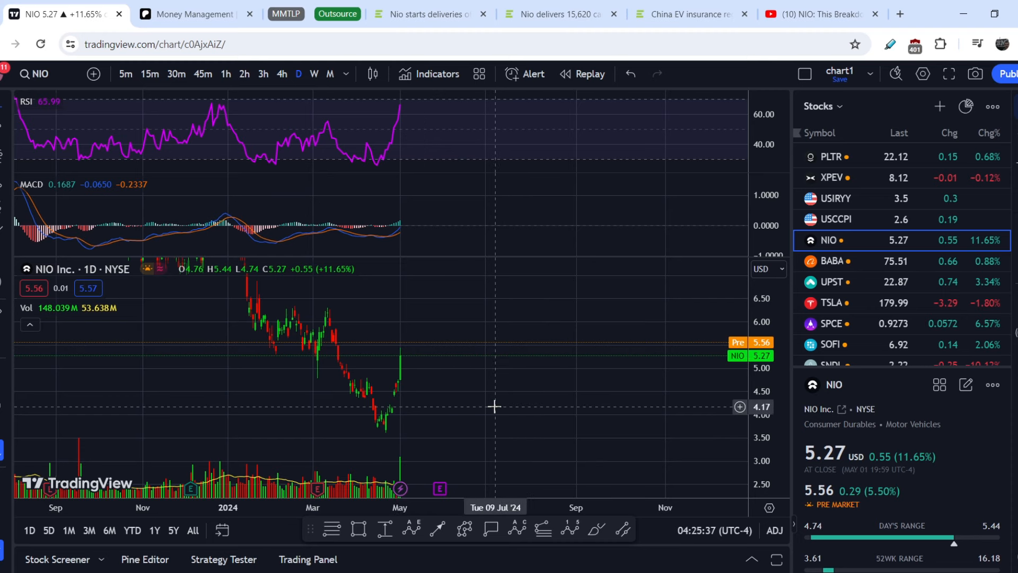